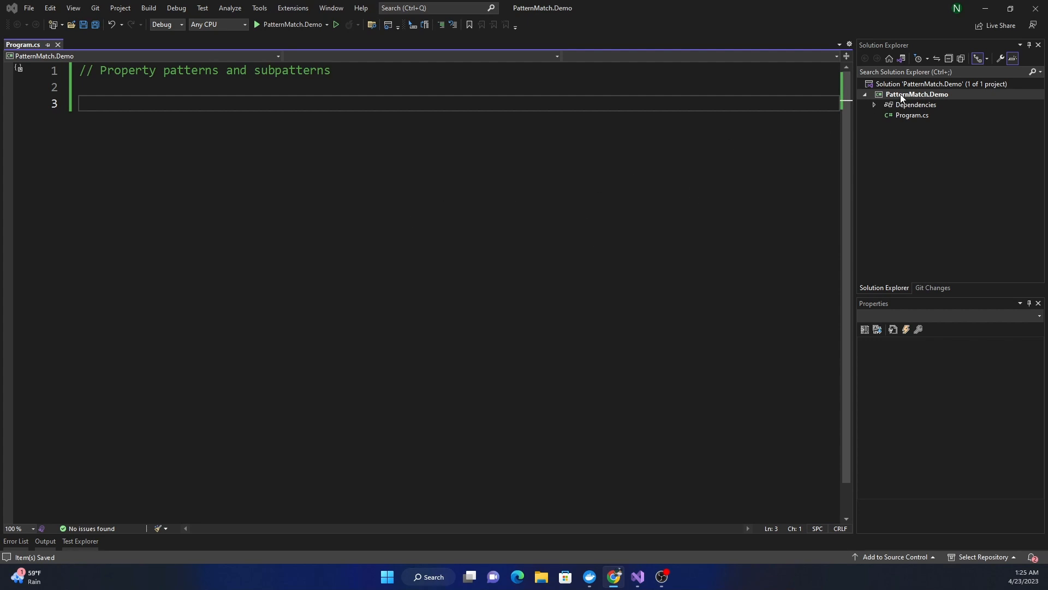
Add a new class file named User.cs to the PatternMatch.Demo project.
right_click(918, 93)
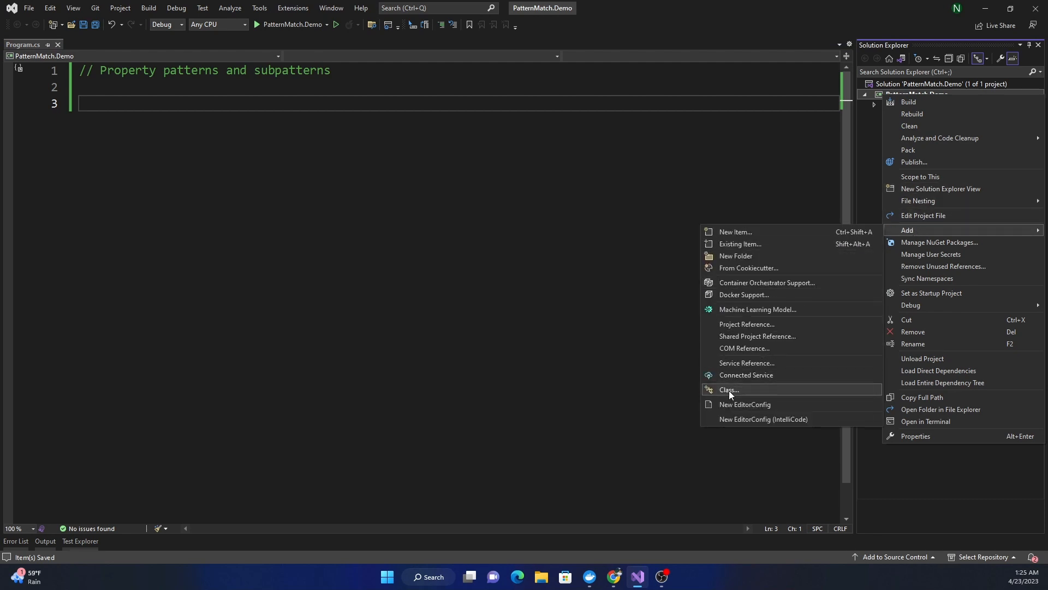
left_click(727, 390)
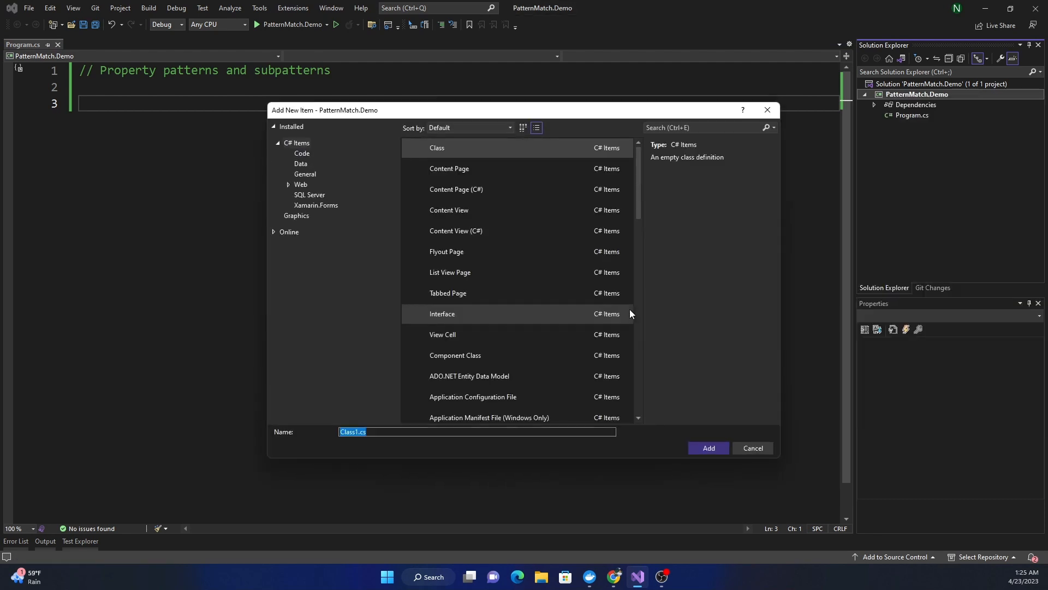
type("User")
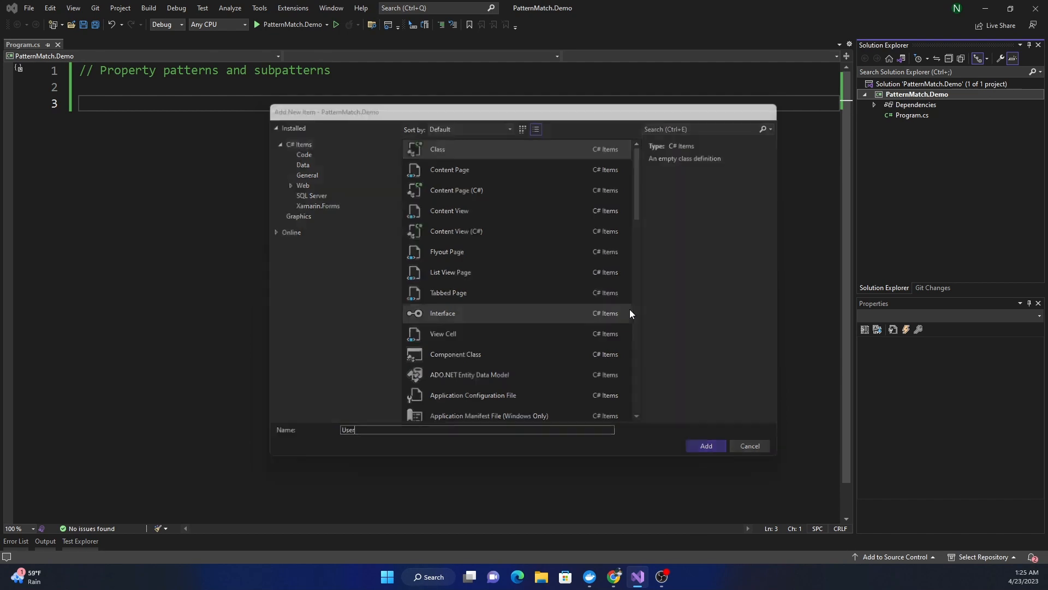
left_click(705, 446)
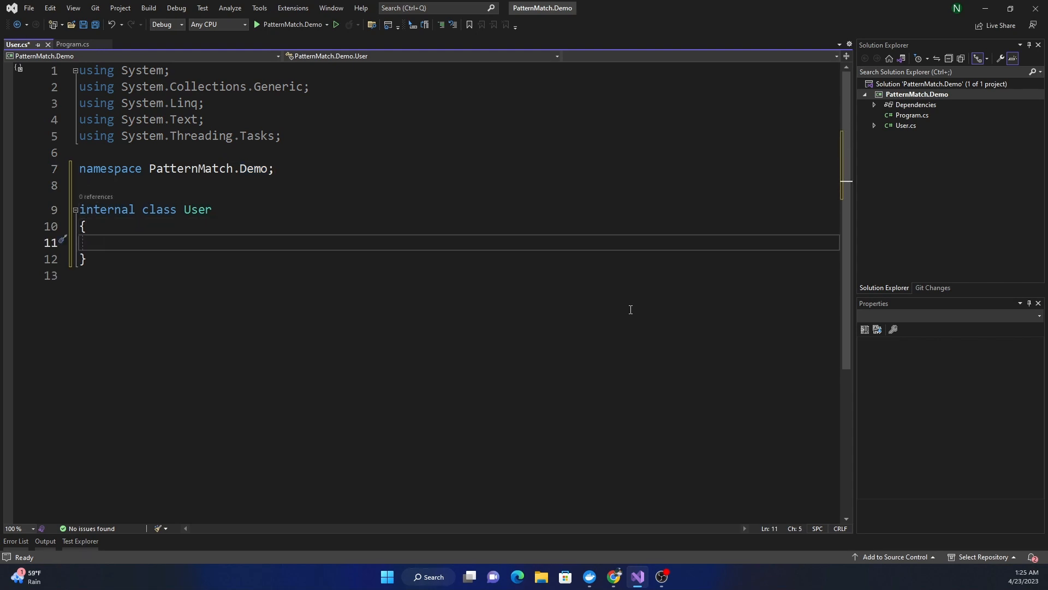
Give User a string Name and an int Age auto-property, then return to Program.cs.
type("prop")
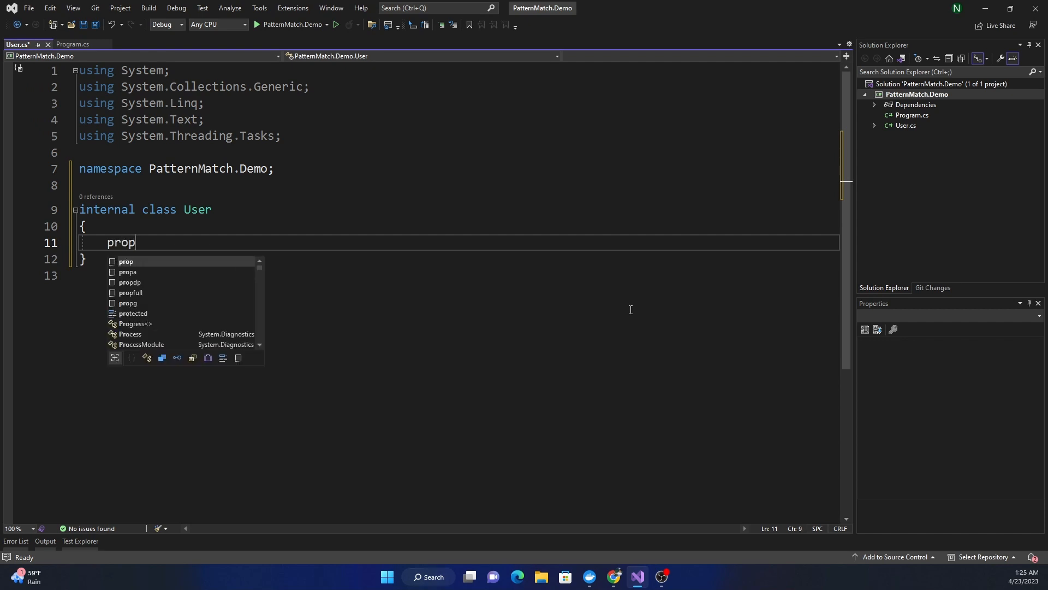
key("Tab")
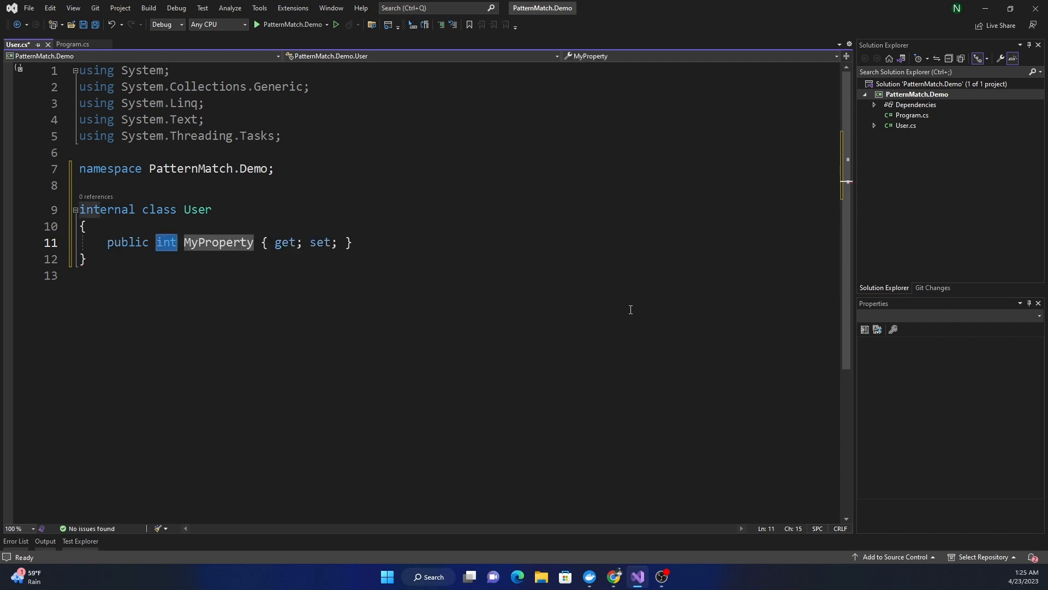
type("string")
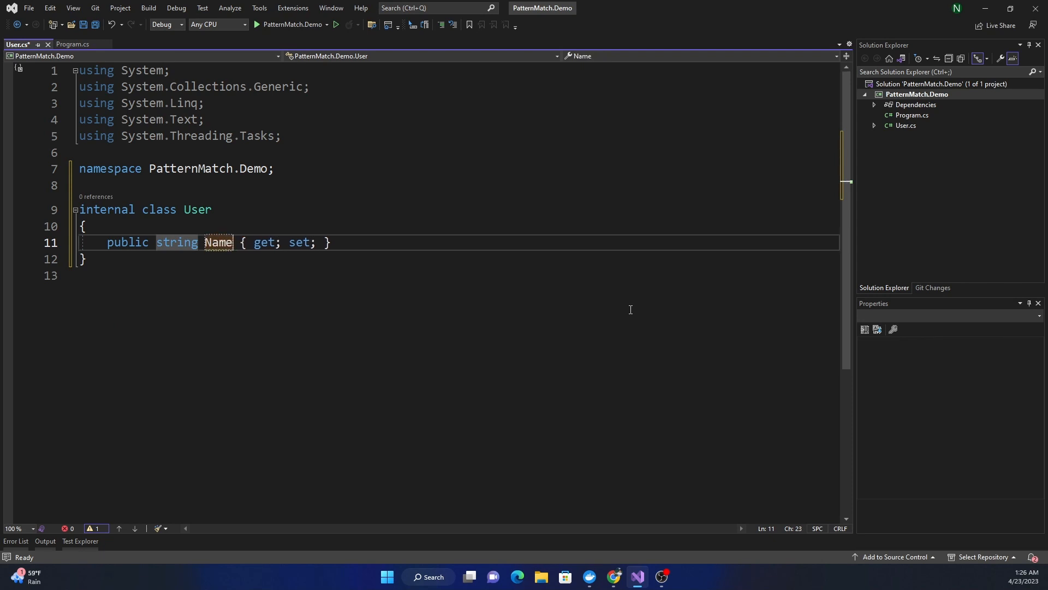
type("public string Password { get; set; }")
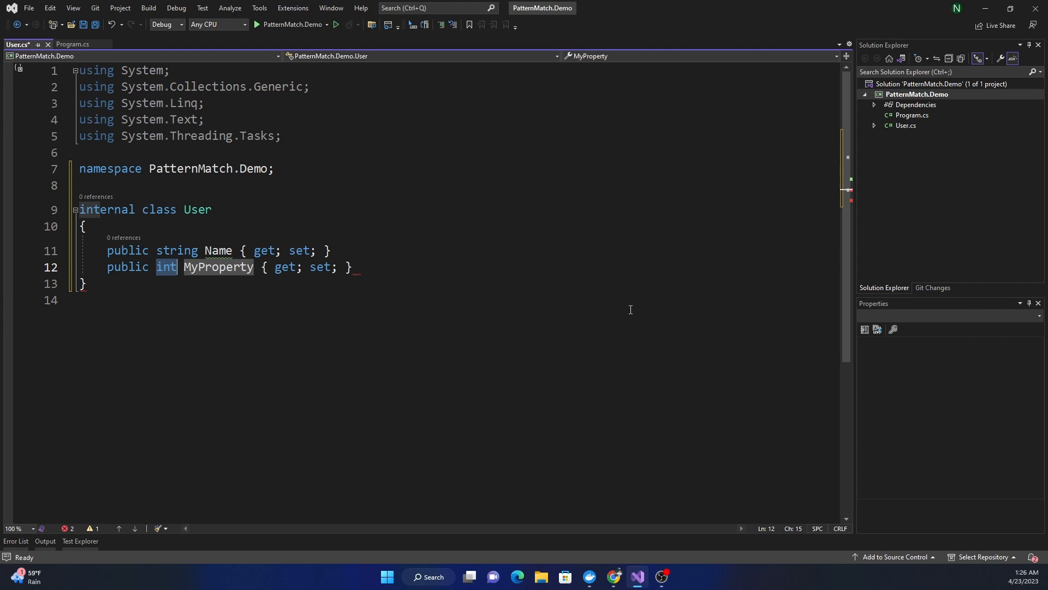
type("Age")
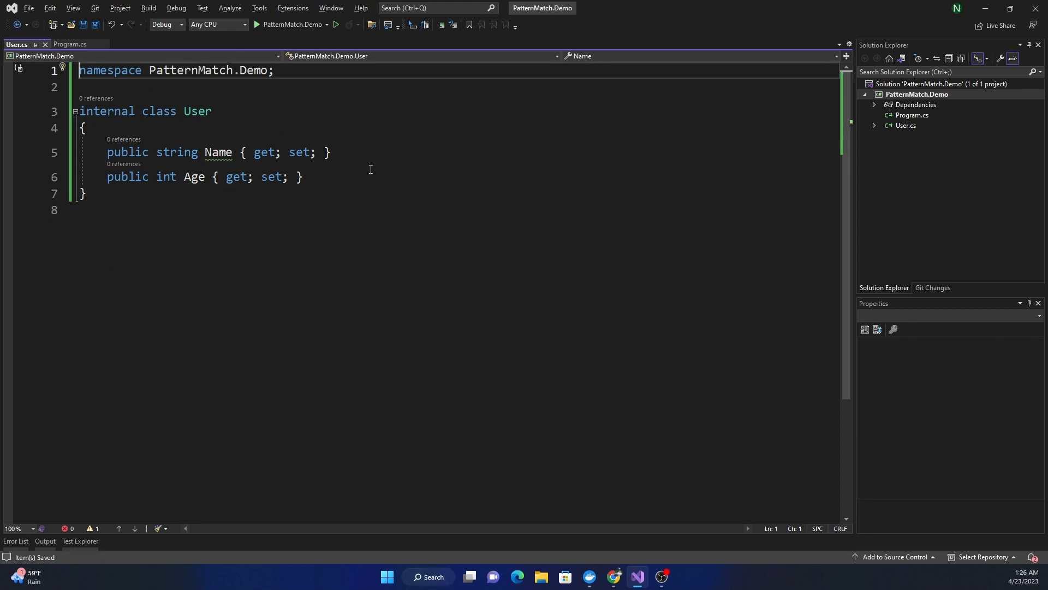
left_click(69, 44)
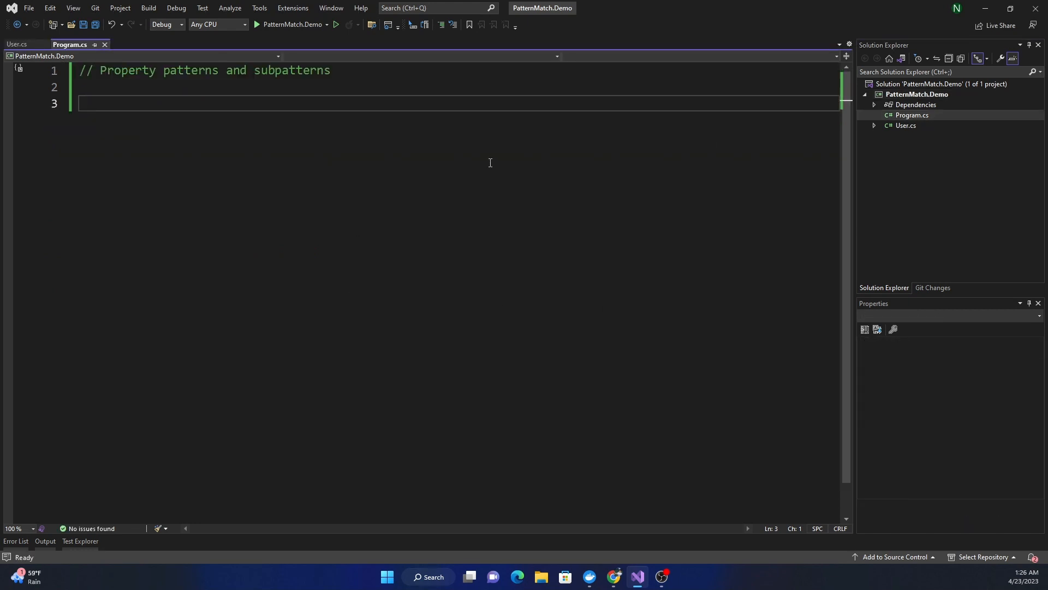
Instantiate a User with Name "John Doe" and Age 20 in Program.cs.
type("User User= new User();")
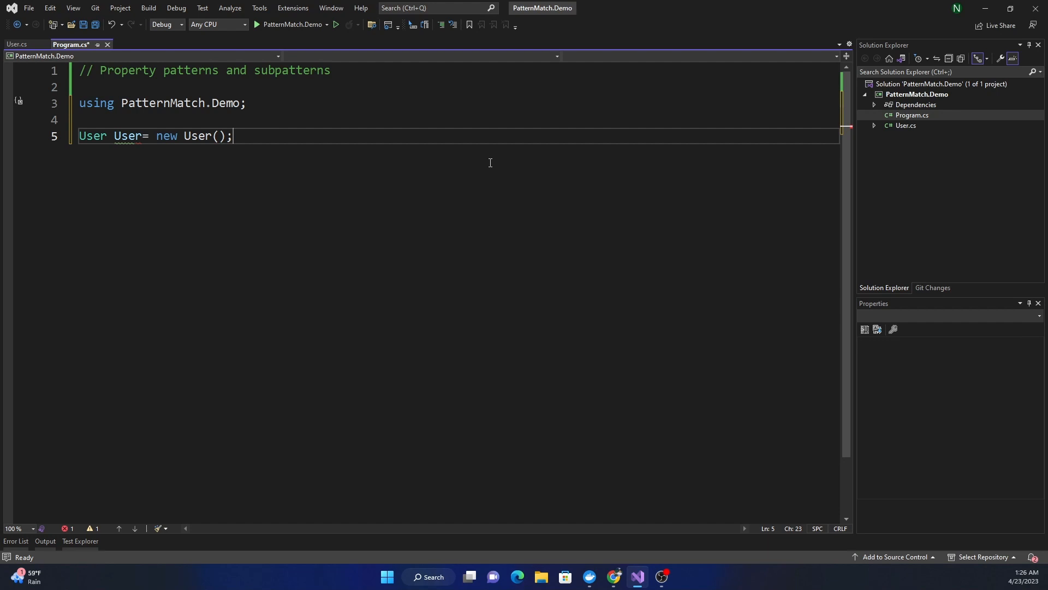
type("{")
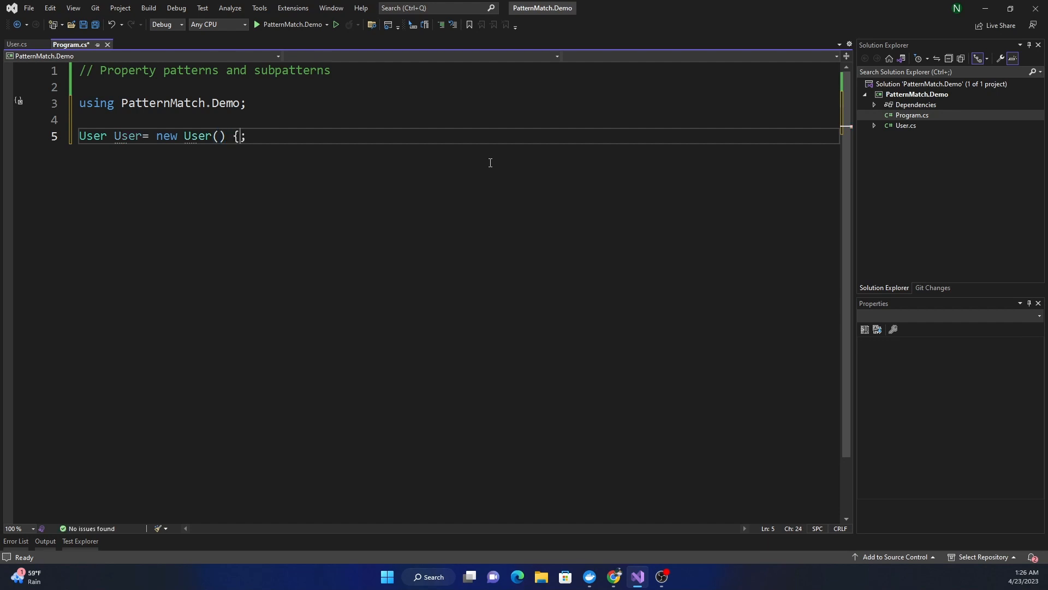
type("na")
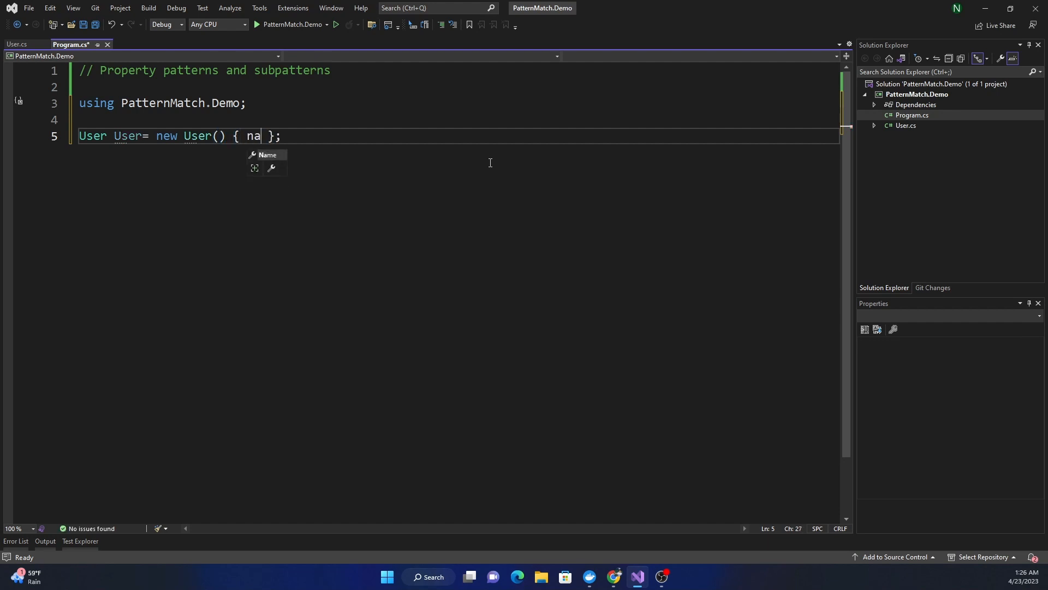
type("Name=\"")
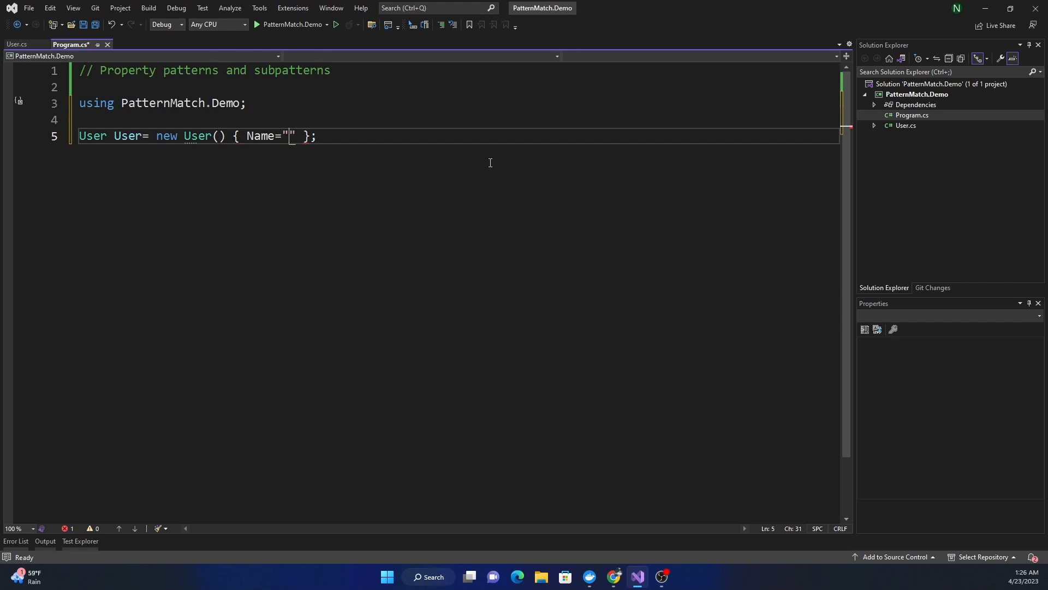
type("Jogn")
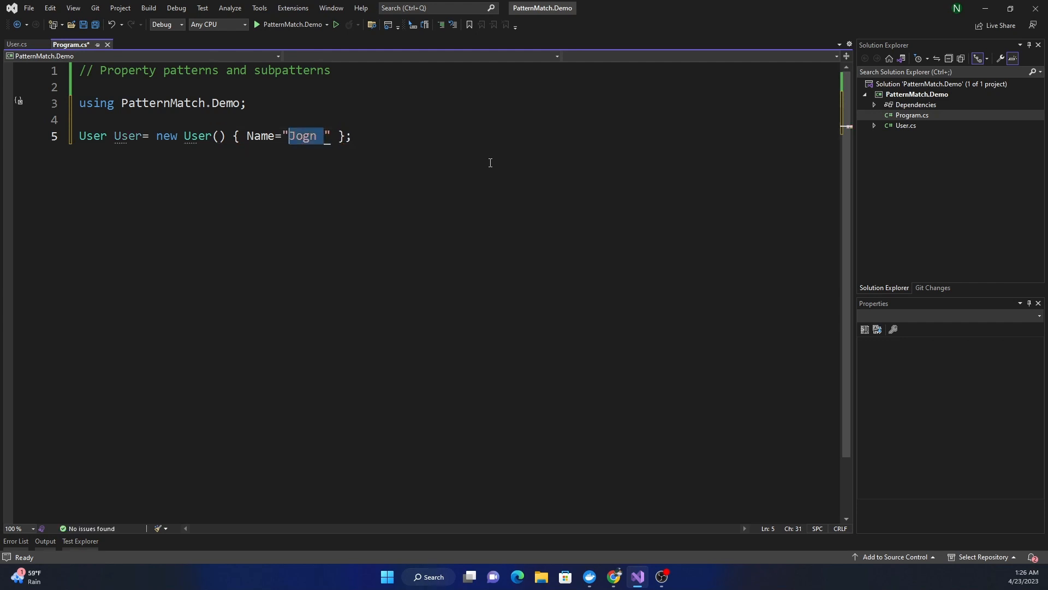
type("John DO")
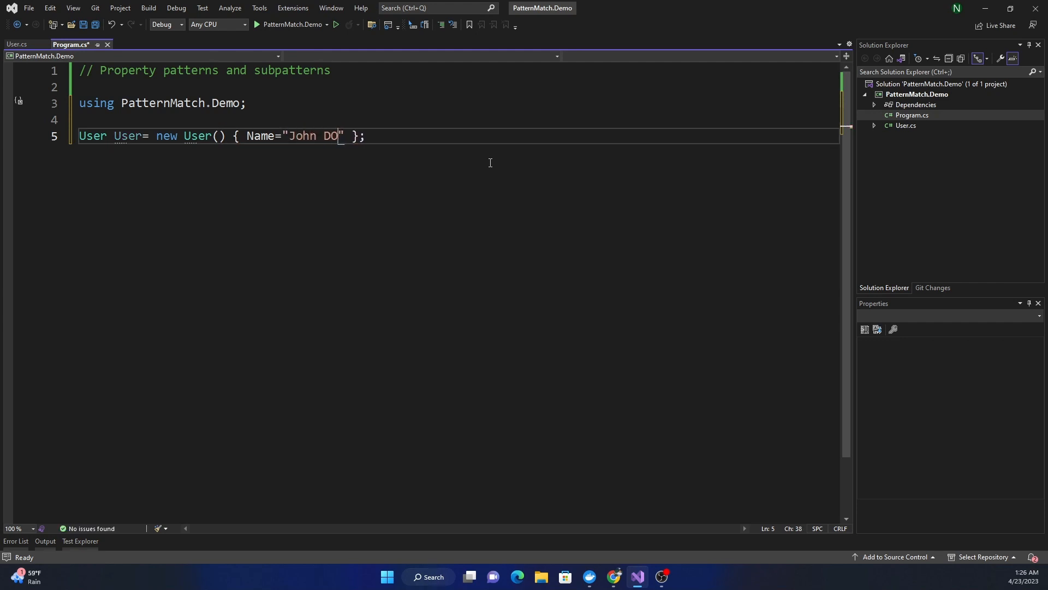
type("er")
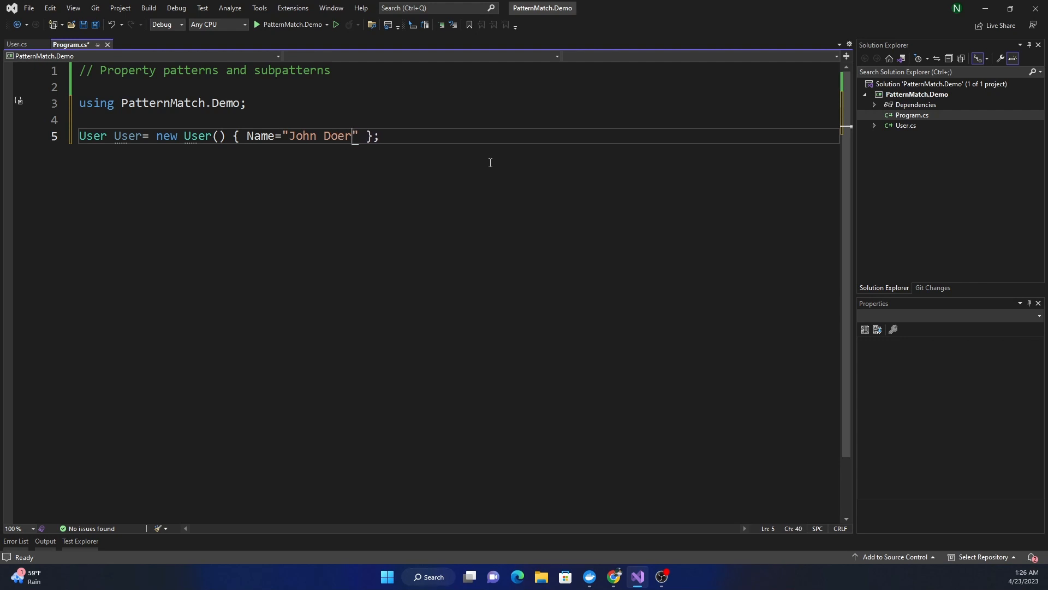
key("Backspace")
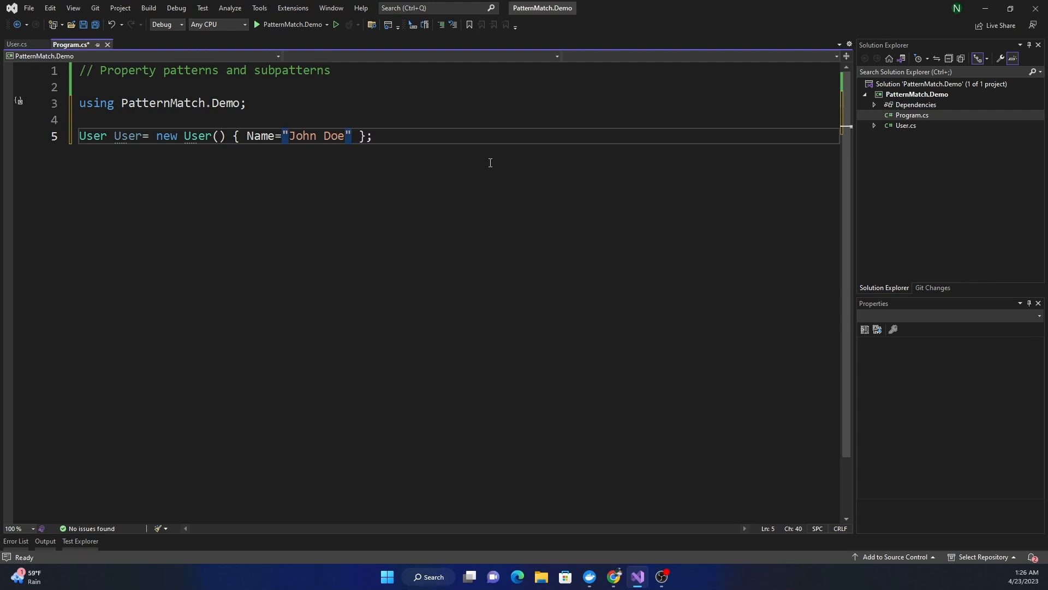
type(", Age = 20")
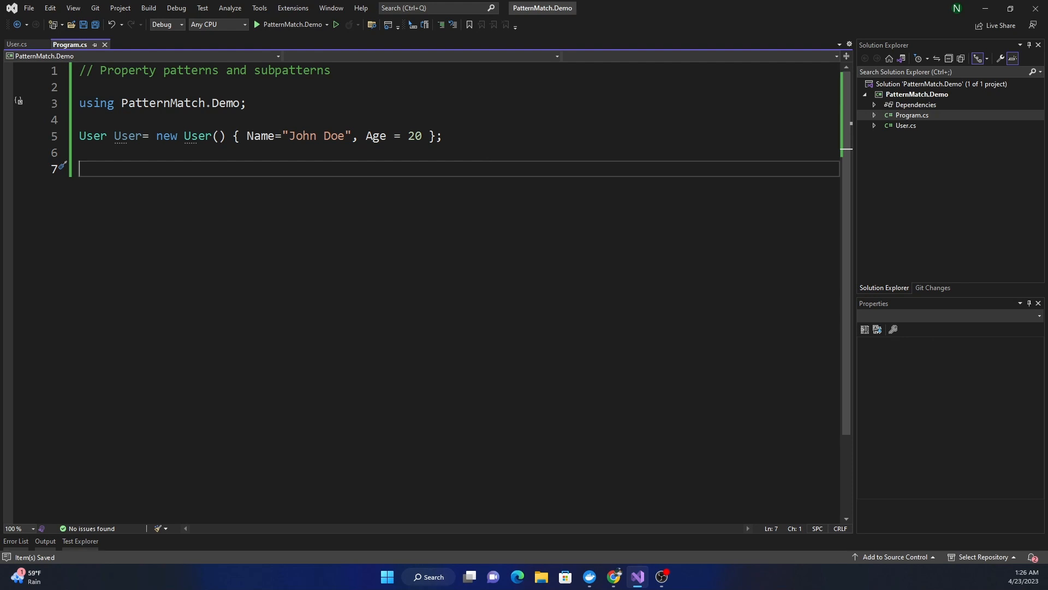
mouse_move(213, 234)
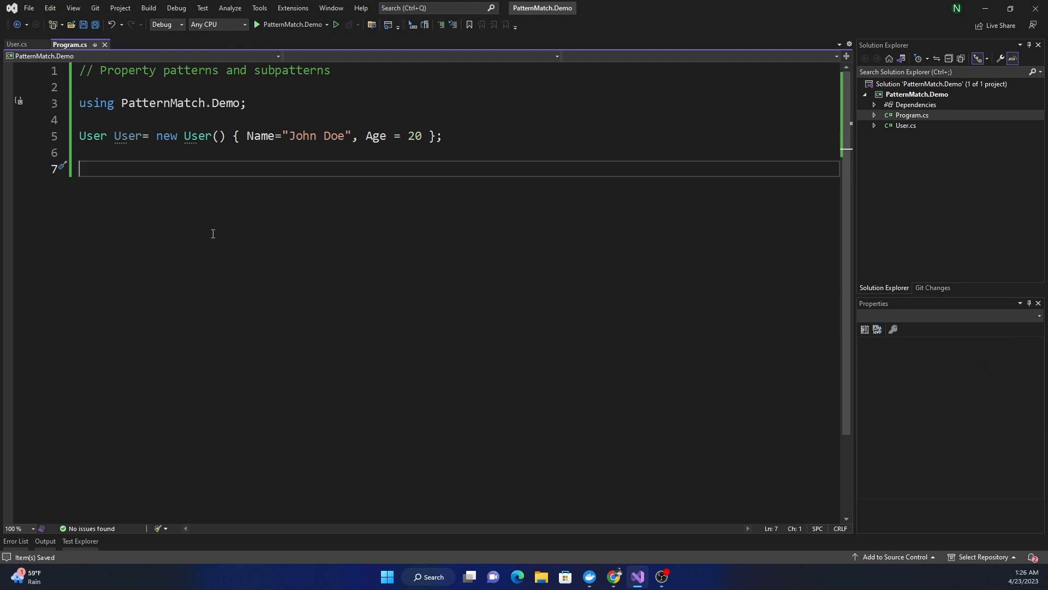
mouse_move(171, 167)
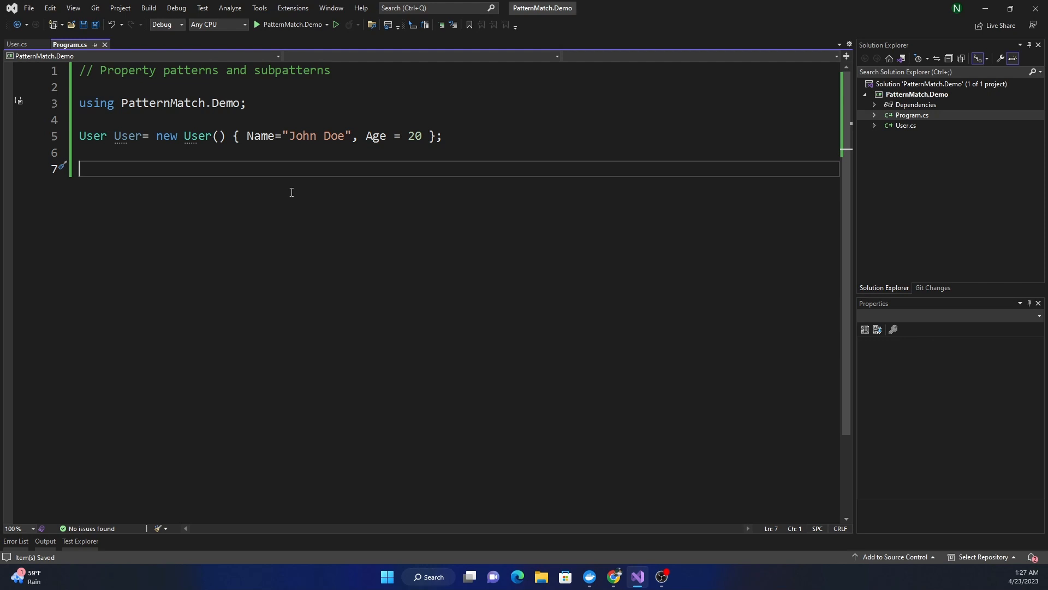
Start an if statement testing whether user is a User.
type("if")
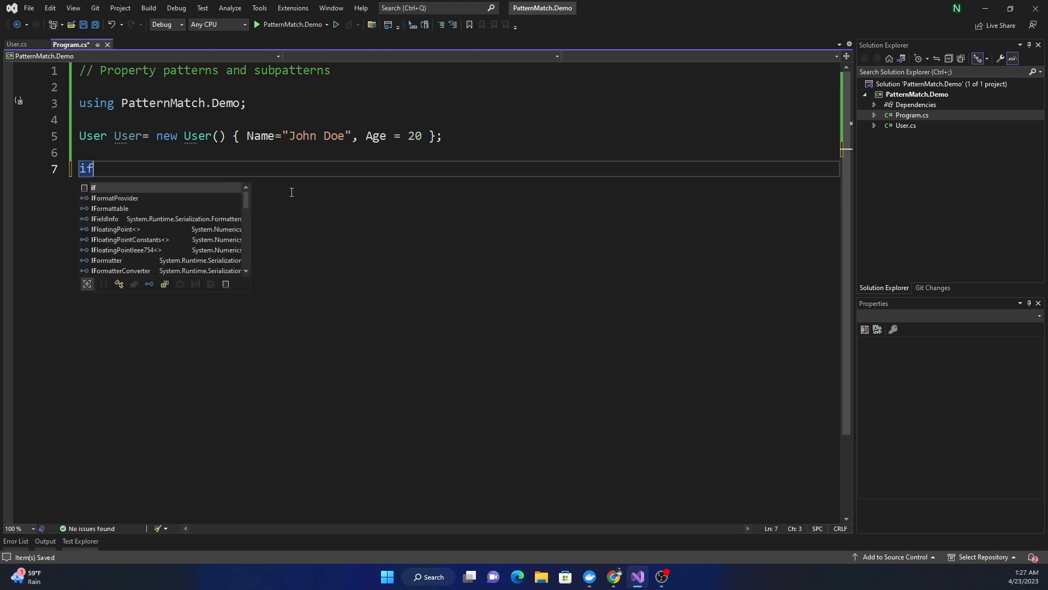
type("()")
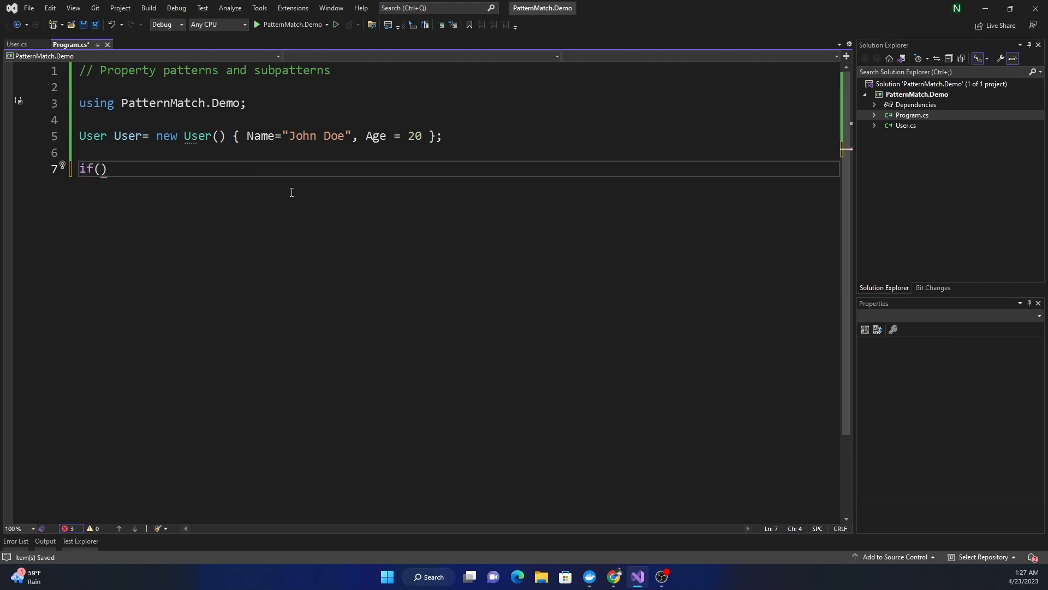
type("User")
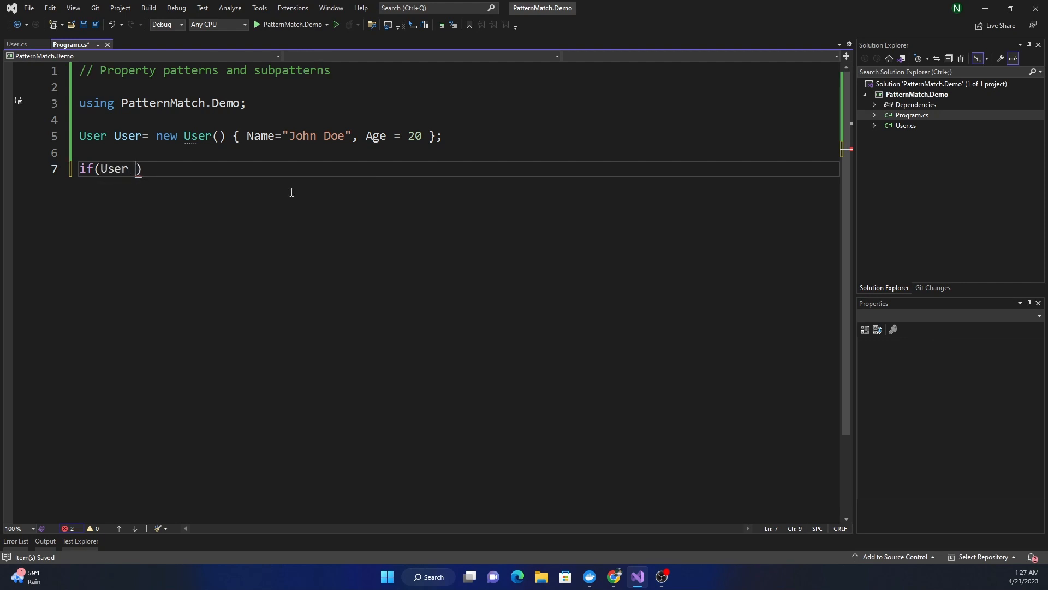
double_click(113, 168)
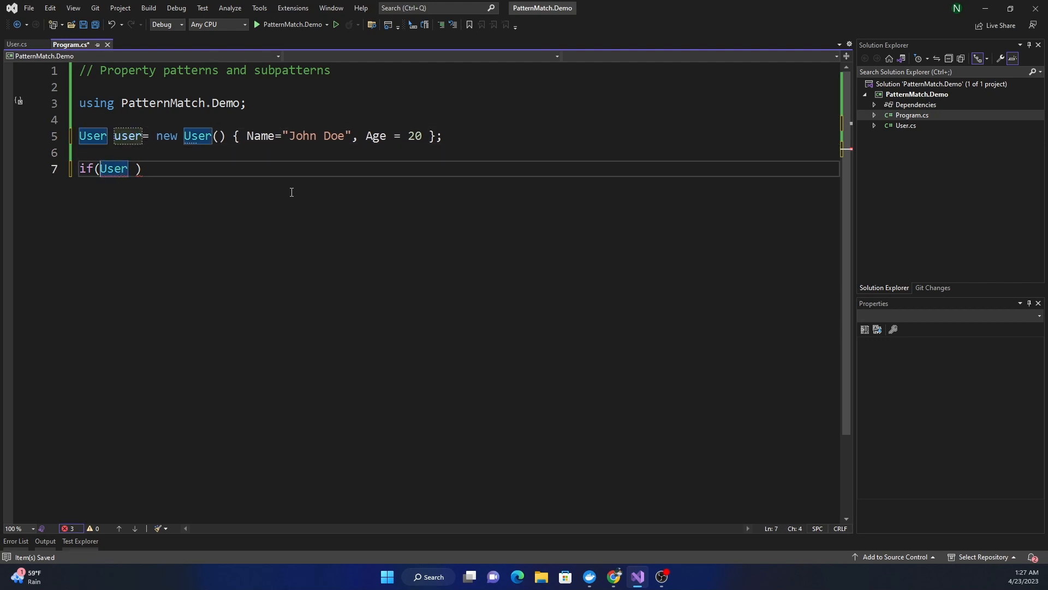
type("user")
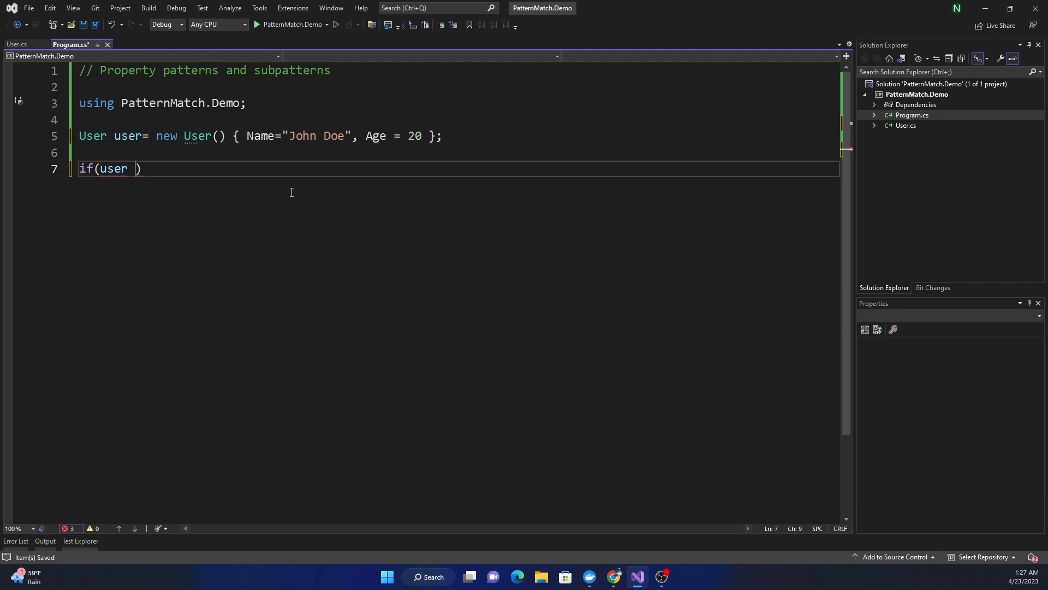
type("is")
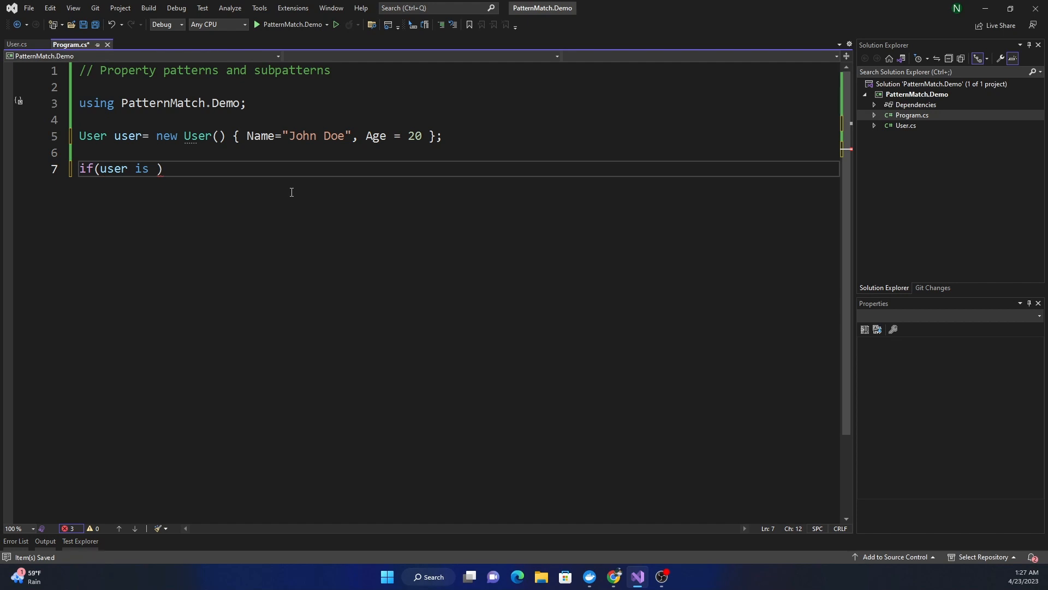
type("User { Name")
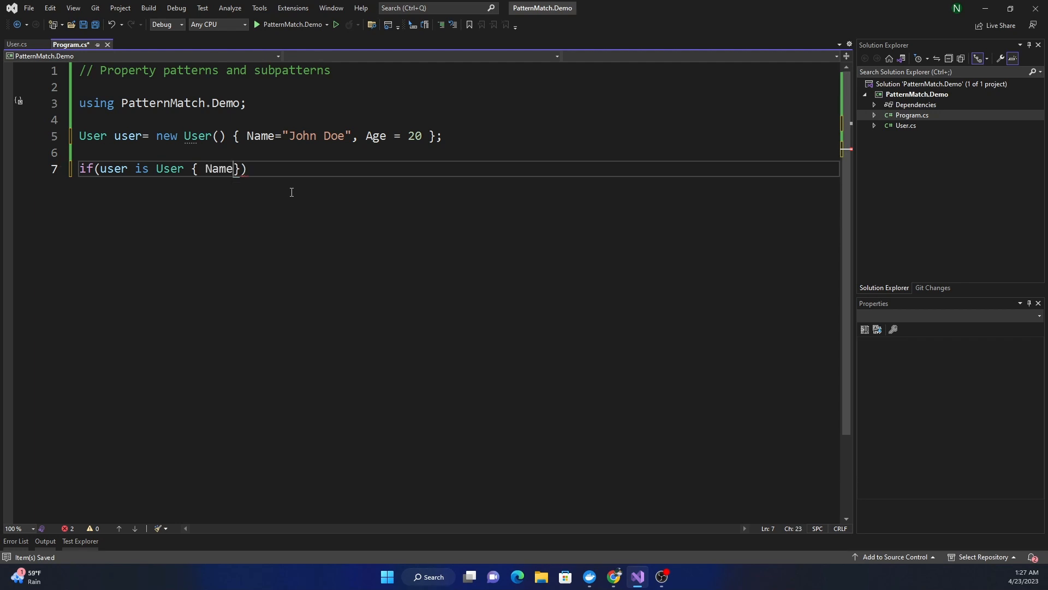
Add the nested Name Length > 5 pattern and a Console.WriteLine("Matched") body.
type(":")
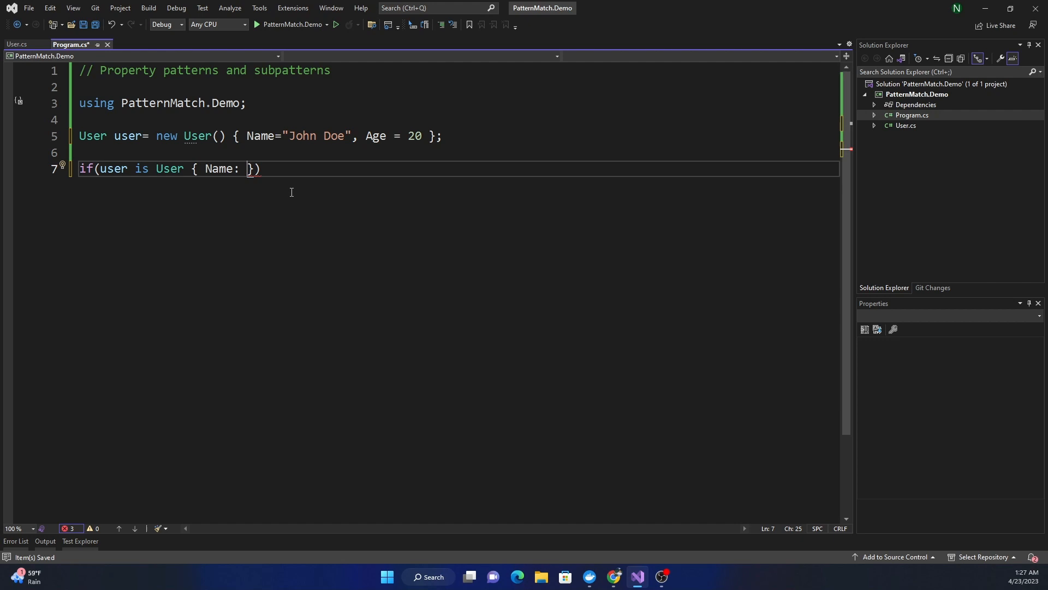
type("{ }")
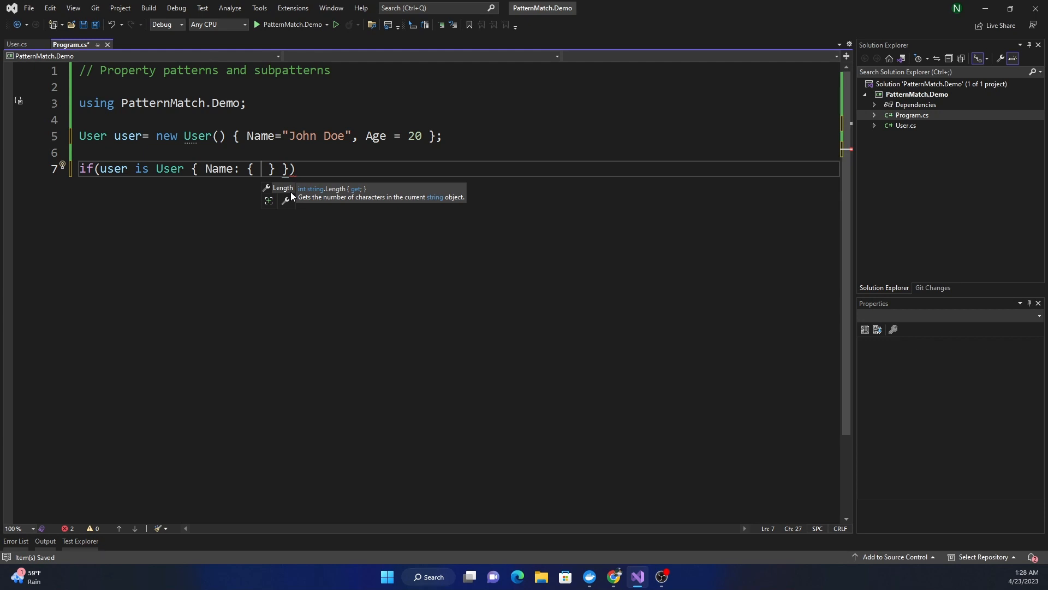
type("Length")
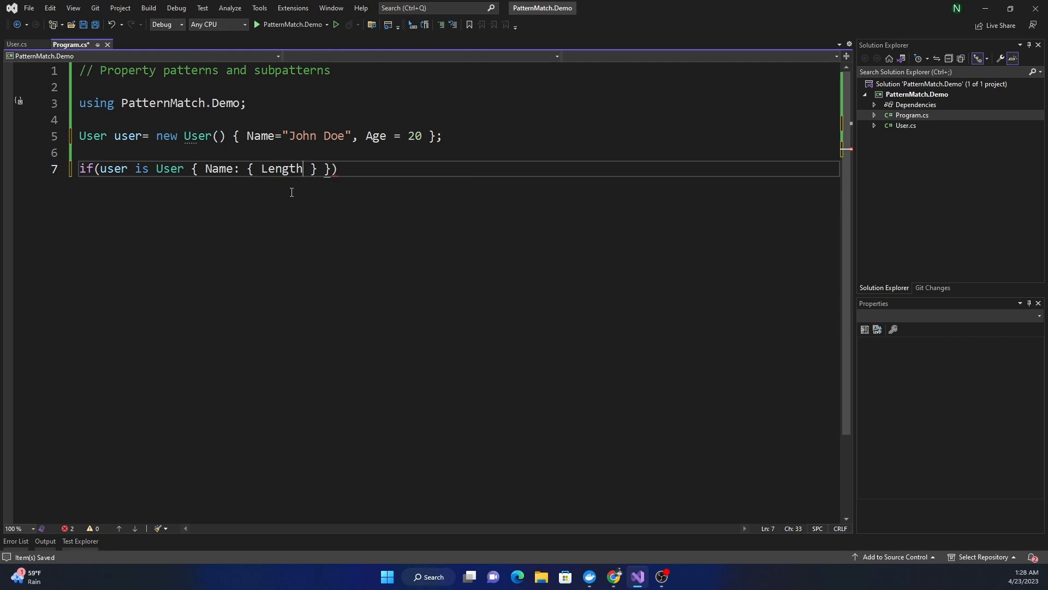
type("\" \"")
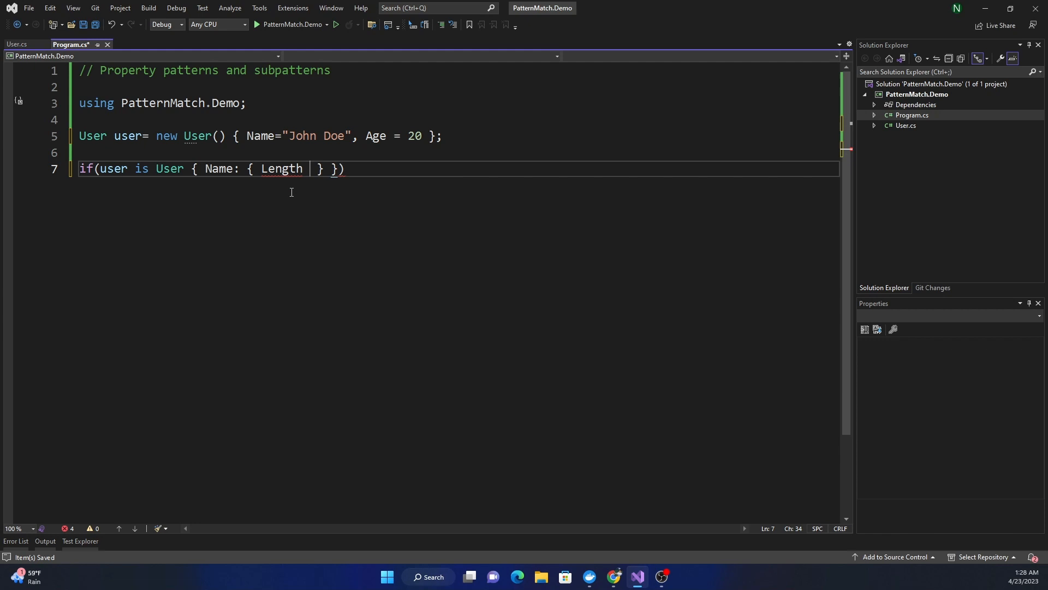
type(">")
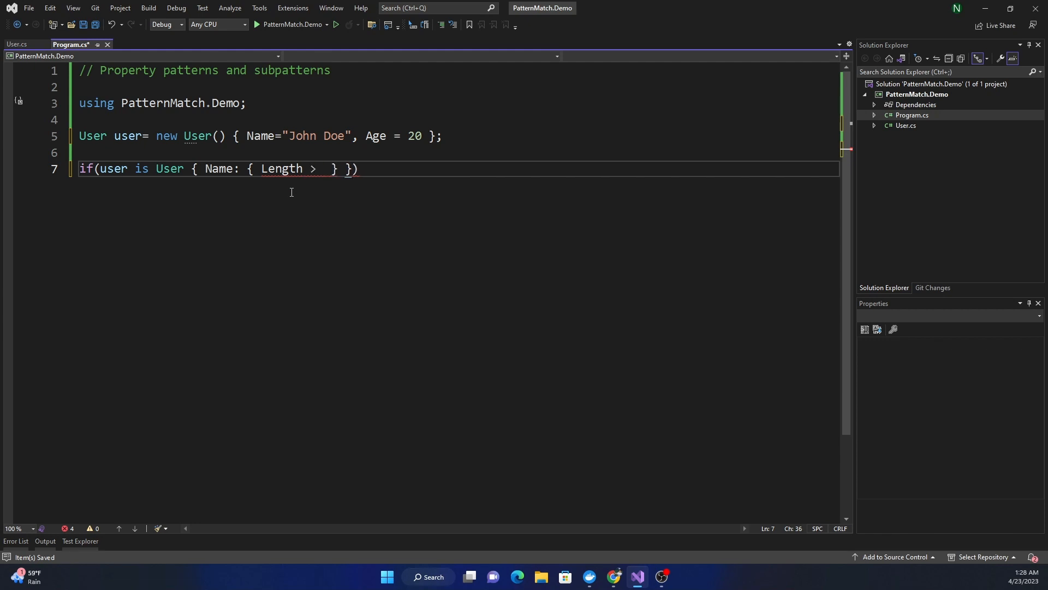
type("5")
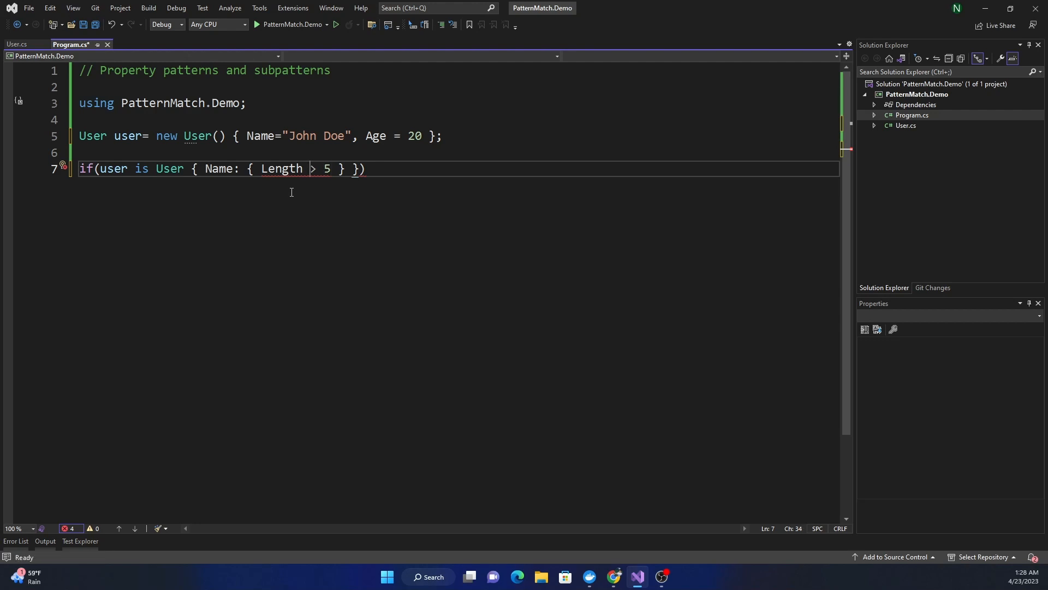
type(":")
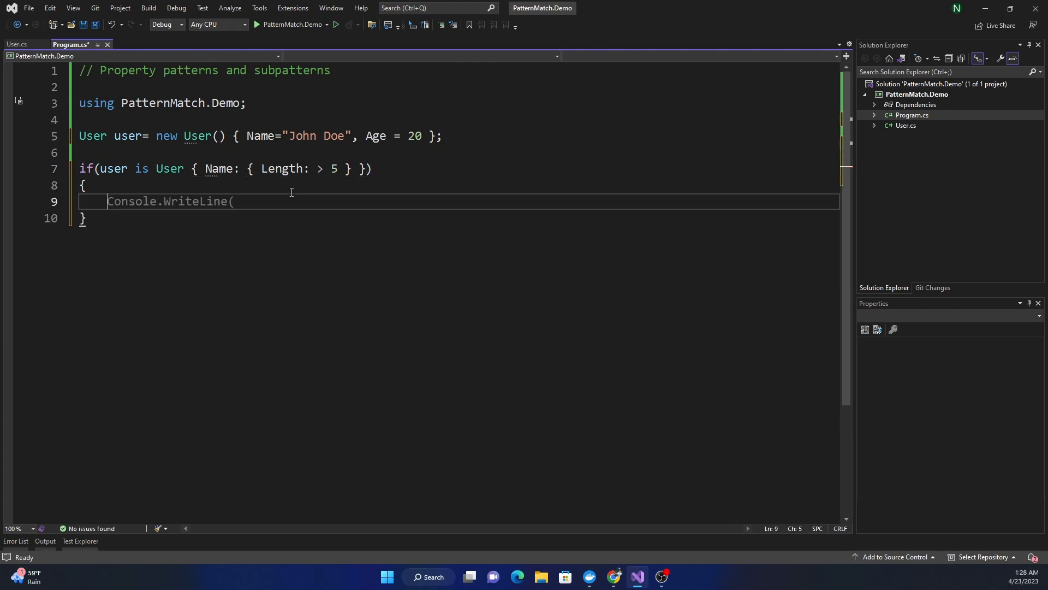
type("(")
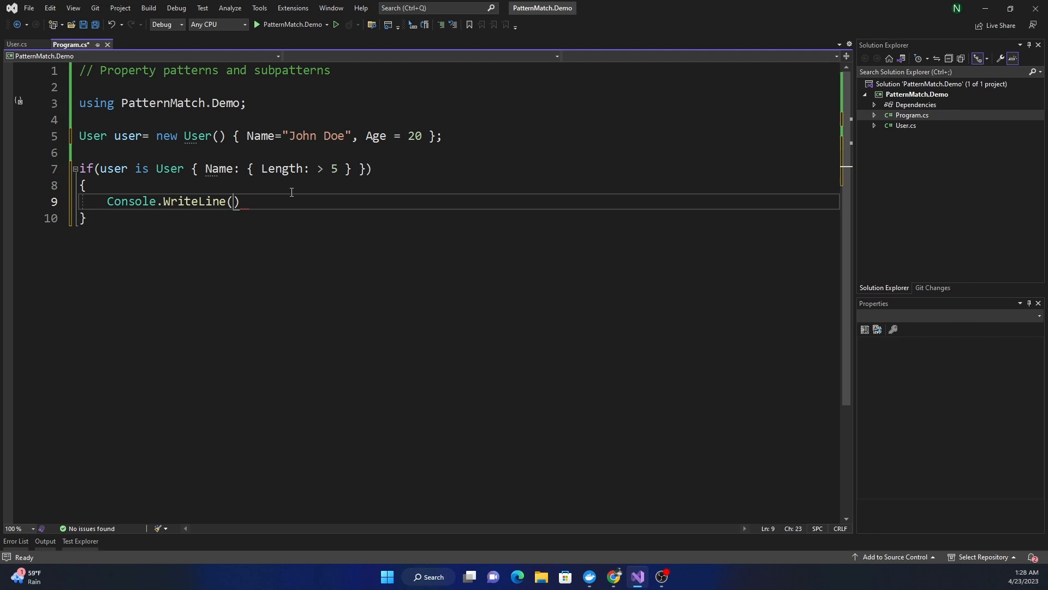
type("\"Matches\"")
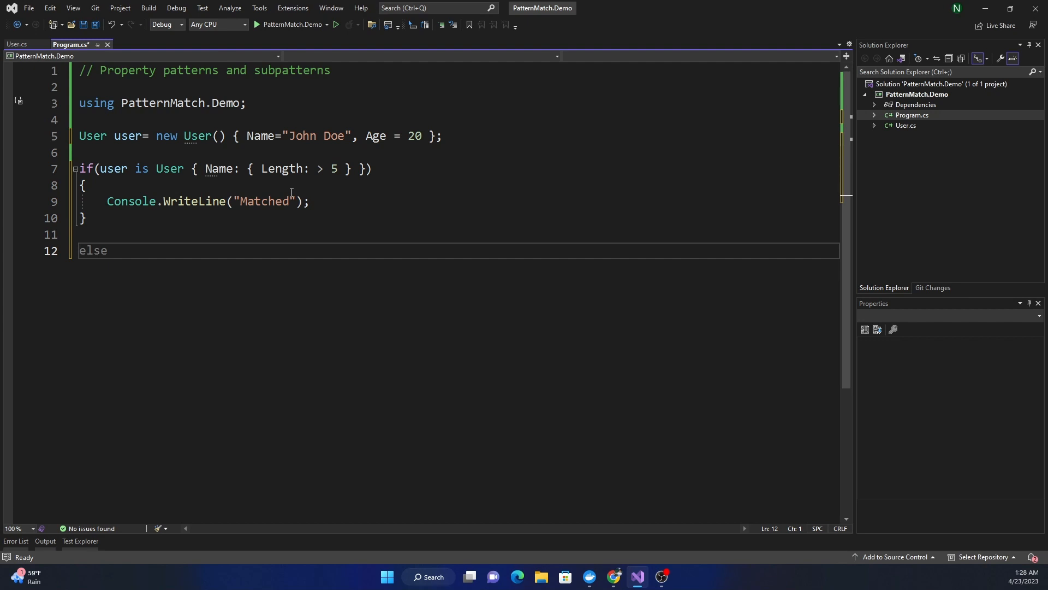
Add an if block printing "matched" when user's Age exceeds 10, and save.
type("if(")
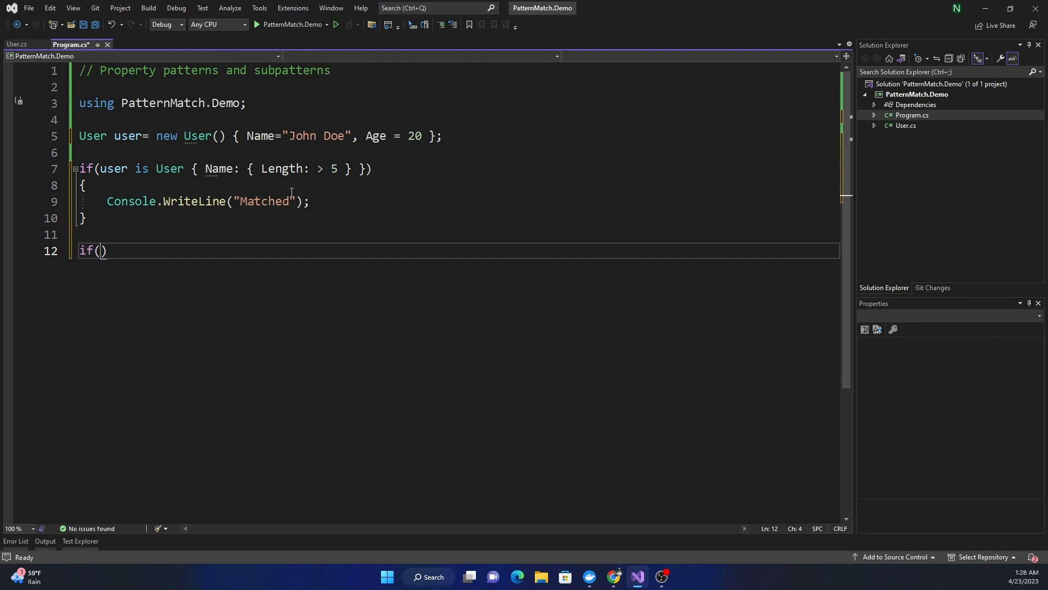
type("user.Name ==")
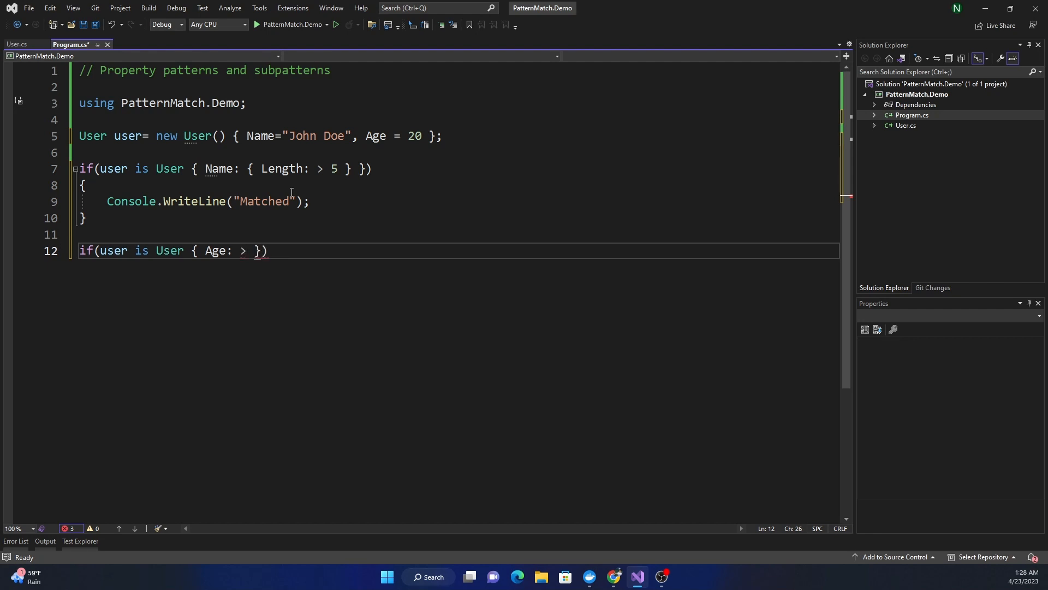
type("10")
type("{")
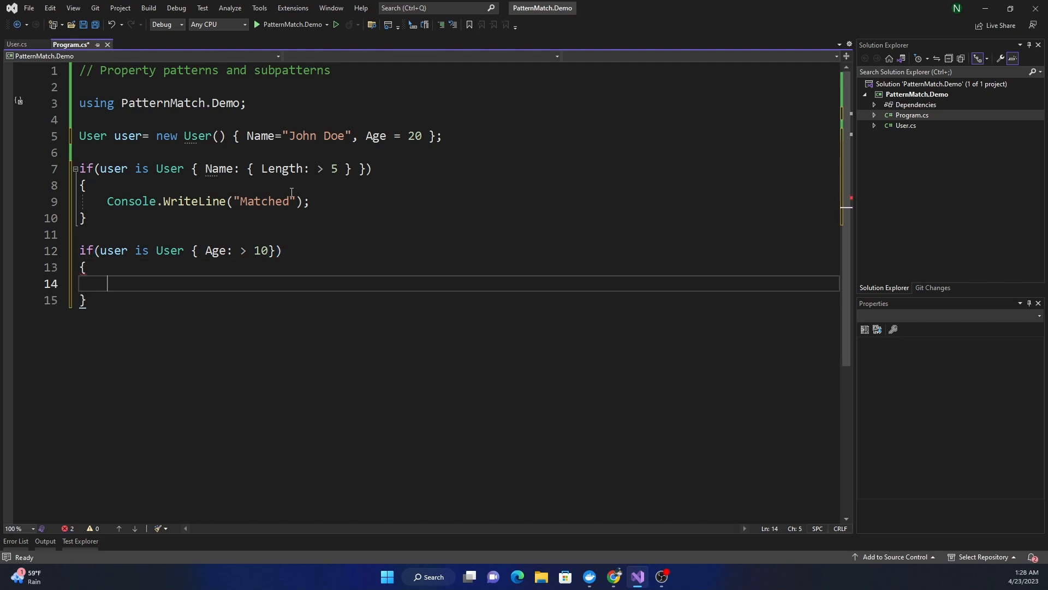
type("Console.WriteLine()")
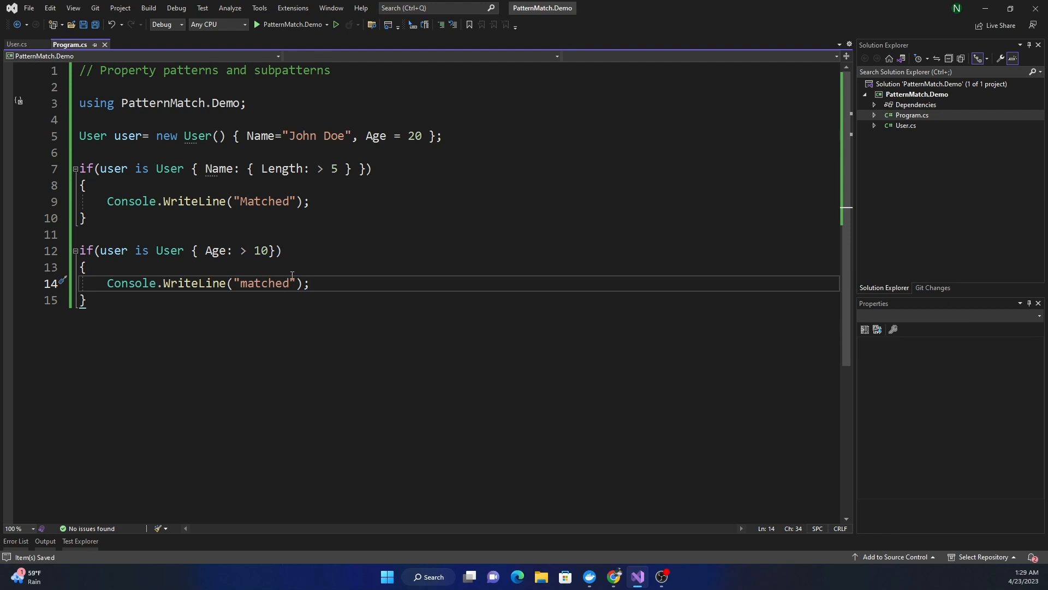
mouse_move(238, 201)
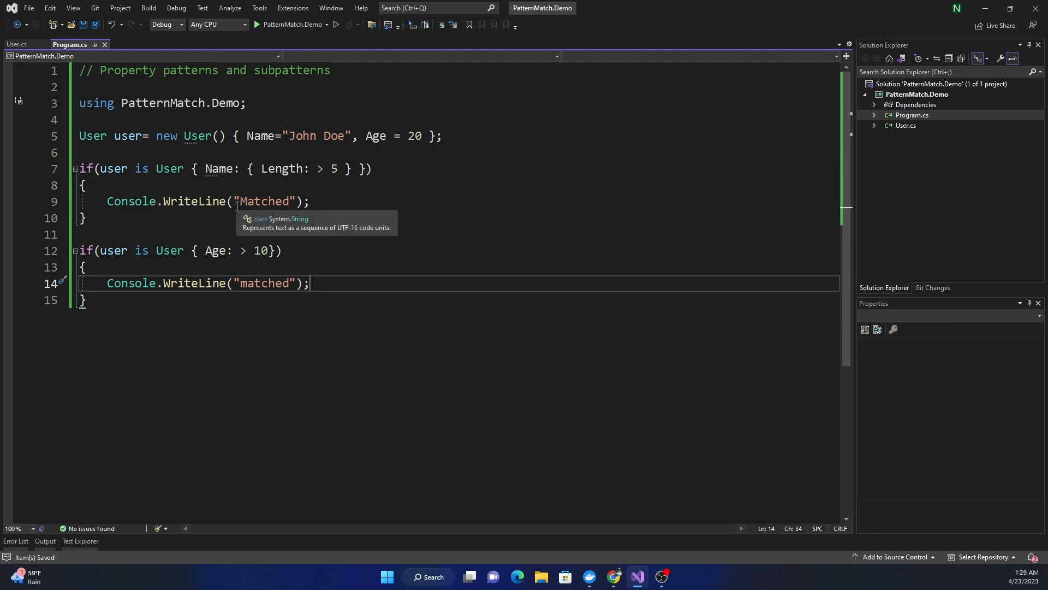
mouse_move(71, 181)
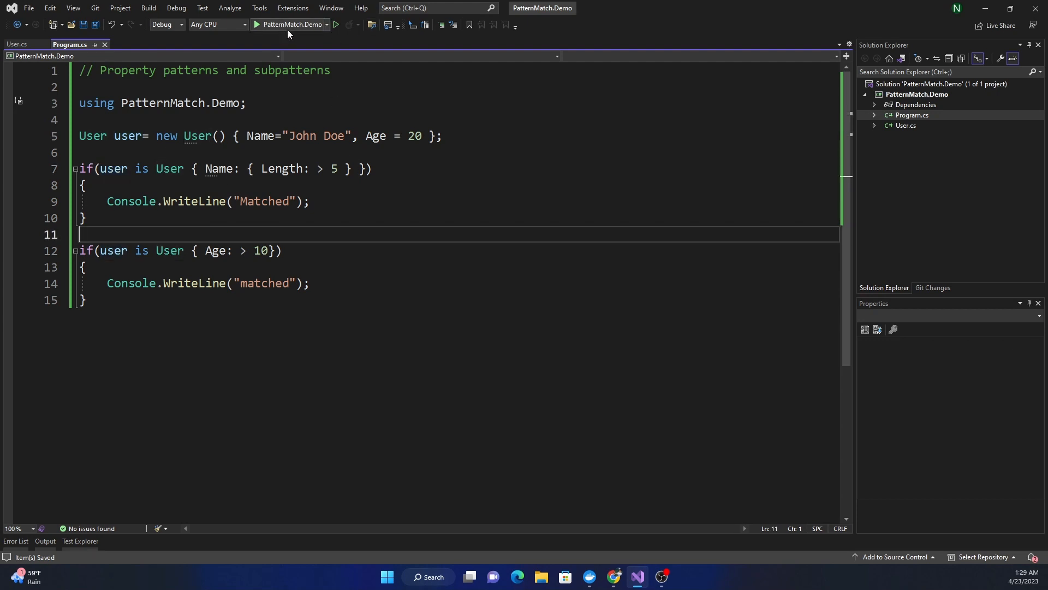
Build and run PatternMatch.Demo from the Start button.
left_click(338, 25)
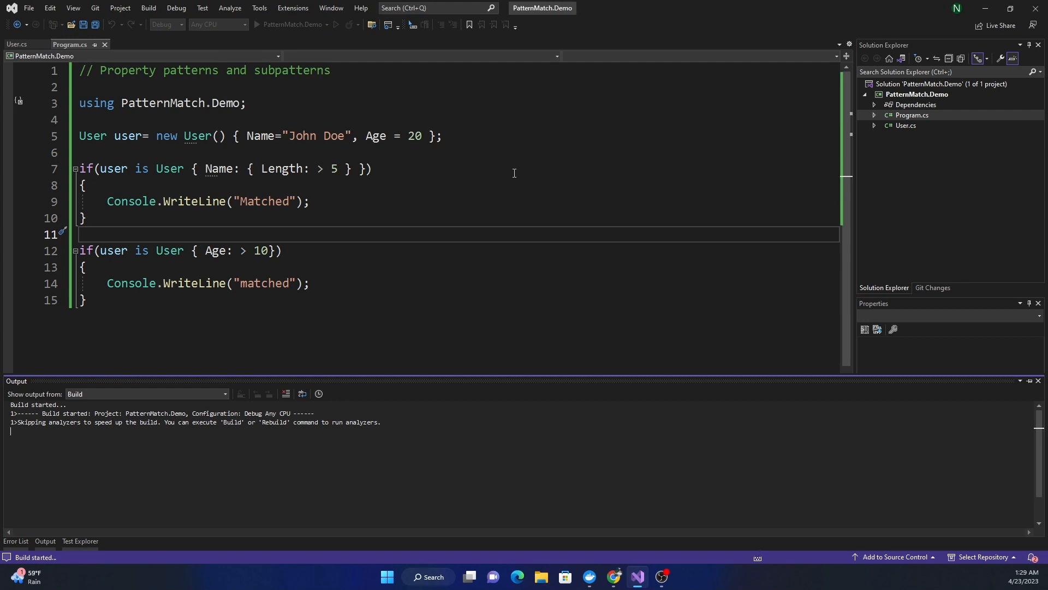
left_click(336, 25)
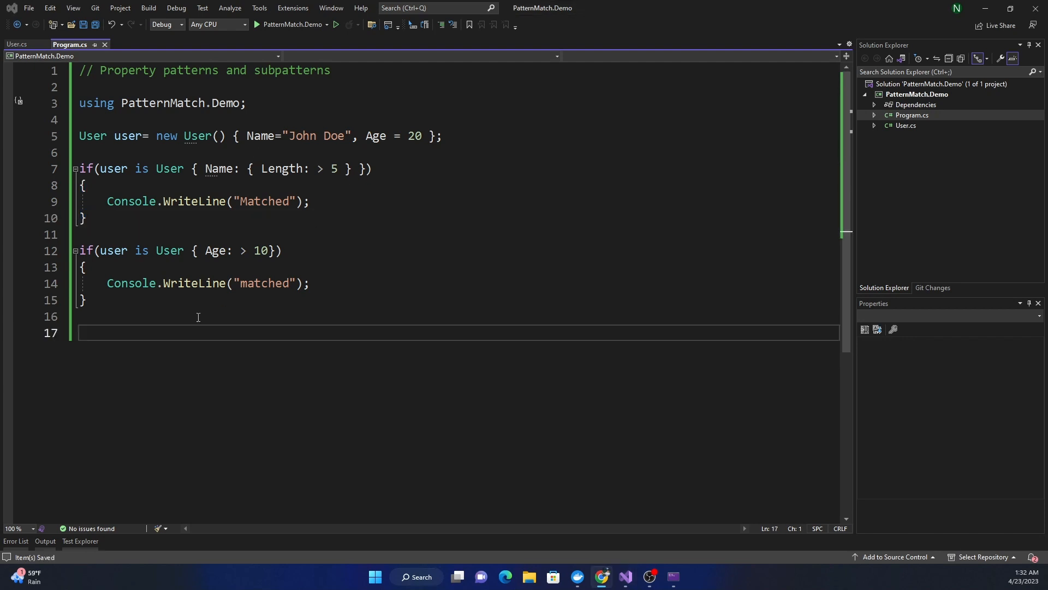
mouse_move(240, 407)
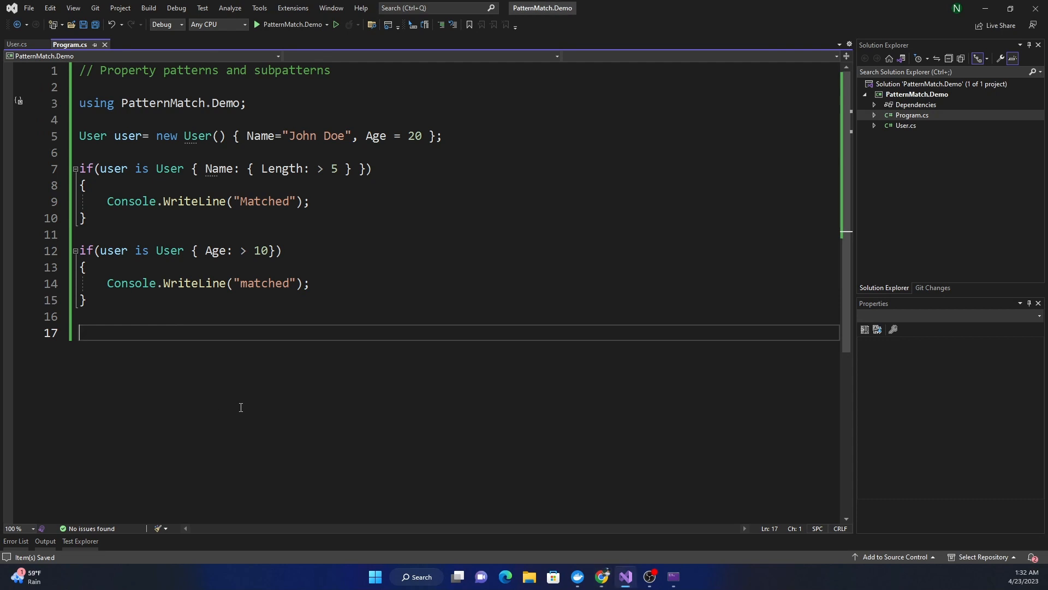
Begin an if condition checking that user.Name is a string &&.
type("if")
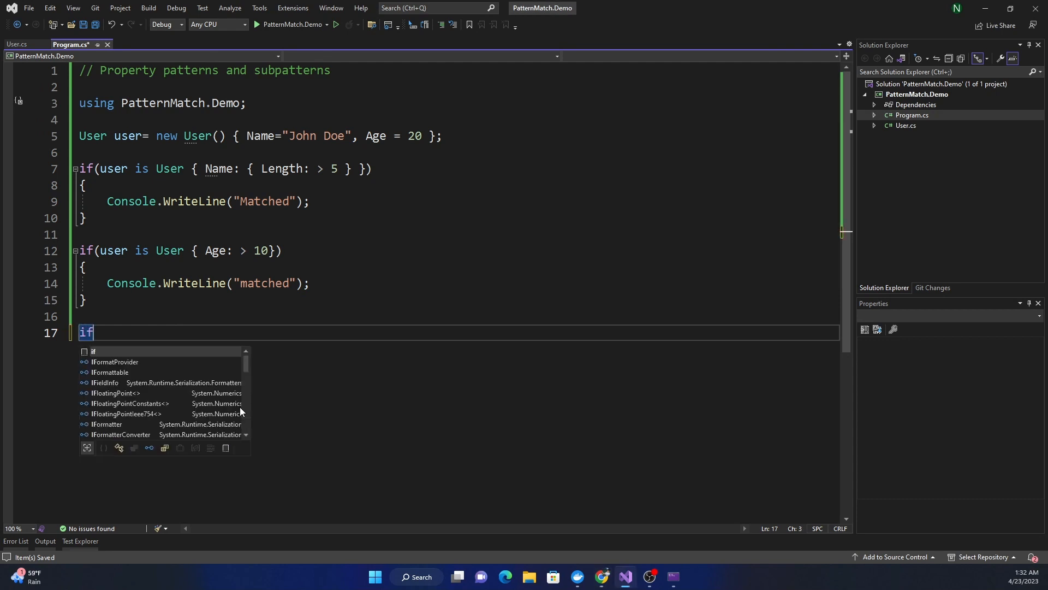
type("(user")
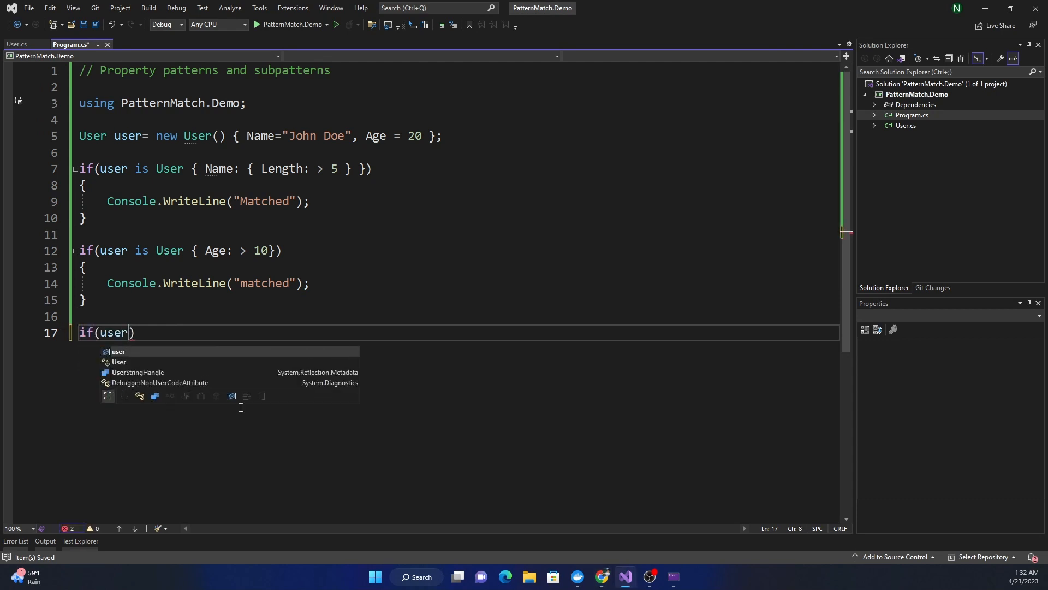
type(".Name")
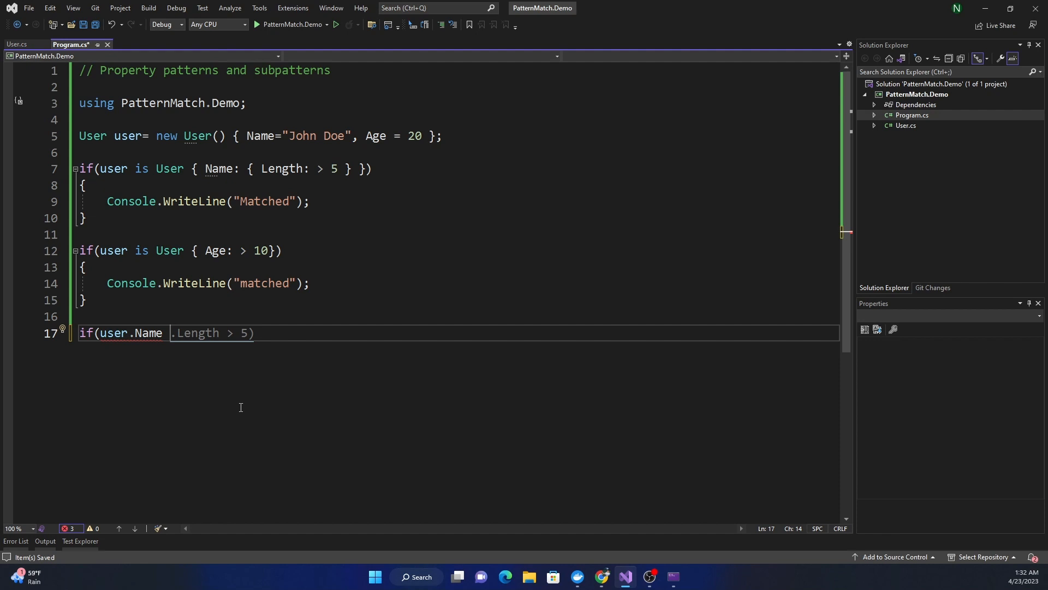
type("is")
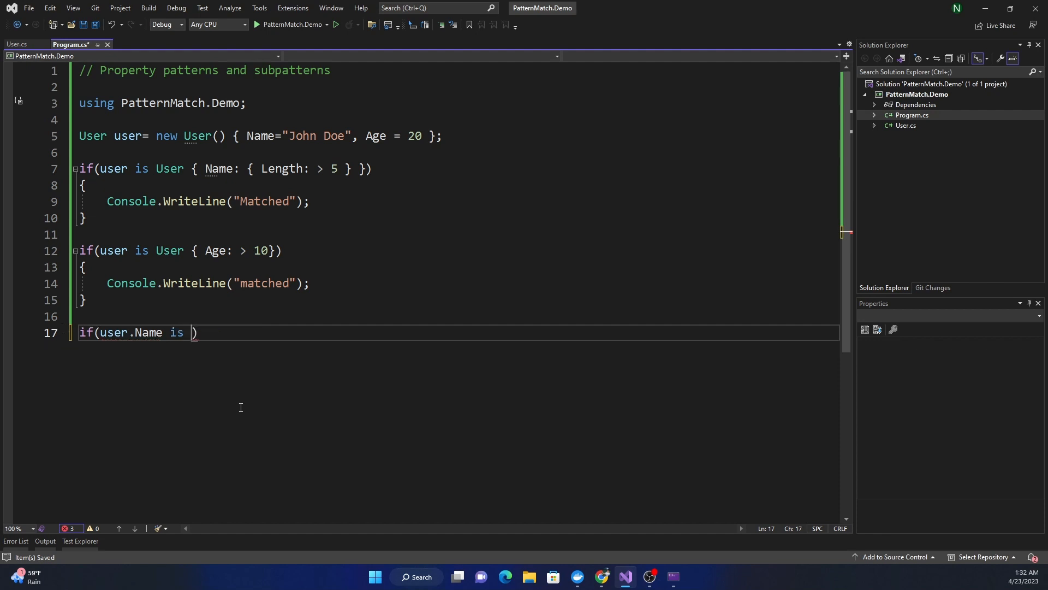
type("string")
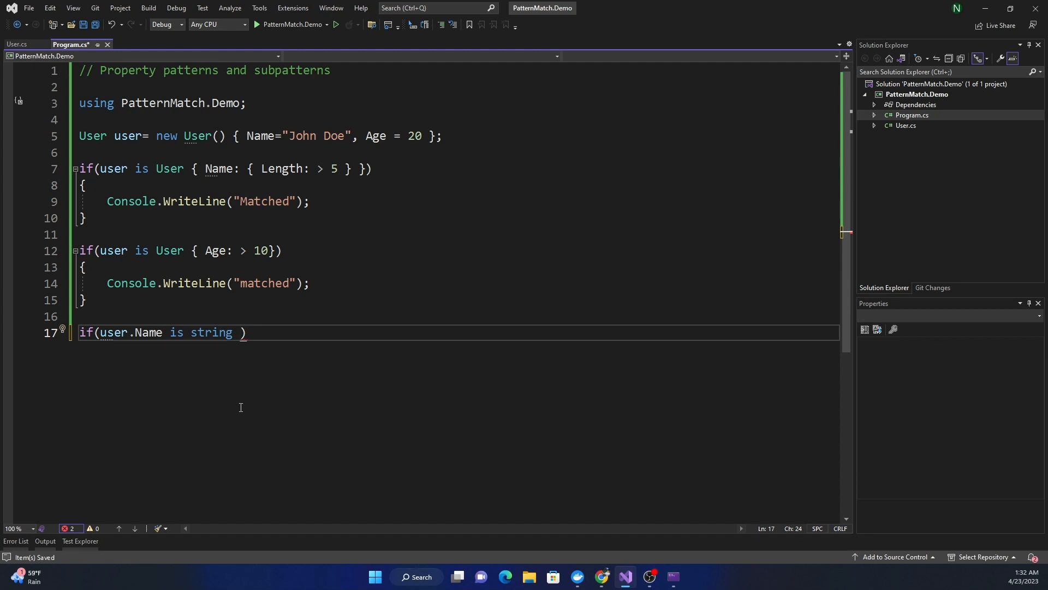
type("&&")
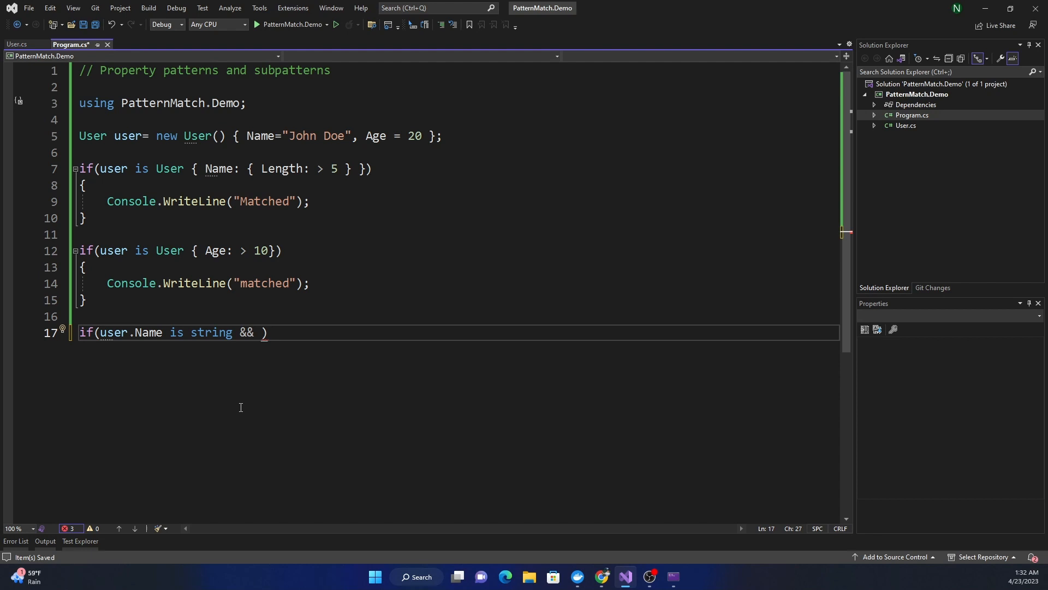
Add the "John Doe" or "Jane Doe" name comparisons with a "matched" output.
type("(")
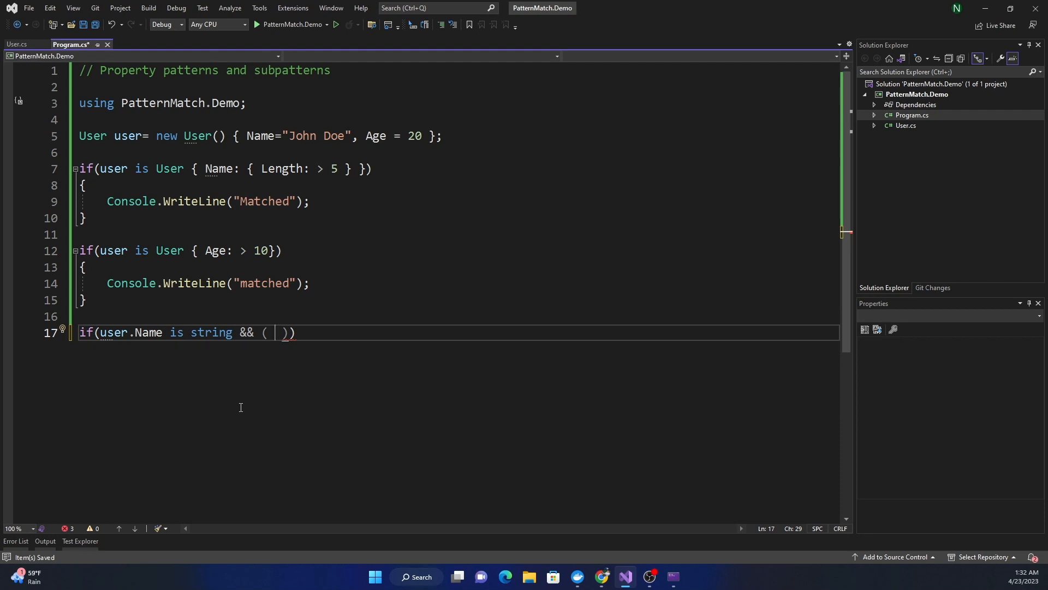
type("user.Name ==")
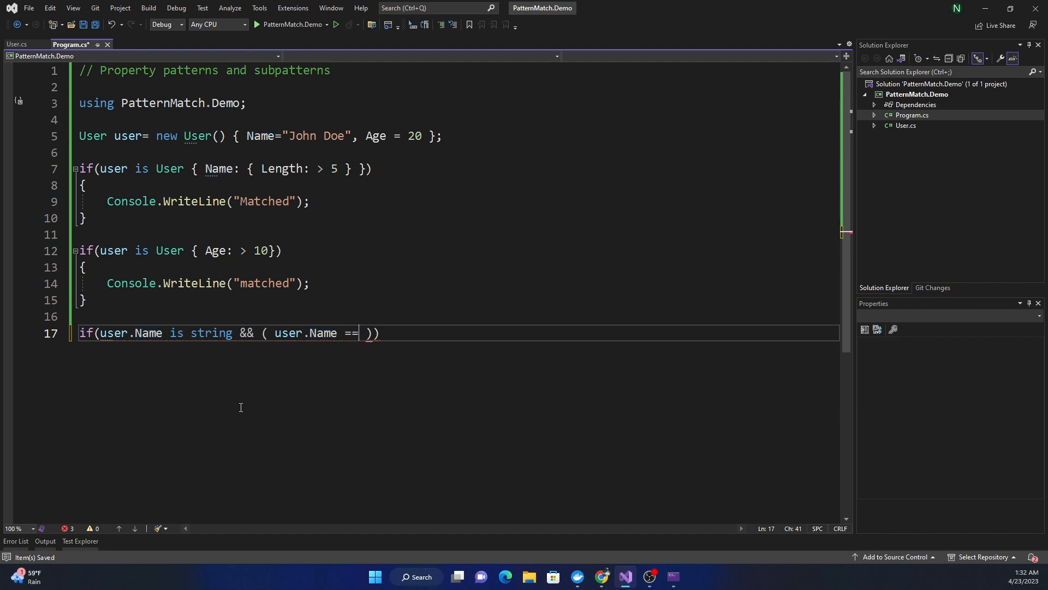
type("\"Jo")
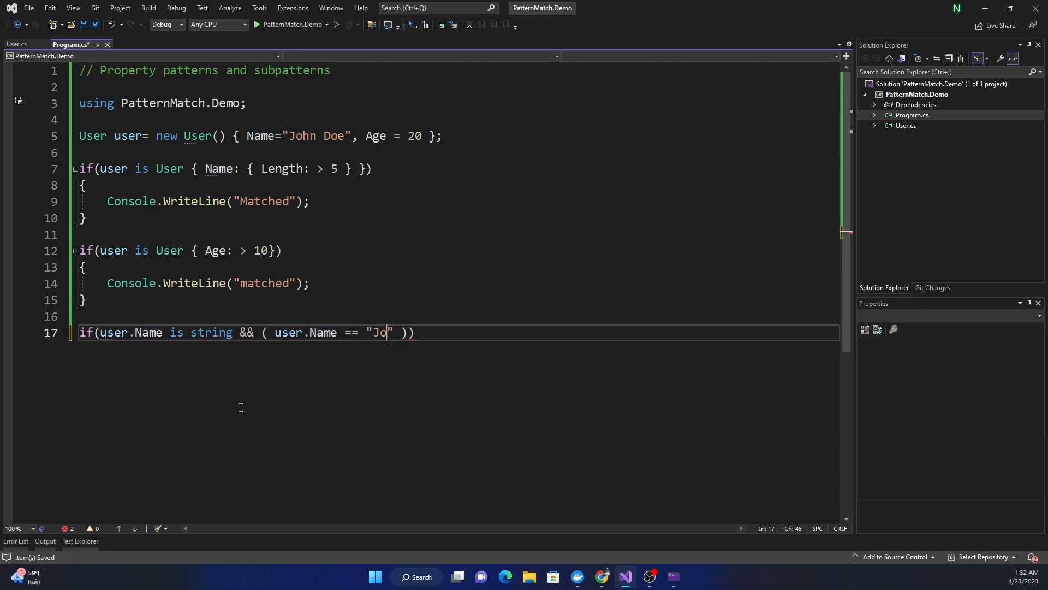
type("hn Doe\" | user.Name == \"Jane")
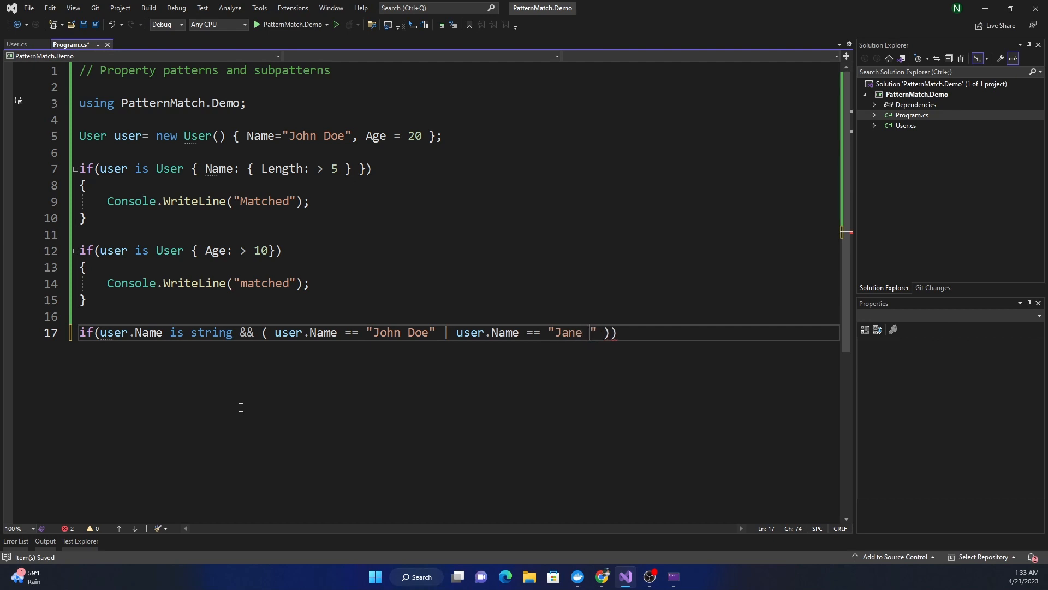
type("DOe")
type("Console.WriteLine(\"")
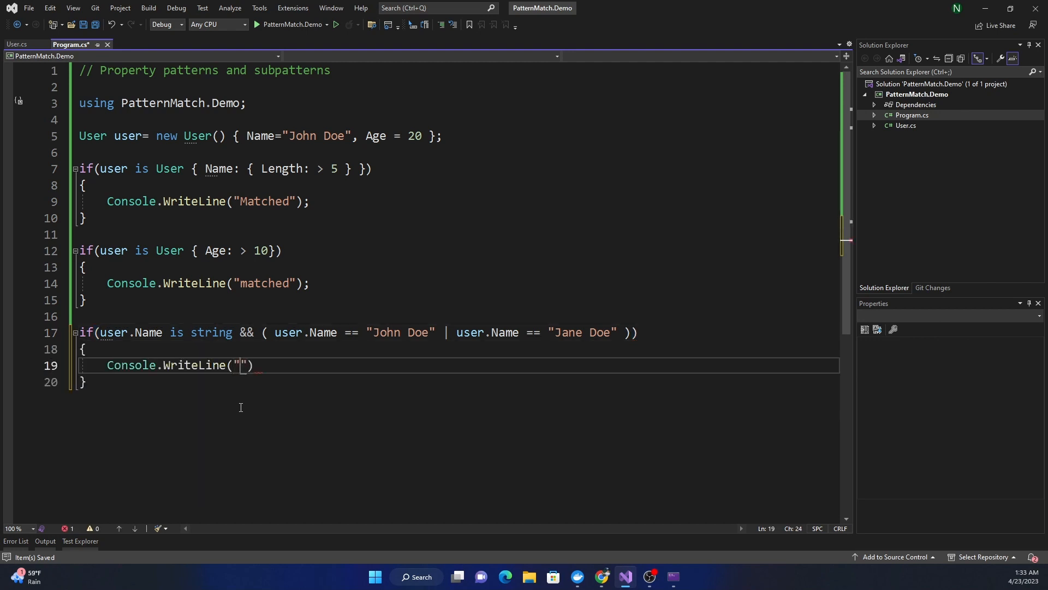
type("matched")
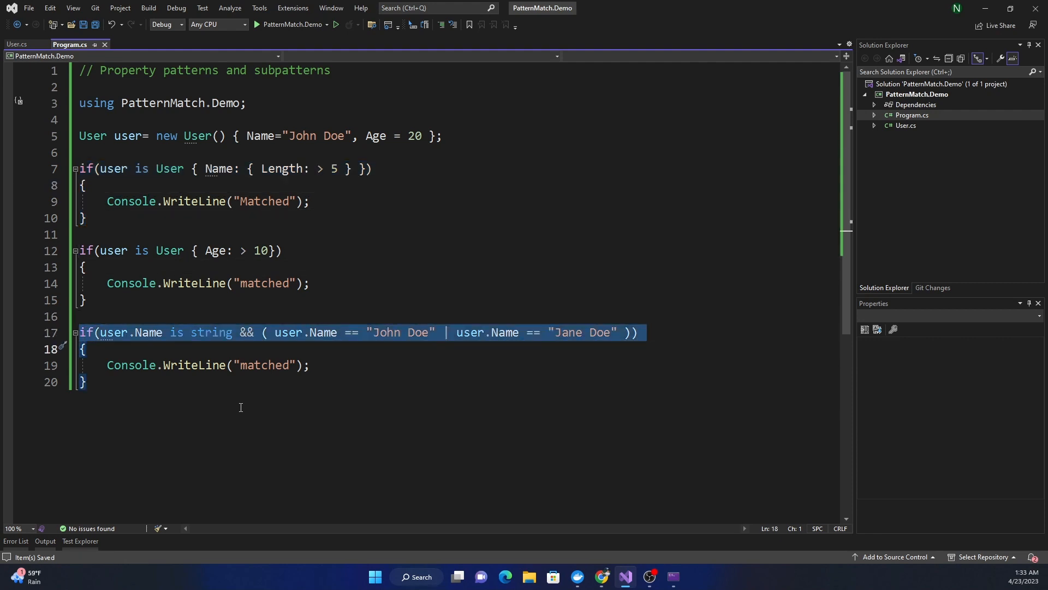
left_click(201, 365)
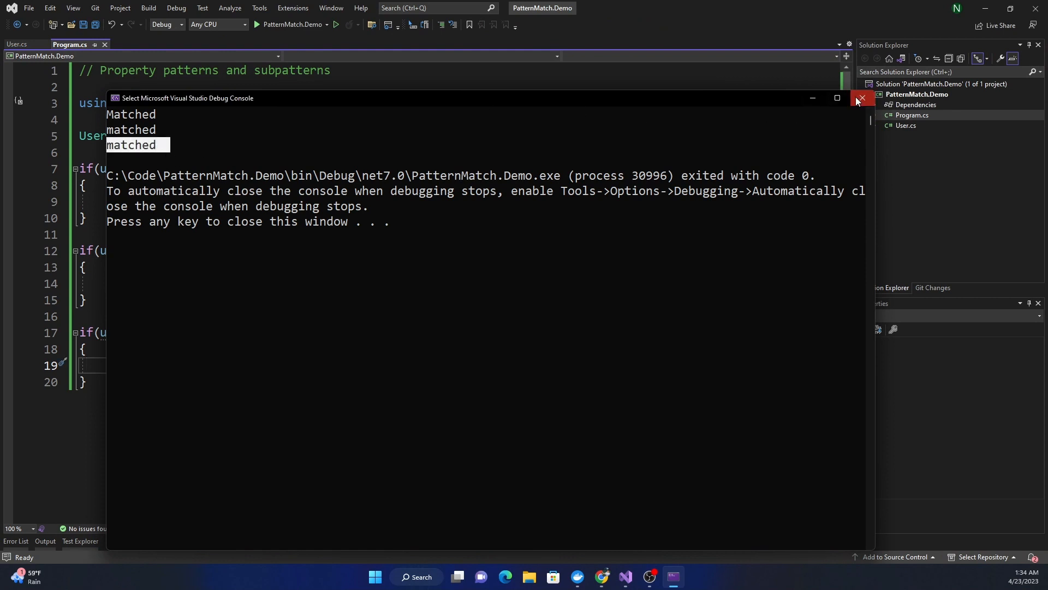
Resume after the name check and begin a Console.WriteLine( statement.
left_click(862, 99)
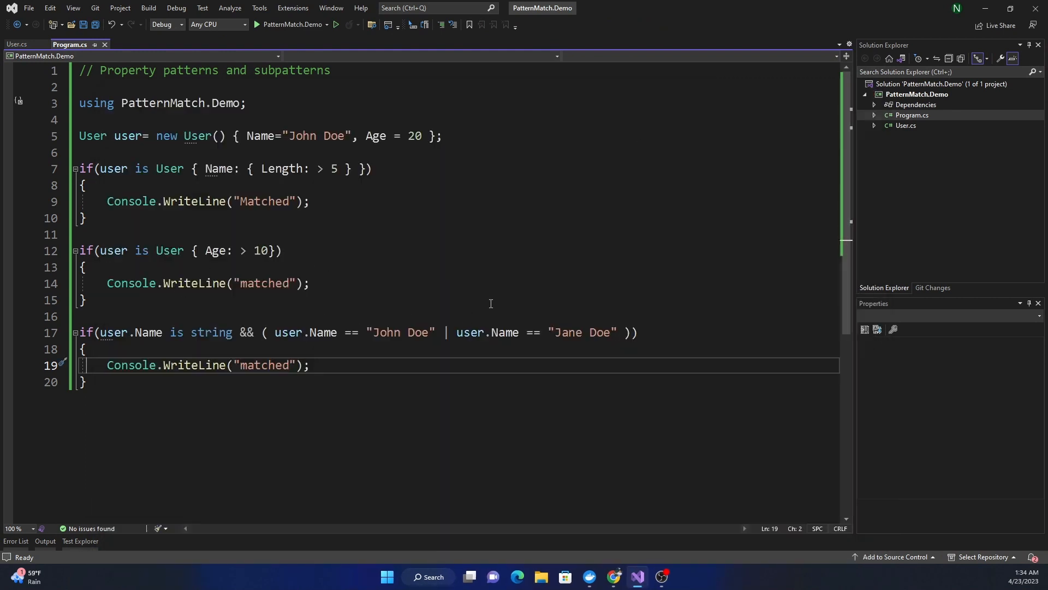
type("Console.WriteLine(")
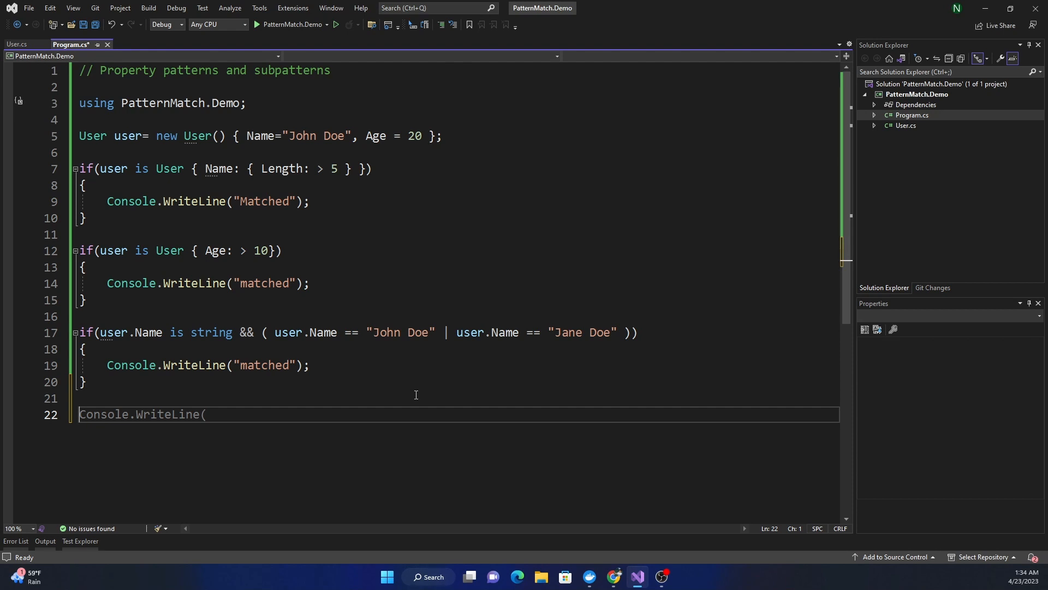
Declare string response as a switch expression on user.Name.
type("string")
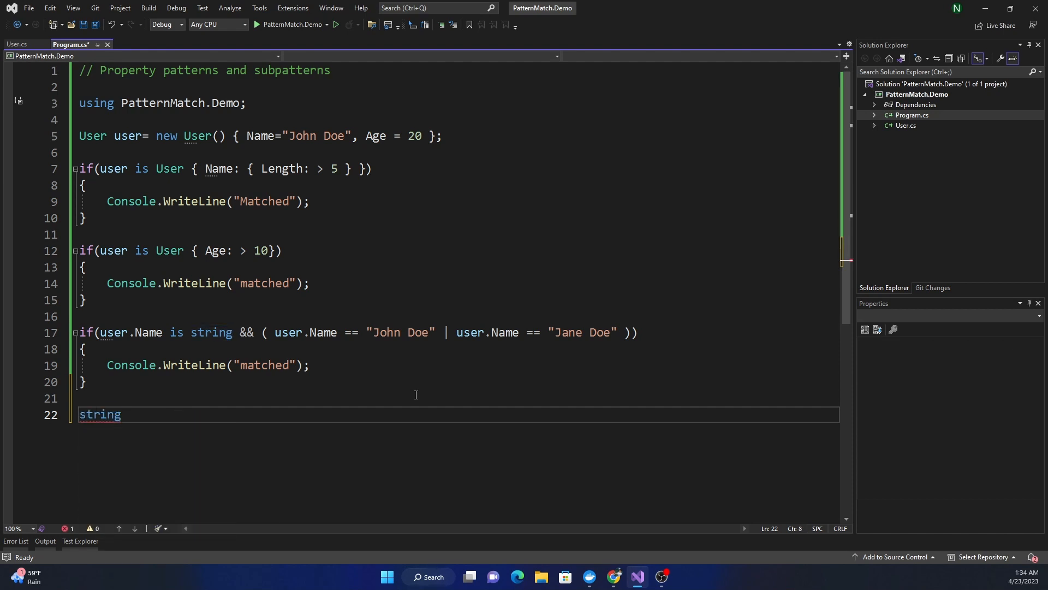
type("respons")
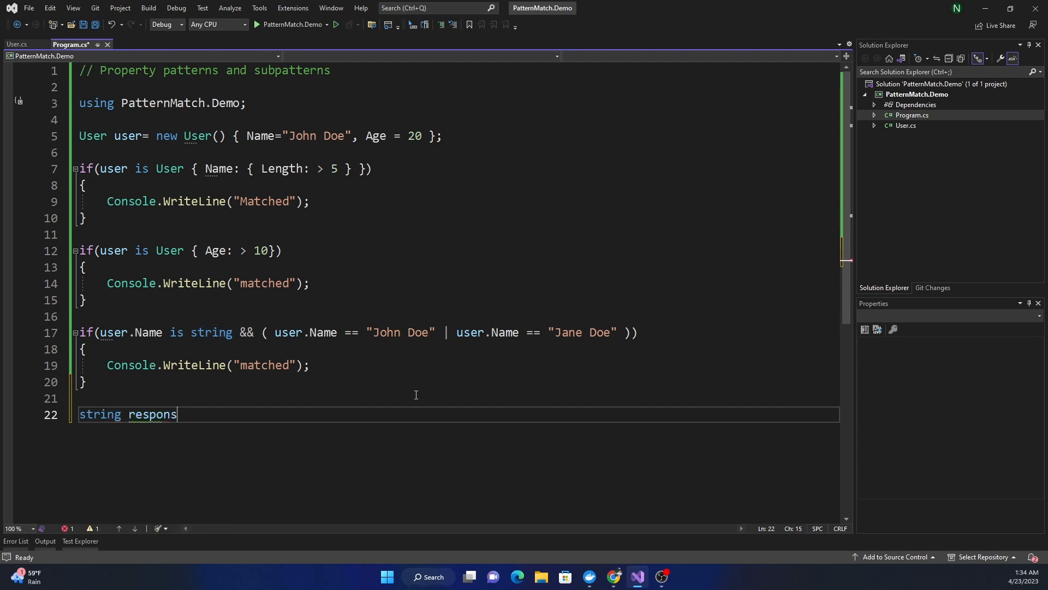
type("e = Console.ReadLine();")
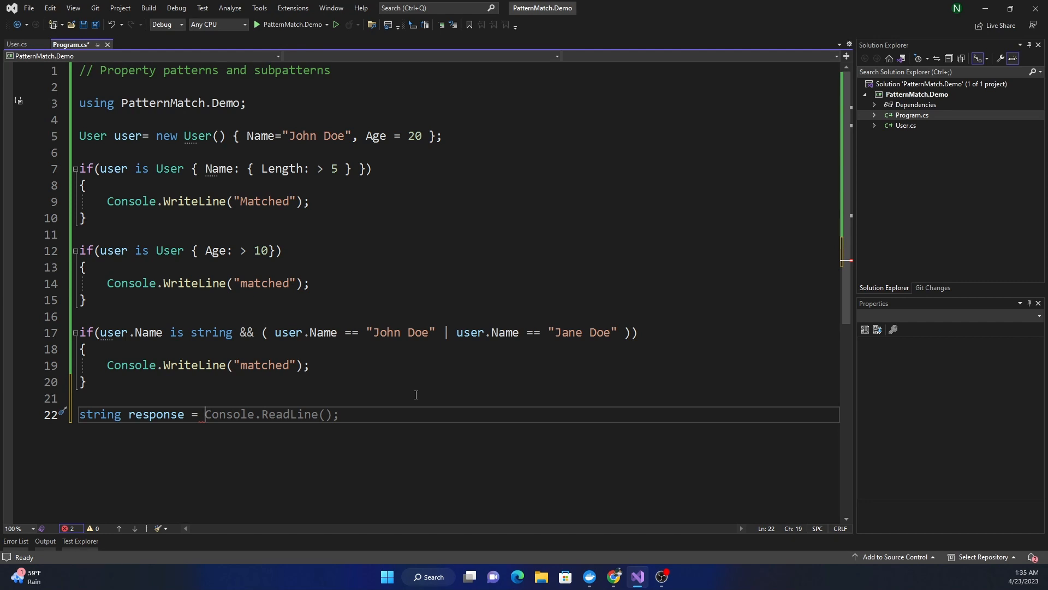
type("user")
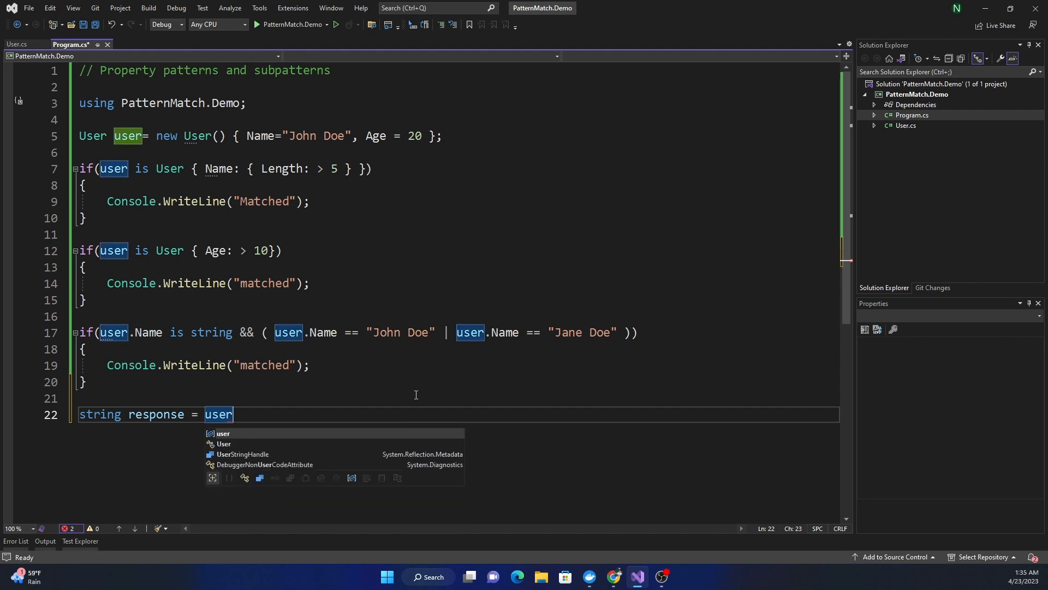
type(".Name")
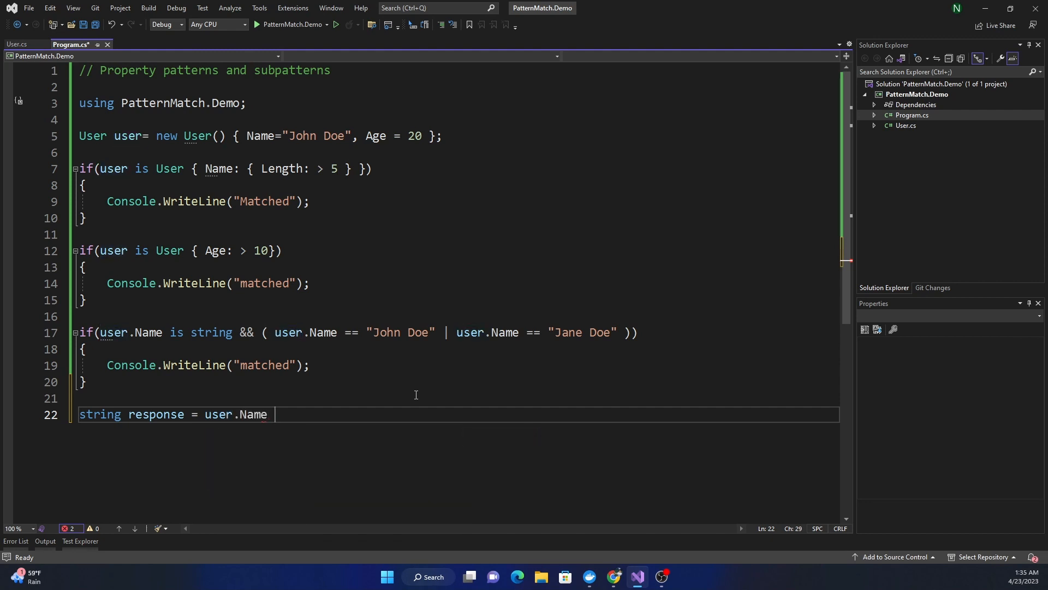
type("swi")
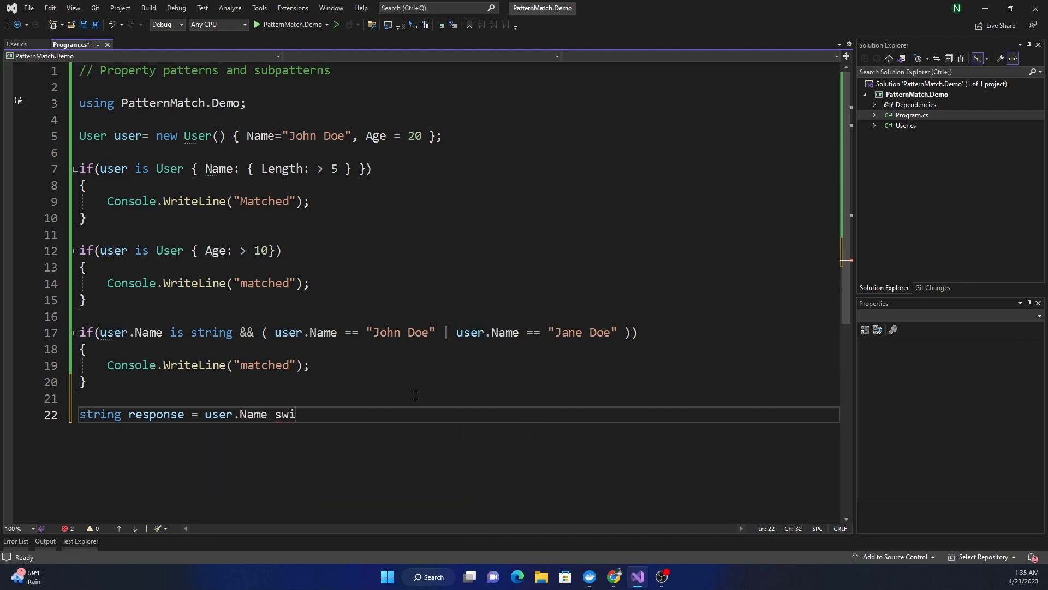
type("tch")
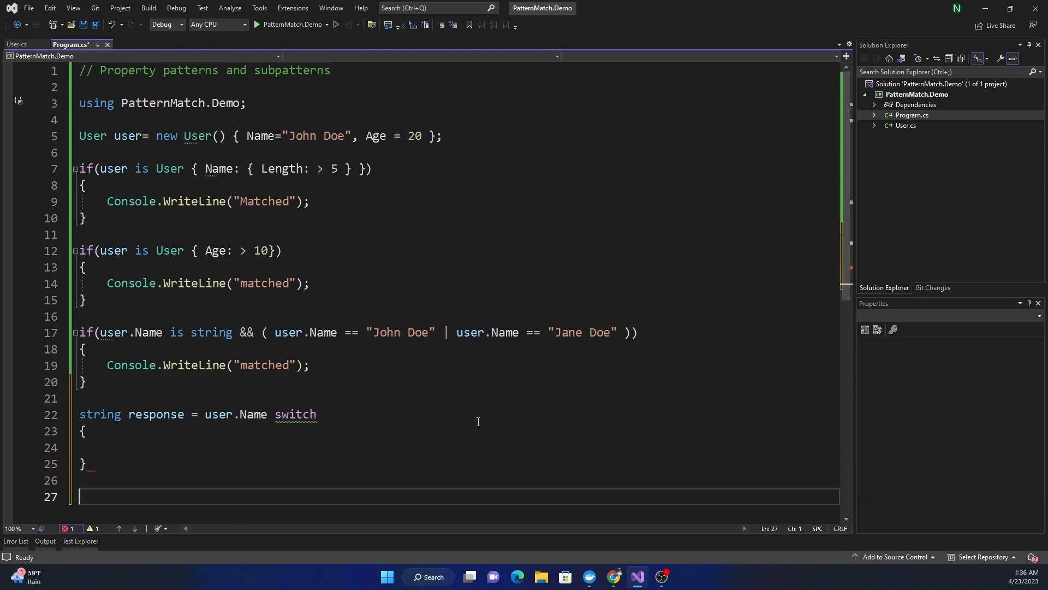
type("string f")
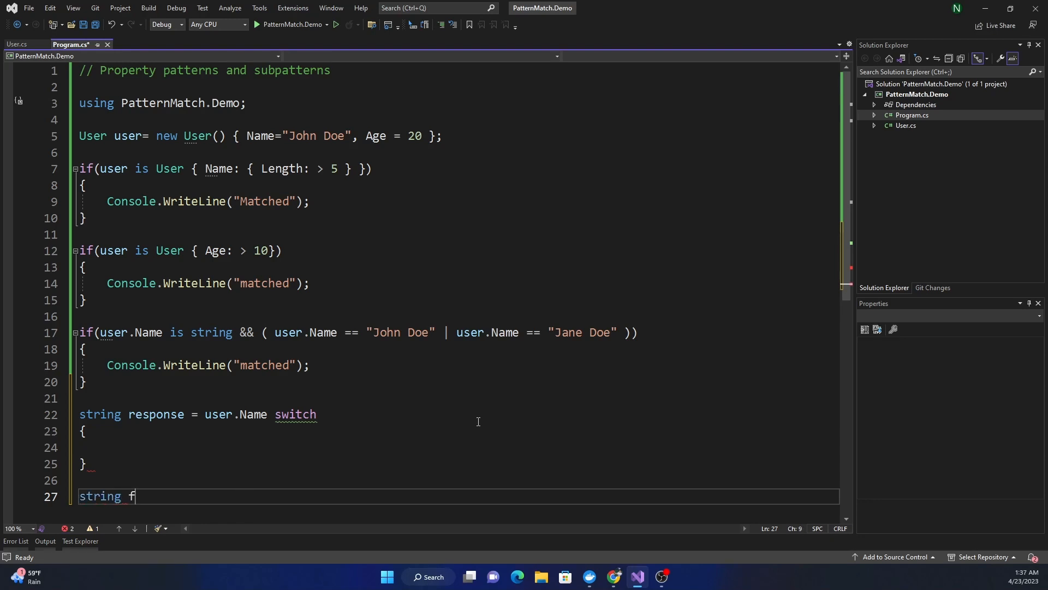
Declare findMatch(object value) as an expression-bodied switch on value.
type("indMatch")
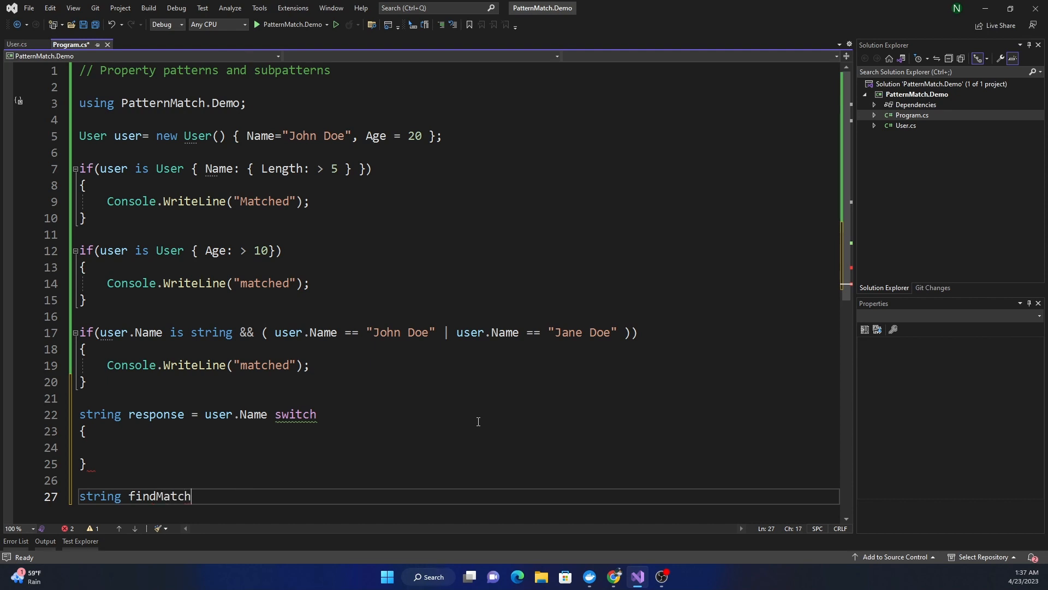
type("(obj")
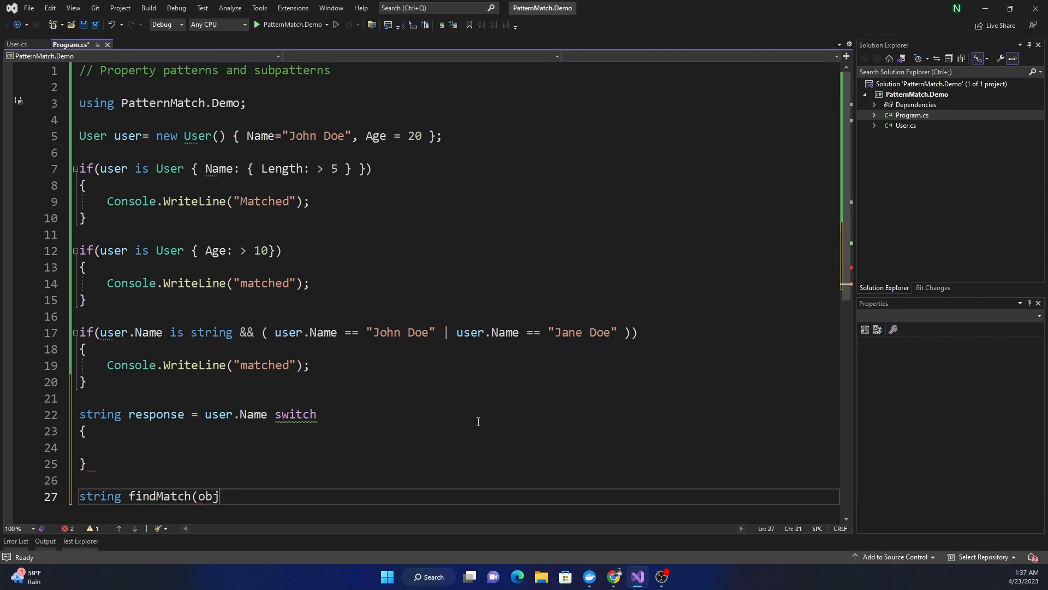
type("ect")
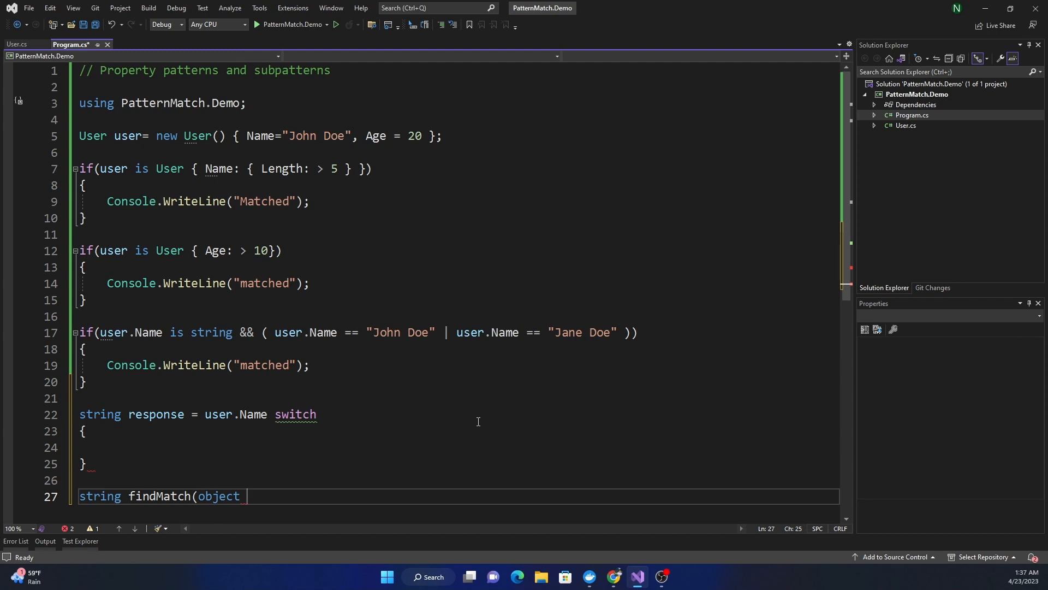
type("value)")
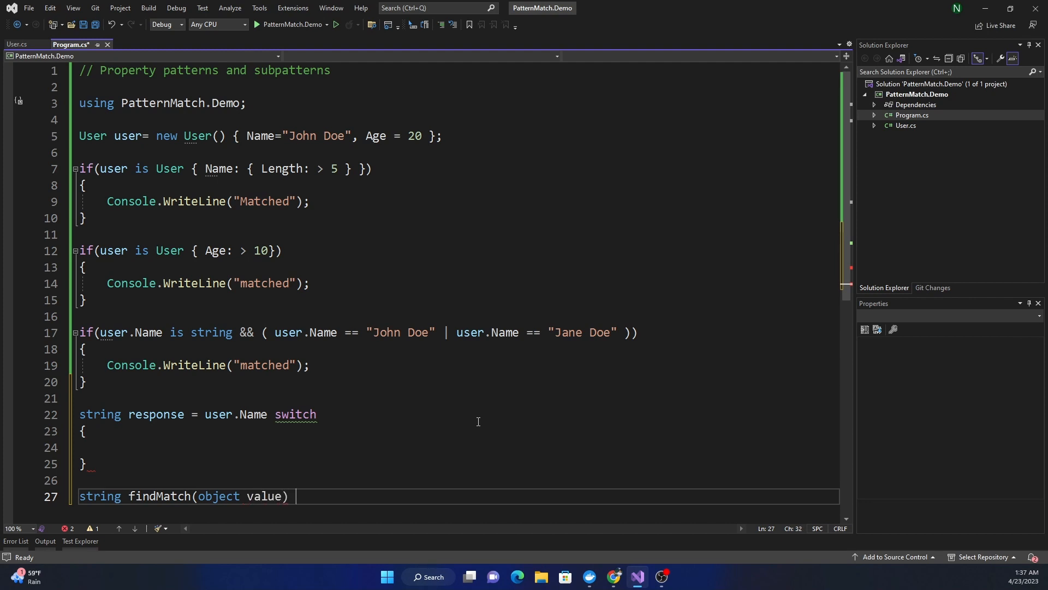
type("=>")
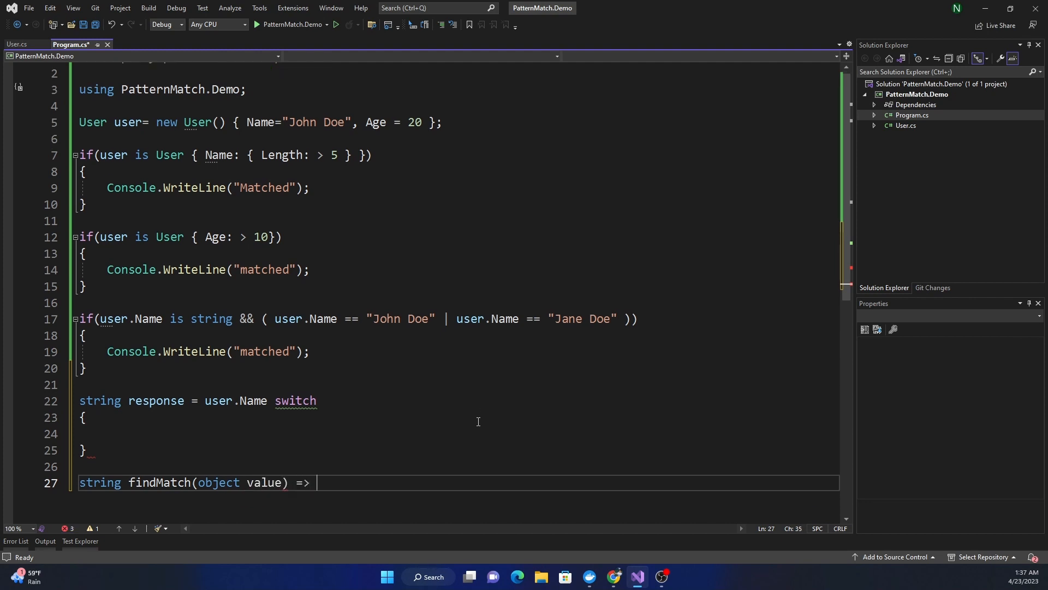
type("val")
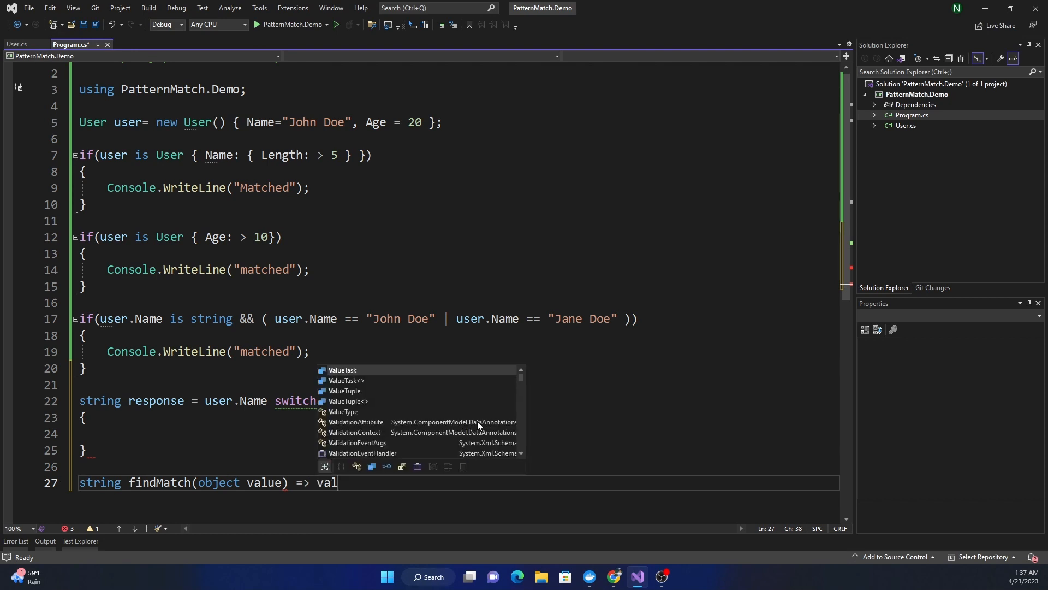
type("ue")
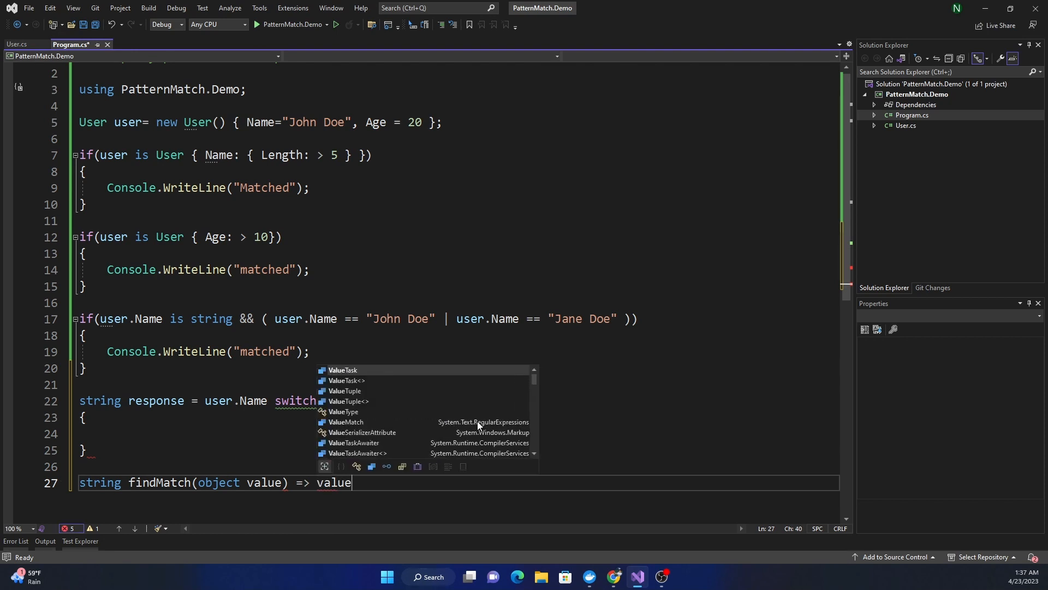
type("switch")
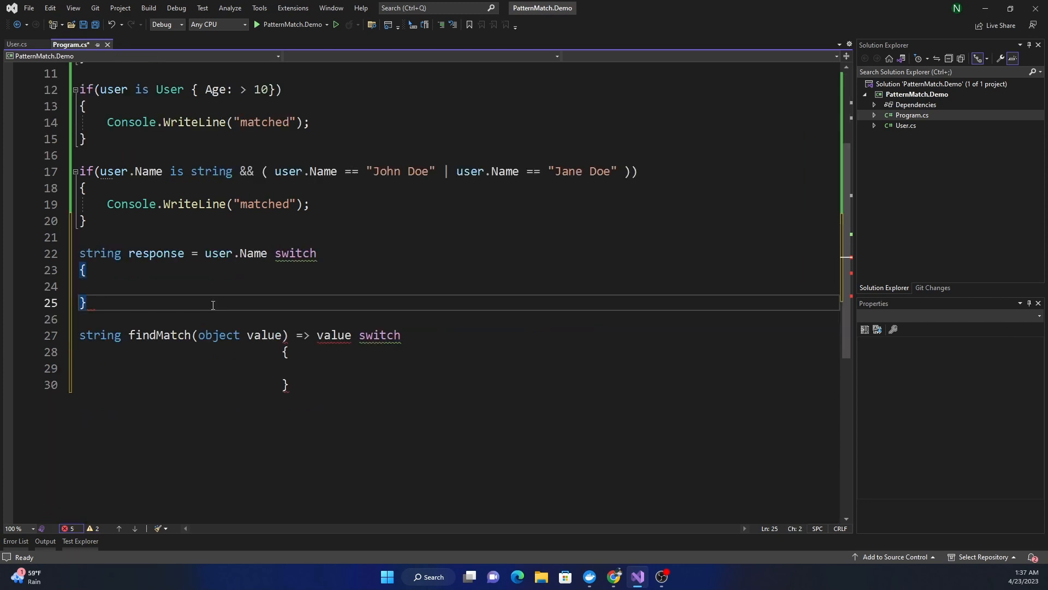
type(";")
left_click(457, 385)
type(";")
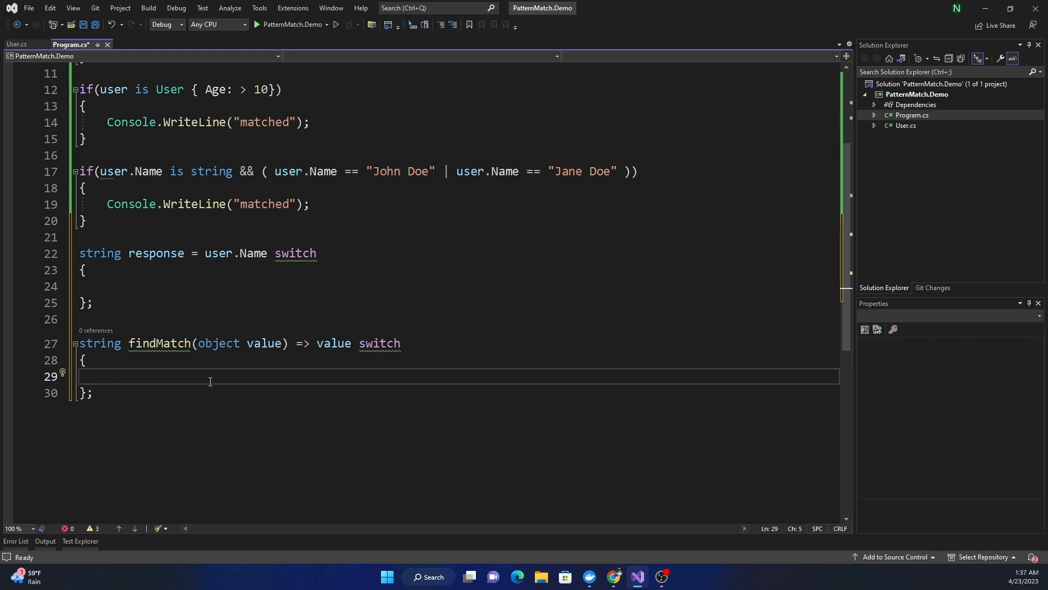
Add int cases returning "+ve" when i > 0 and "-ve" otherwise.
type("int")
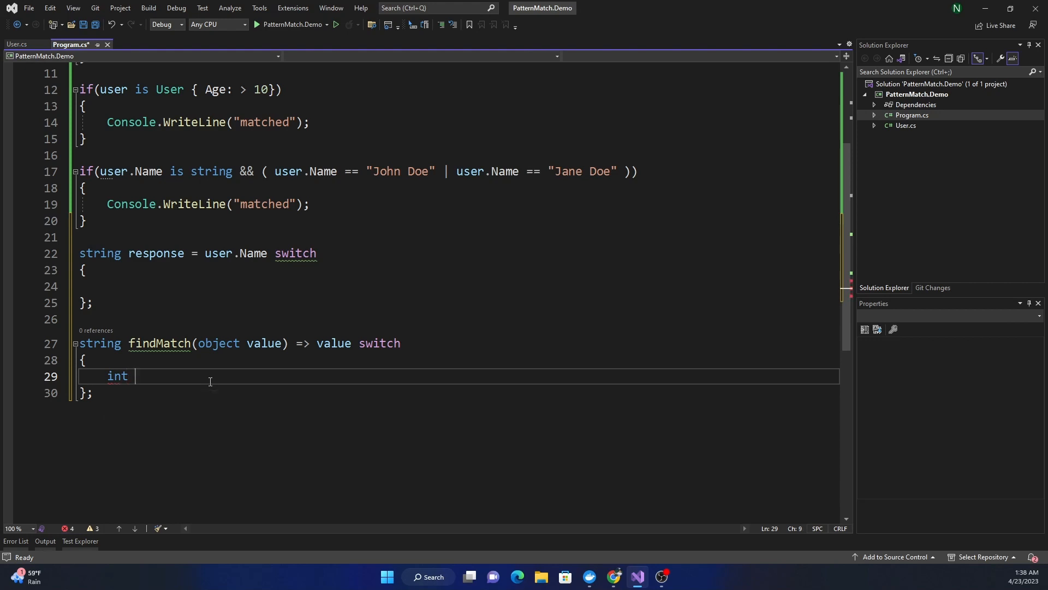
type("i")
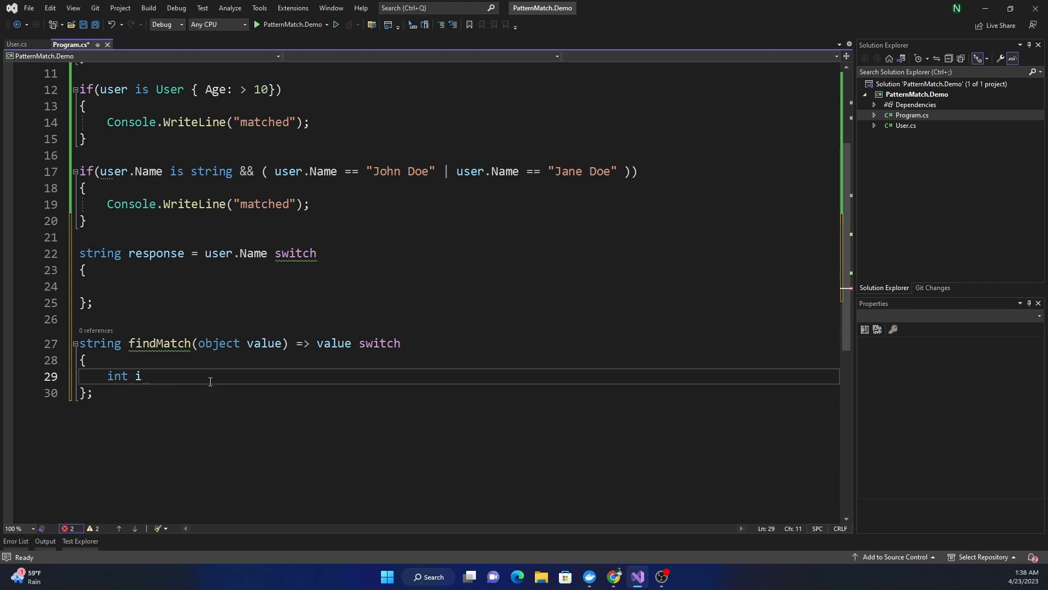
type("when")
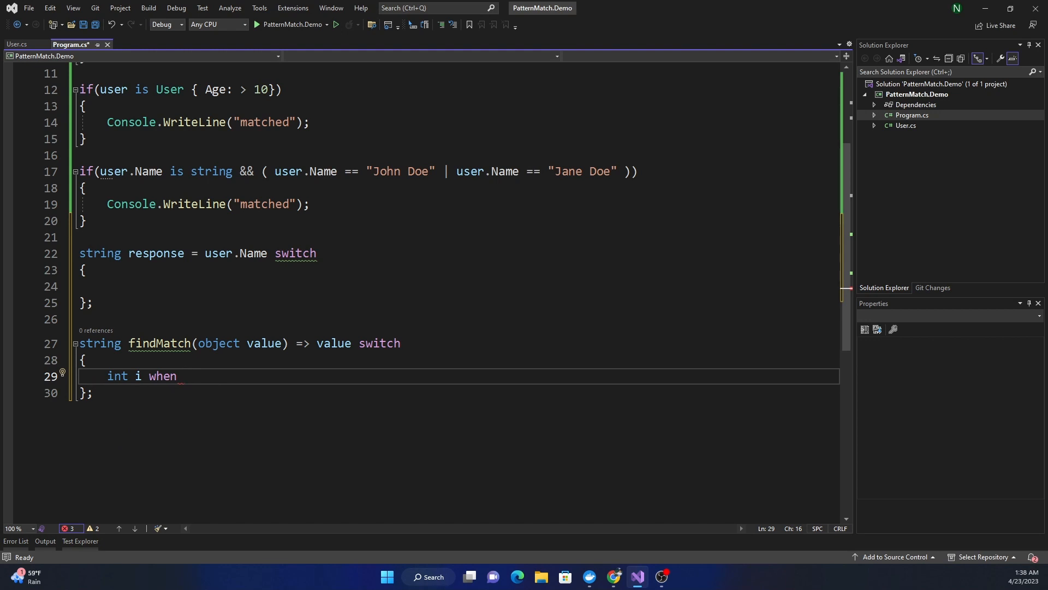
mouse_move(258, 381)
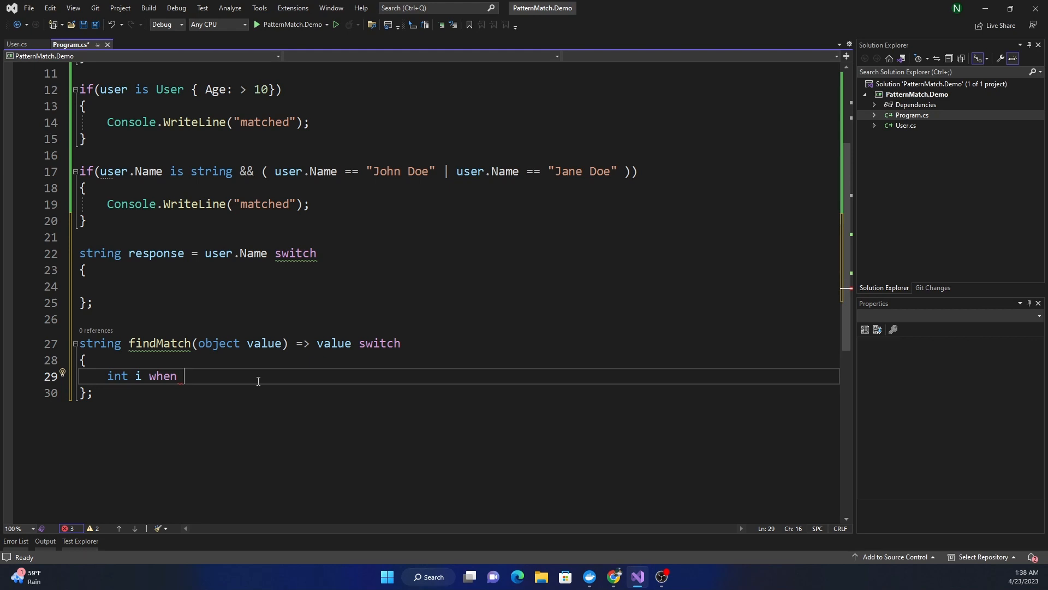
type("i >")
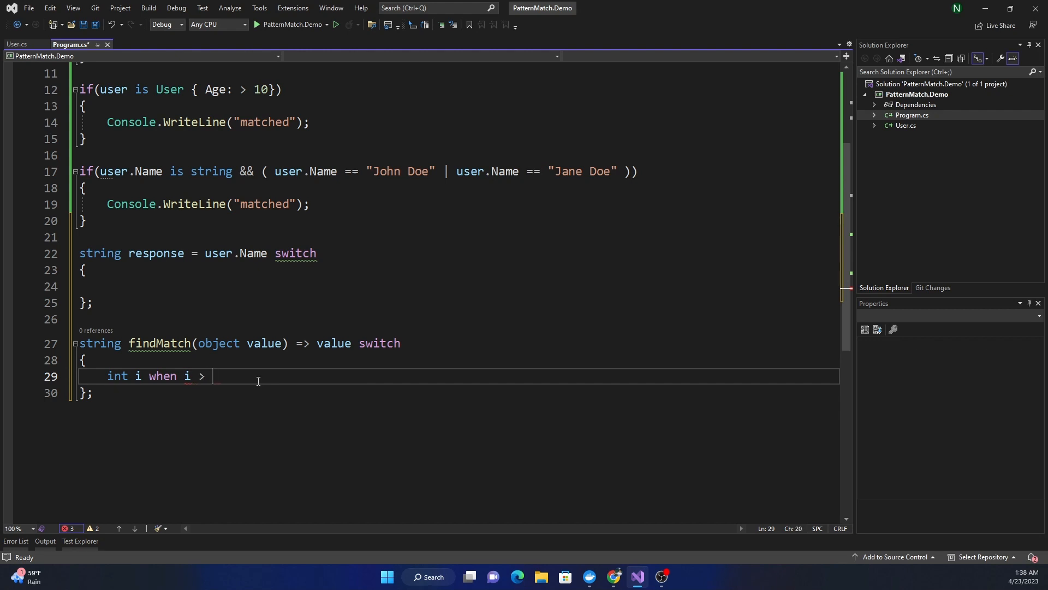
type("0 =")
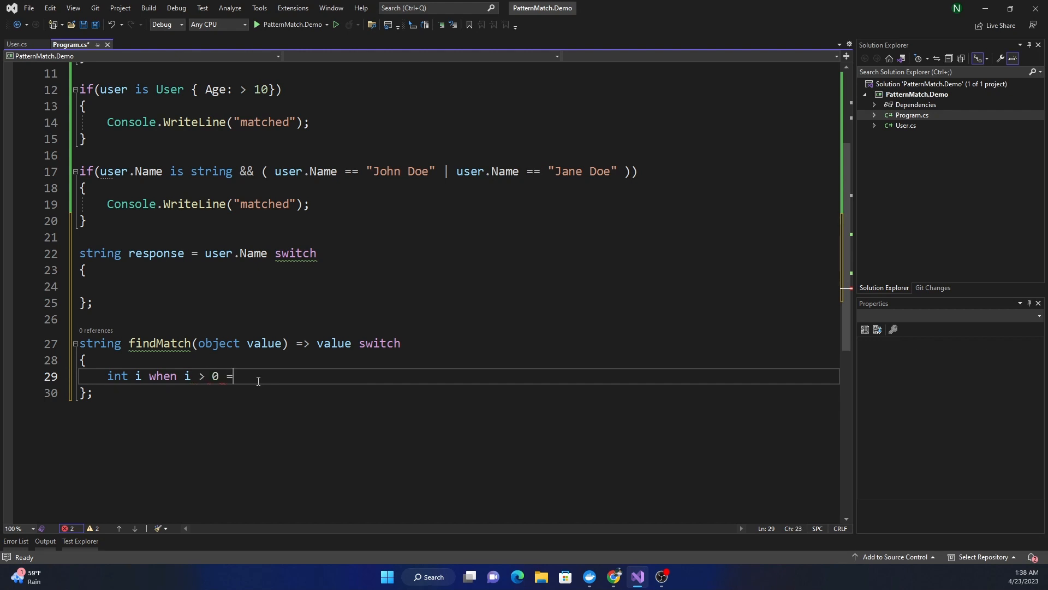
type("> \"\"")
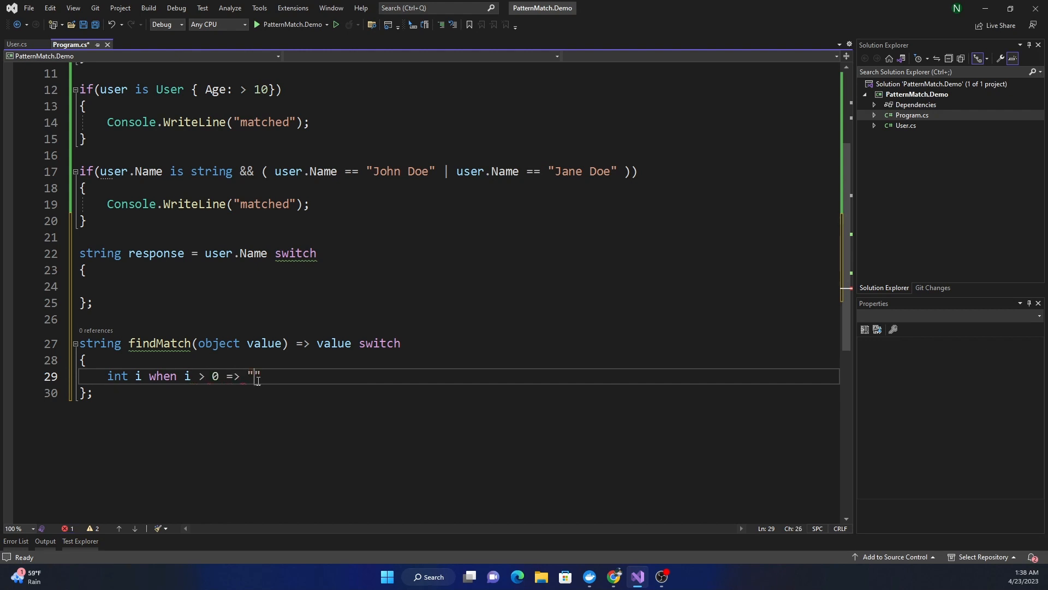
type("+ve")
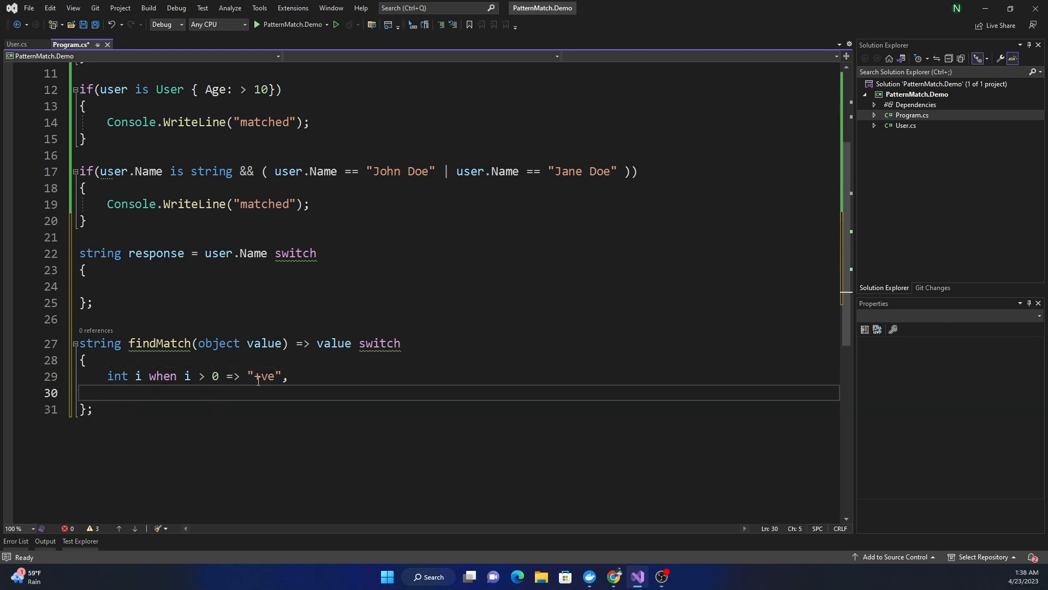
type("int i =")
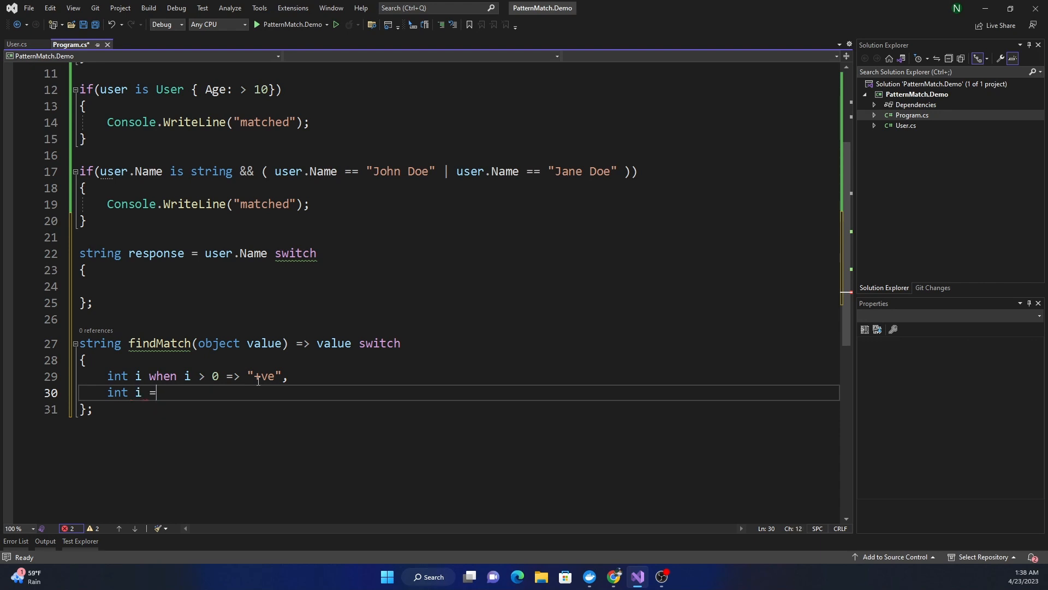
type(">")
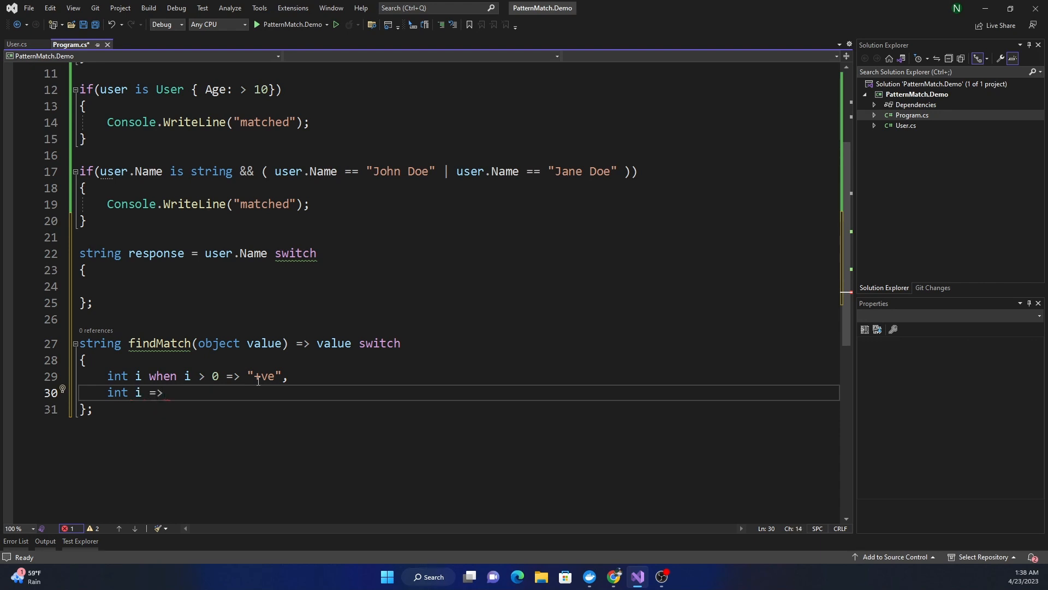
type("\"-\"")
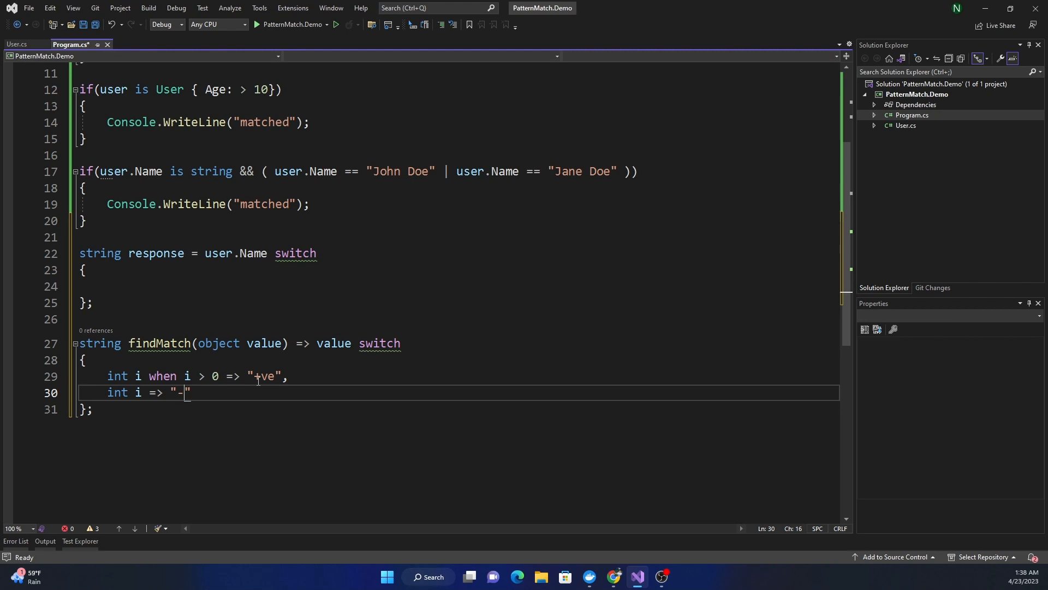
type("ve\",")
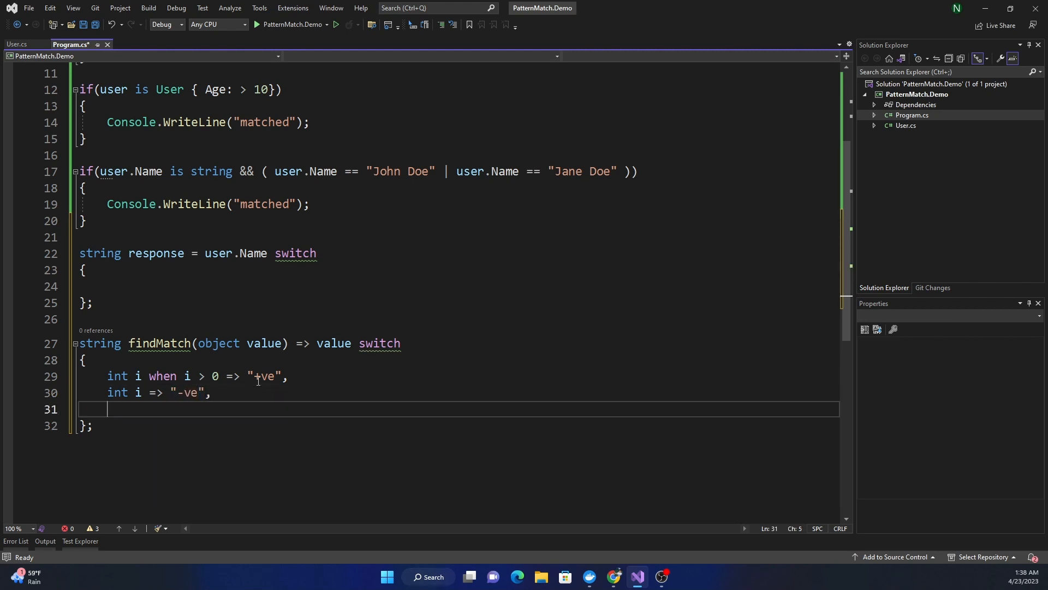
Add a case returning "short" for strings with Length < 5.
type("strn")
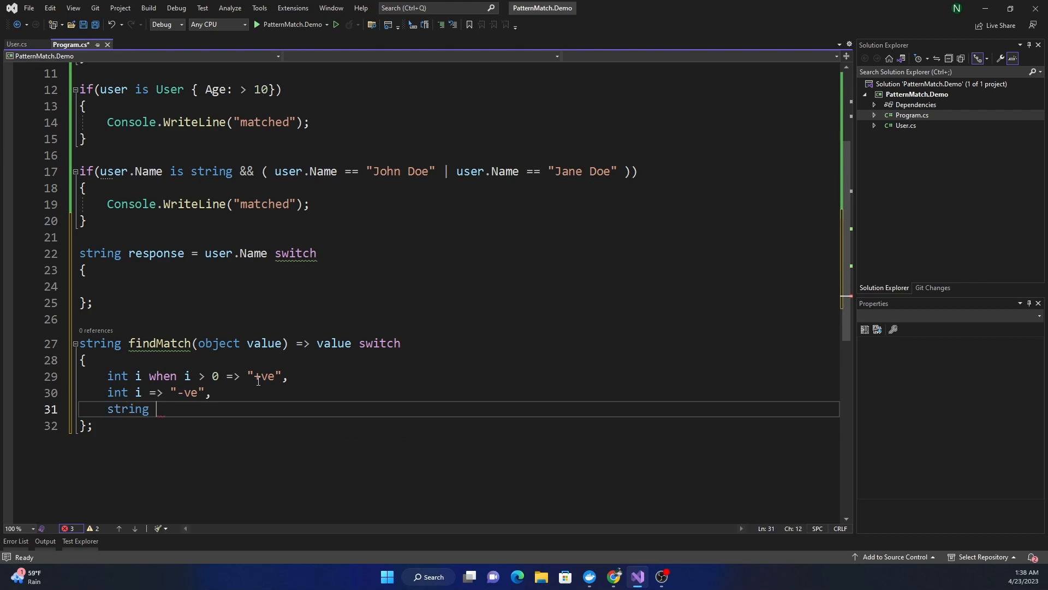
type("str")
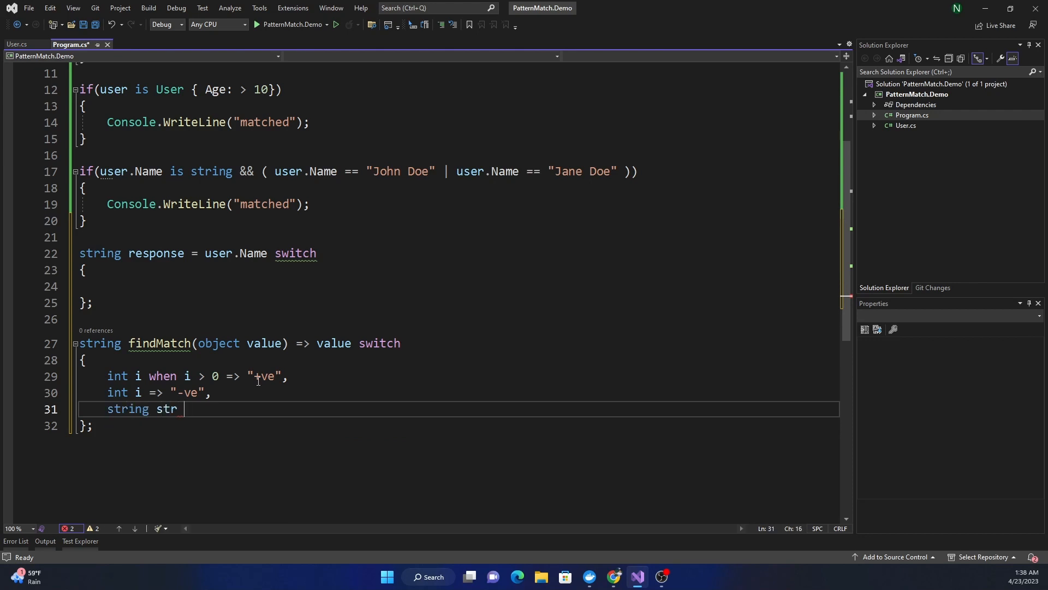
type("when")
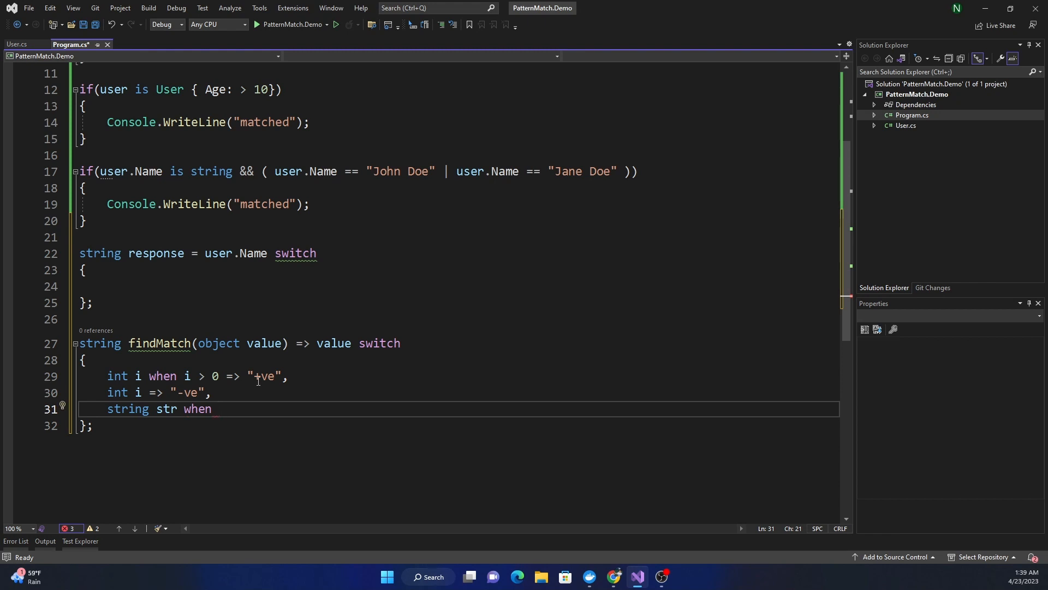
type("st")
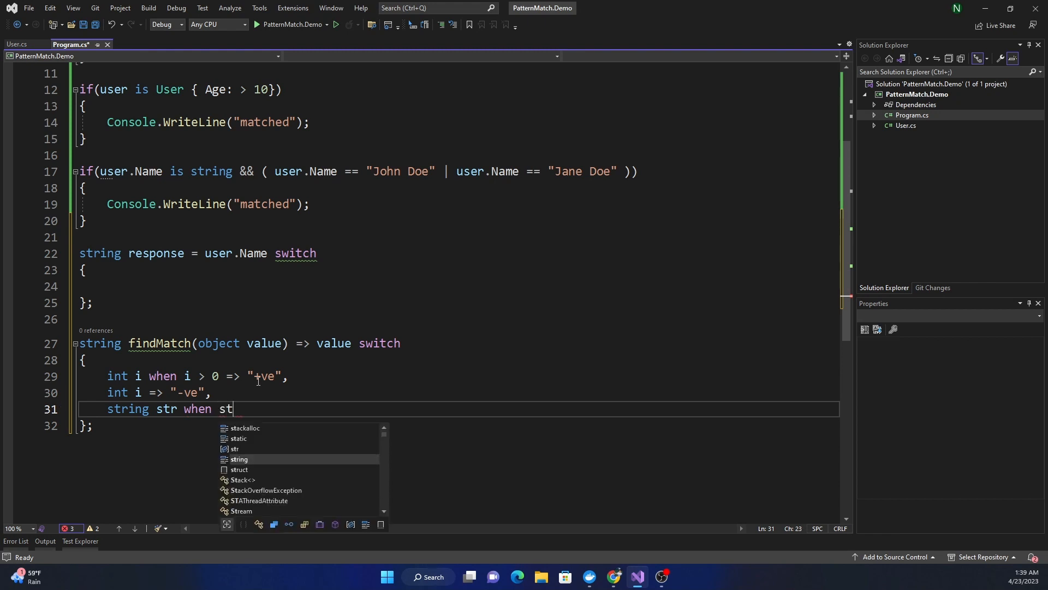
type("r.Length")
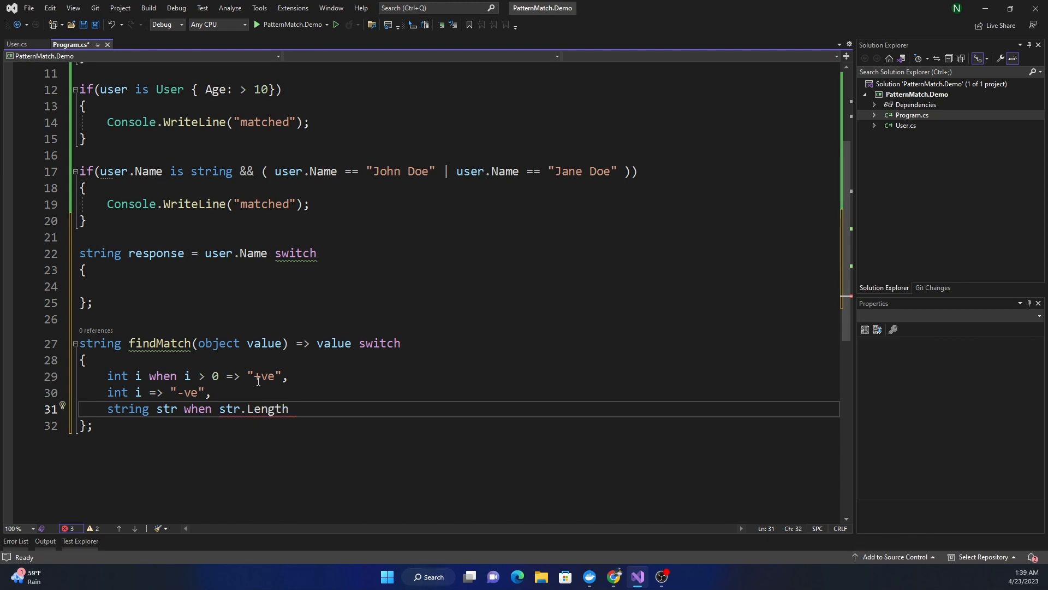
type("< 5")
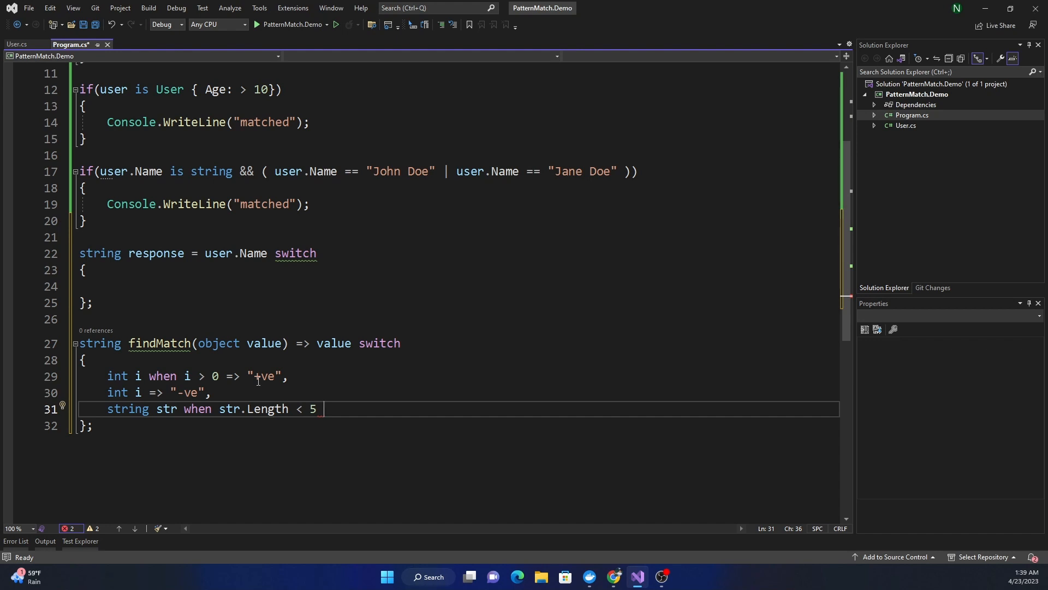
type("=>")
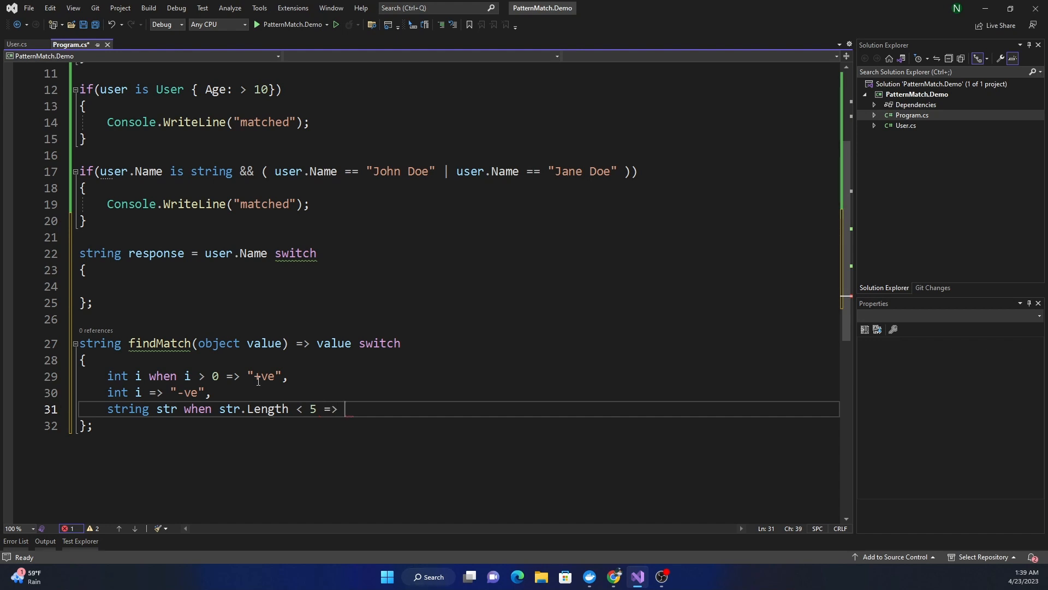
type("\"short\"")
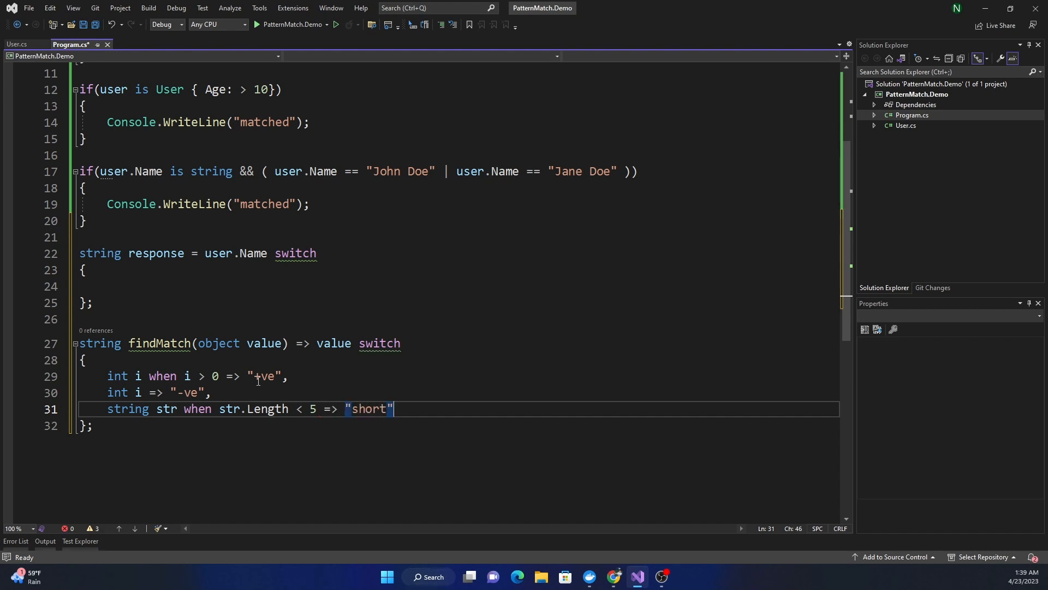
key("Enter")
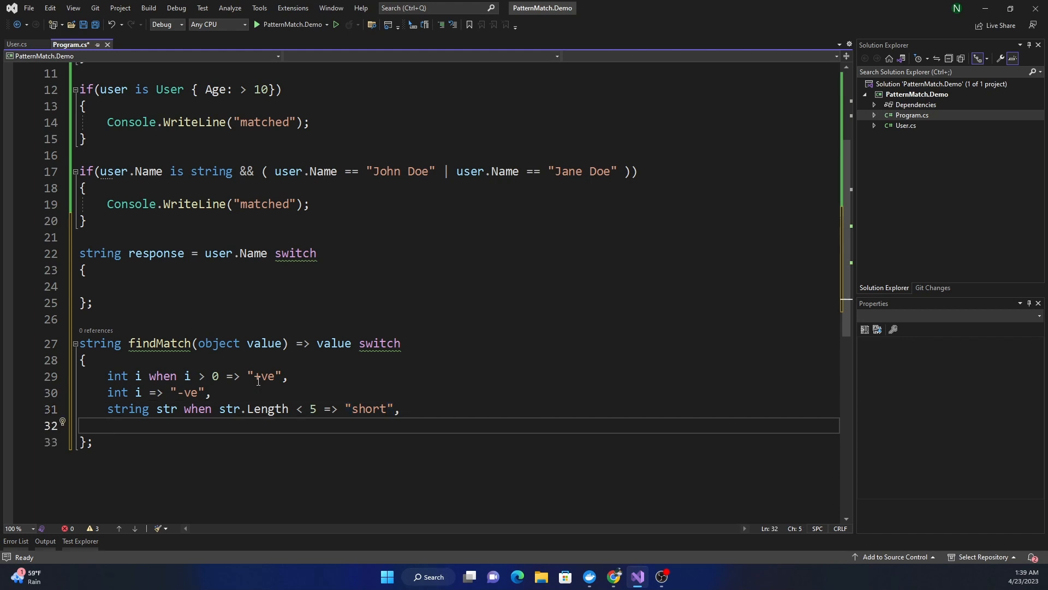
Add a "long" case for other strings and a "N/A" default.
type("string")
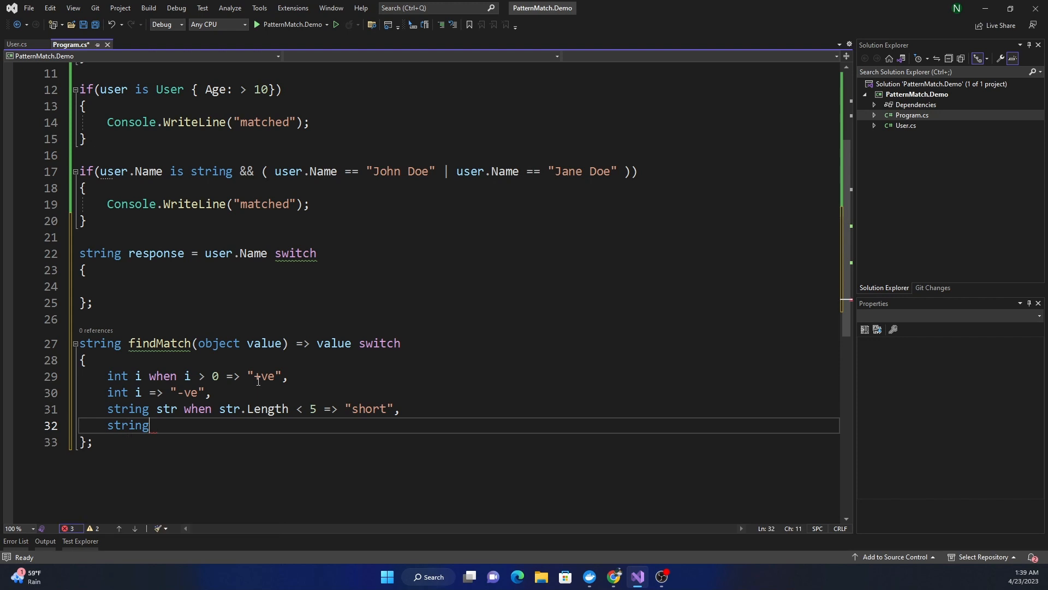
type("str => \"short\",")
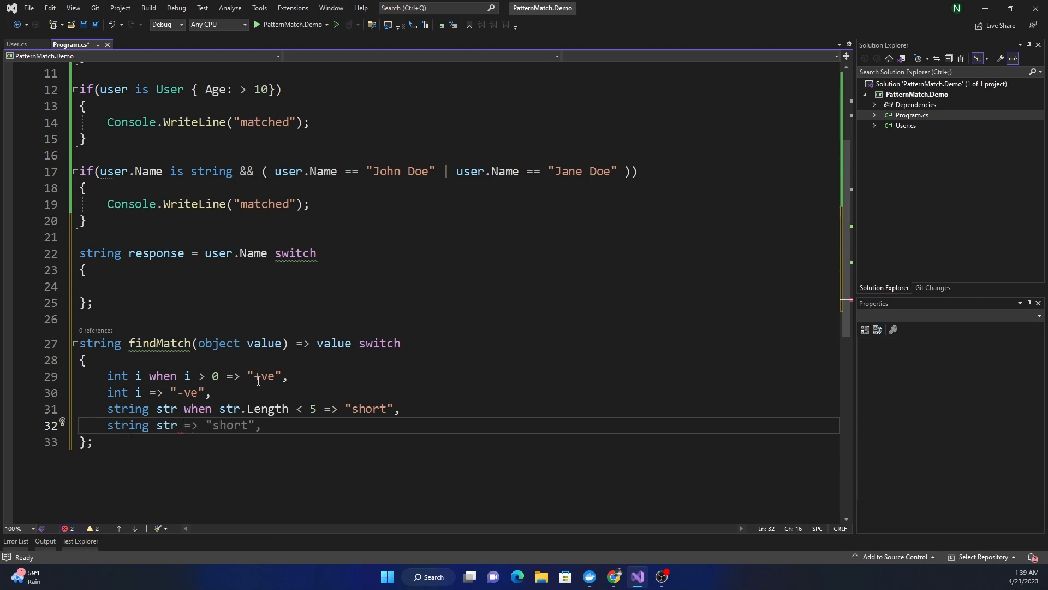
type("lon\"")
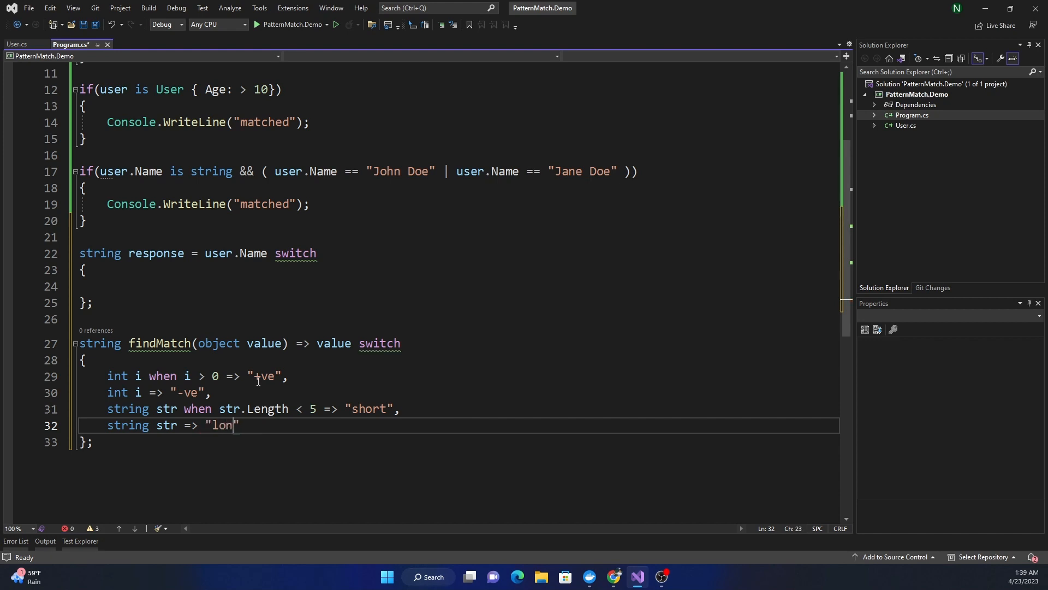
type("g\",")
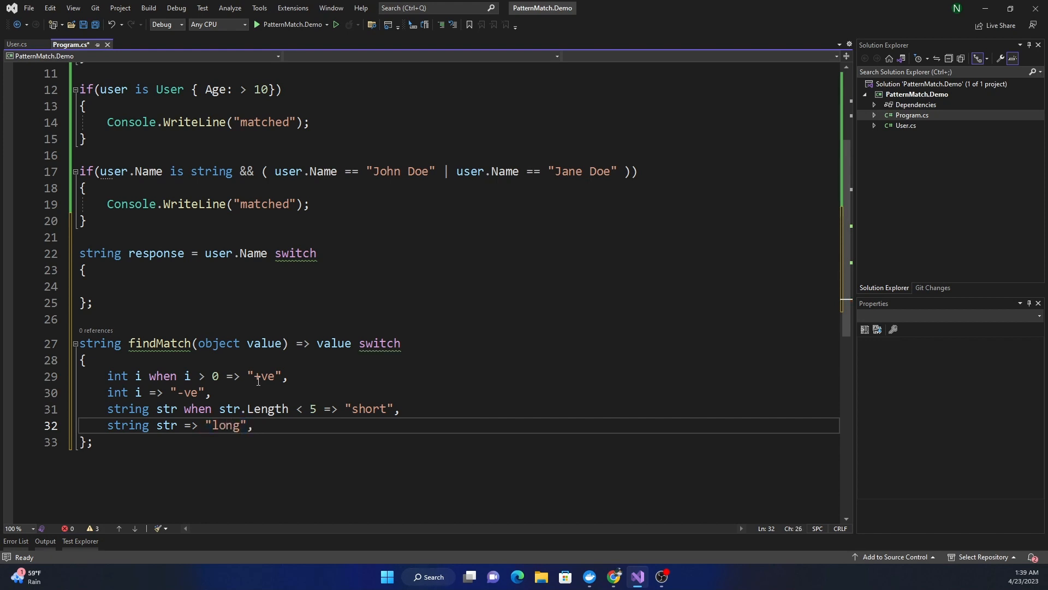
key("enter")
type("_ =>")
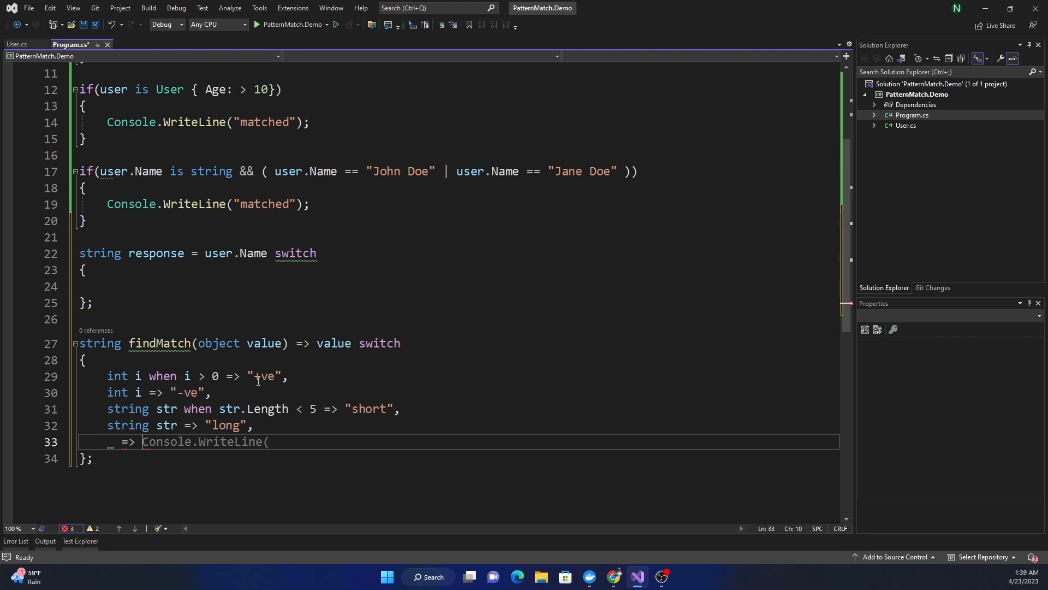
type("\"\"")
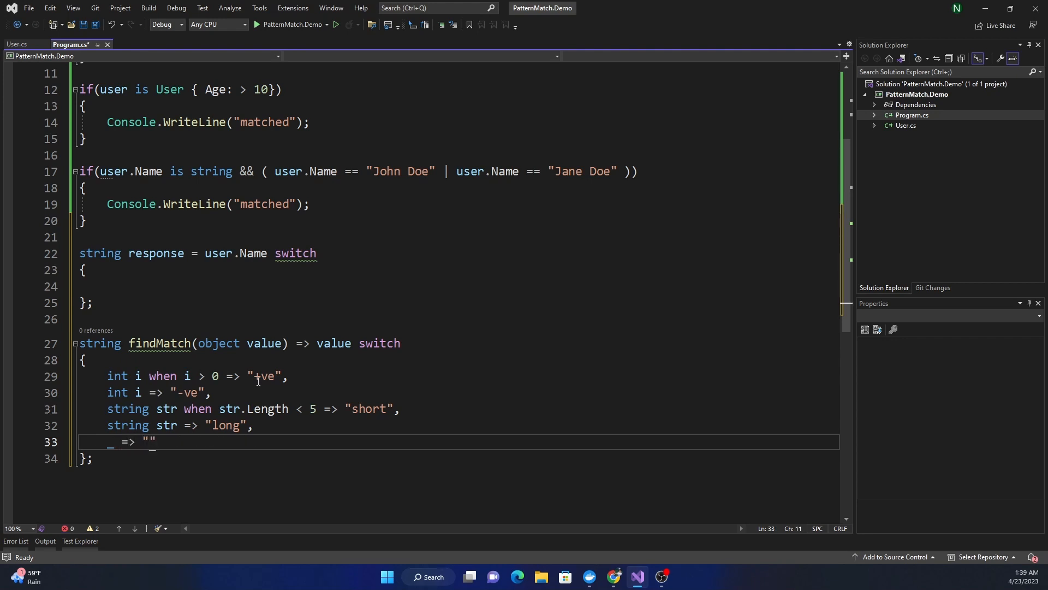
type("N/A")
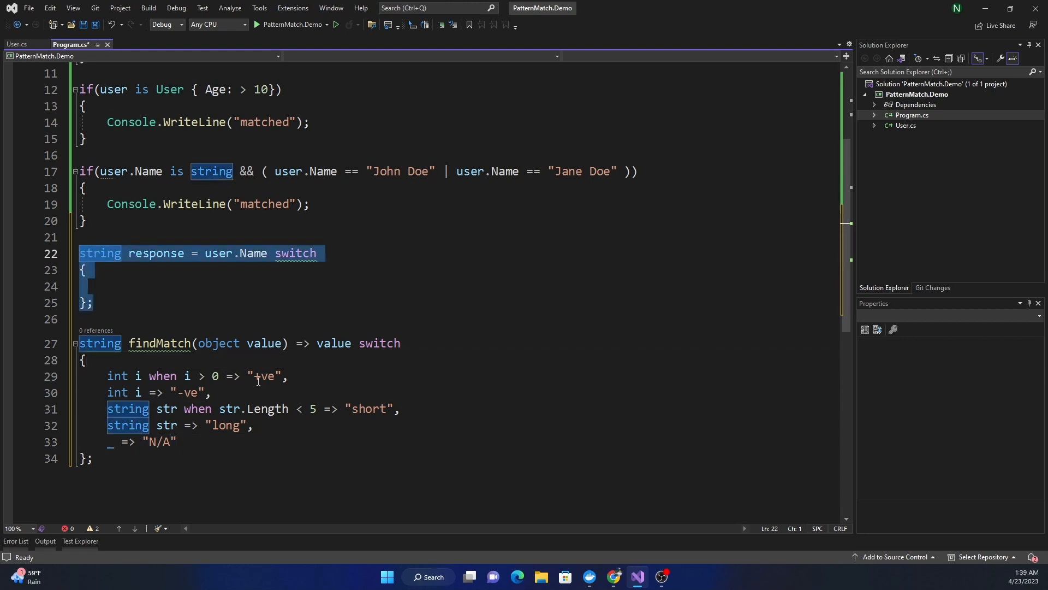
Print Console.WriteLine(findMatch(user.Name)) in place of the response switch and comment out the if checks.
type("Console")
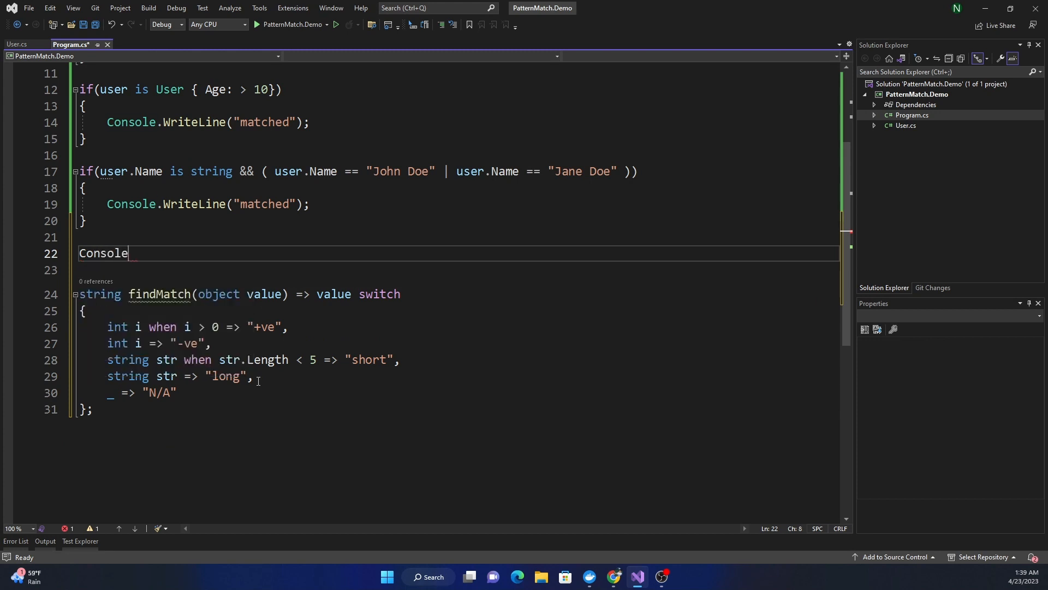
type(".WriteLine")
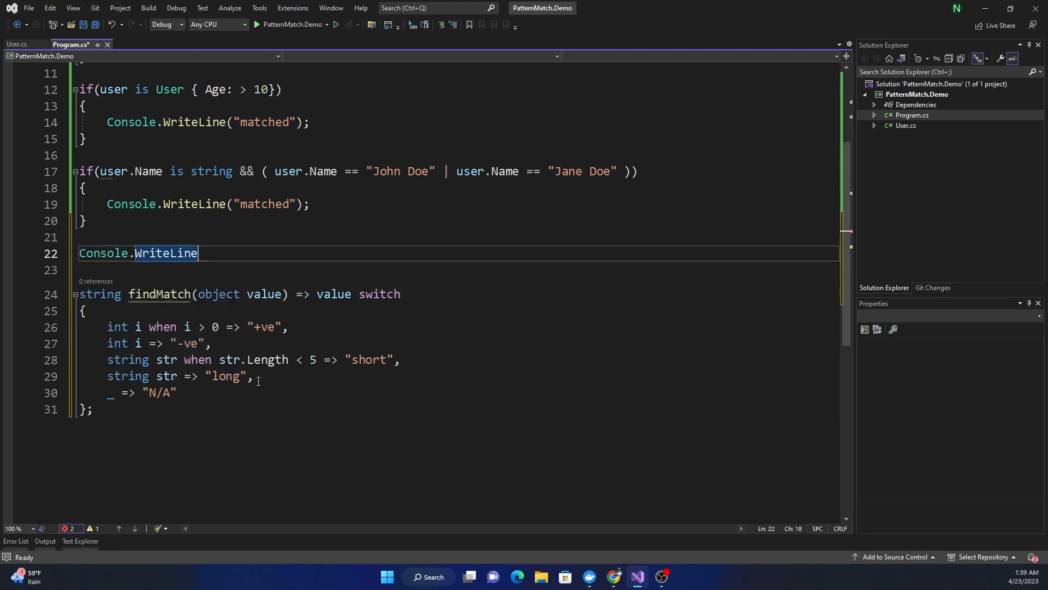
type("(fin)")
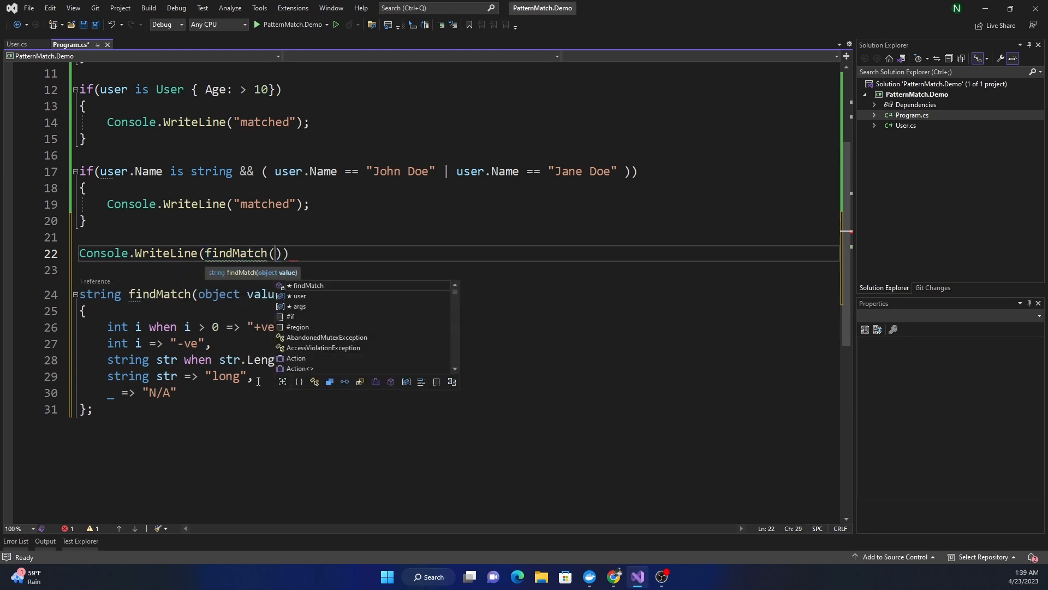
type("user.Name")
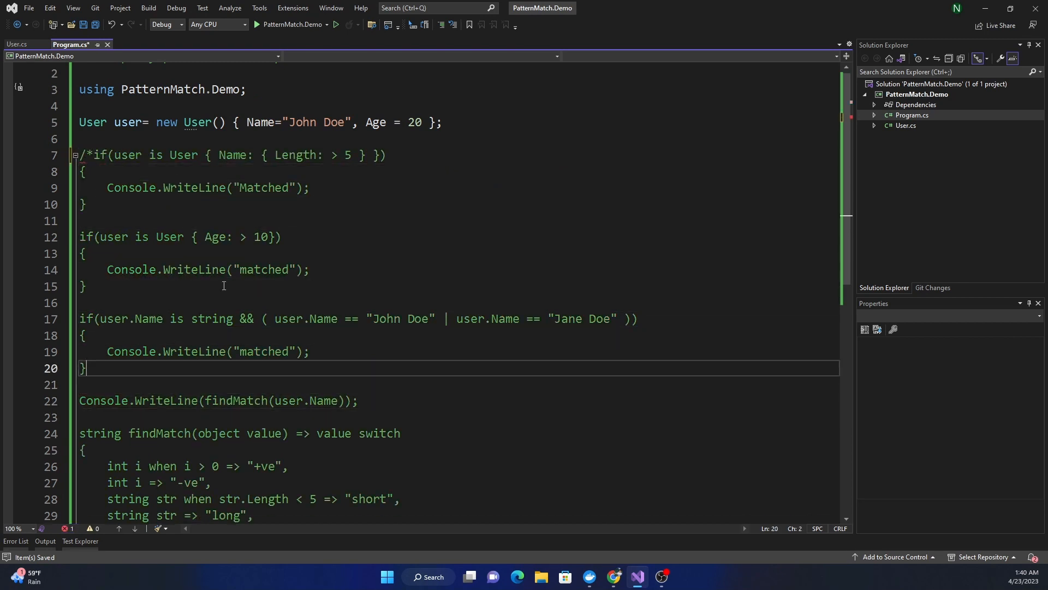
type("*/")
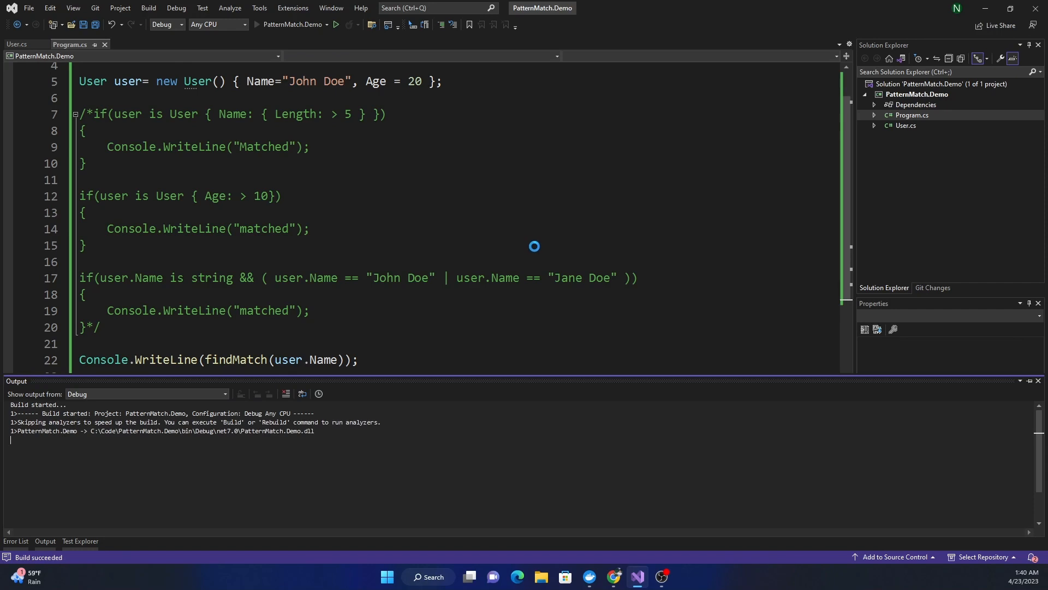
Run the program, change the call to findMatch(5), and run it again.
left_click(337, 25)
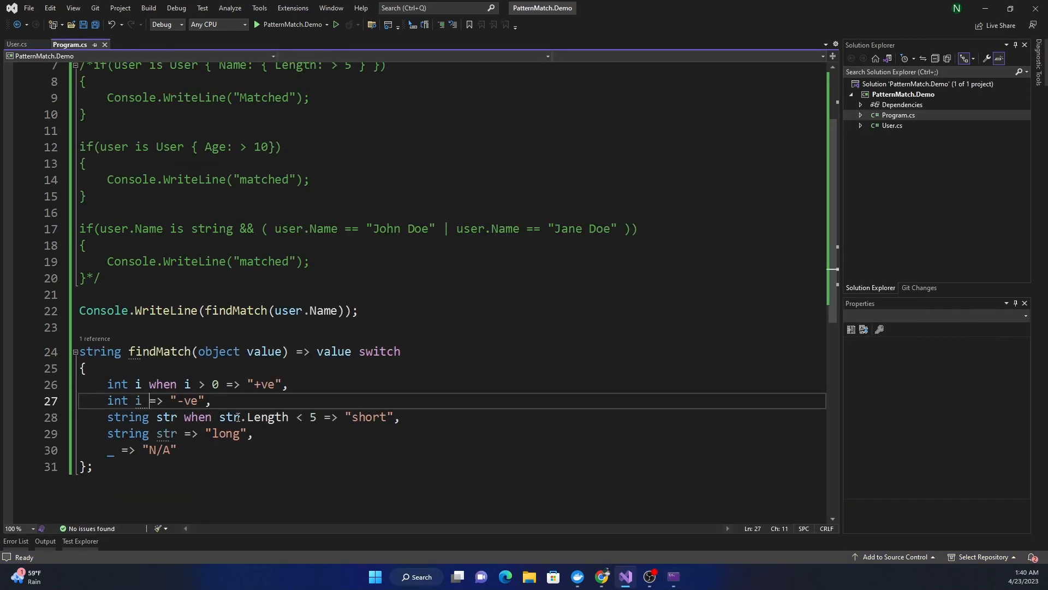
left_click(337, 24)
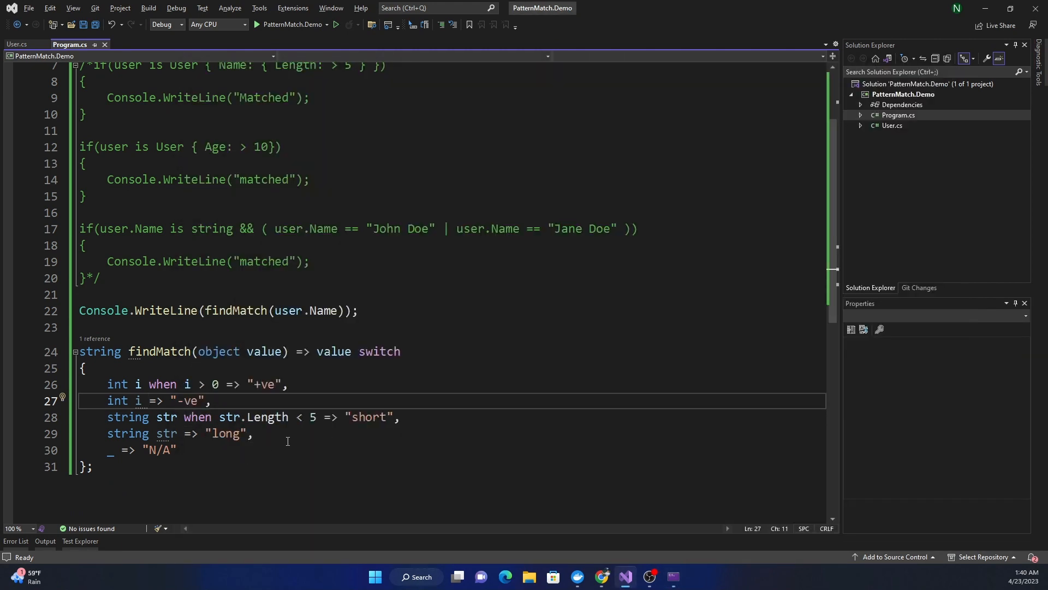
left_click(275, 310)
type("5")
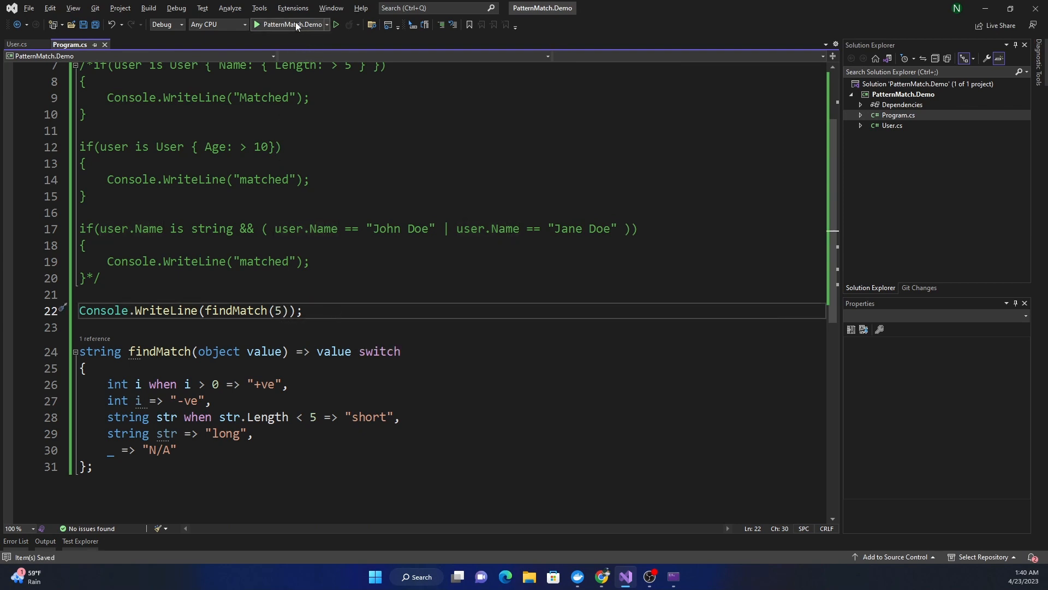
left_click(337, 24)
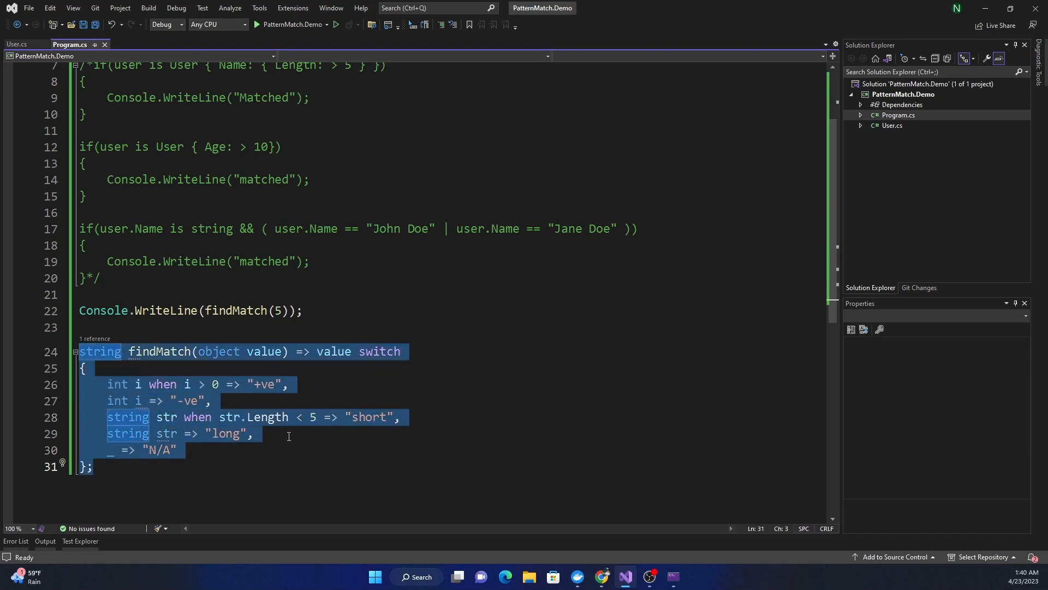
mouse_move(281, 357)
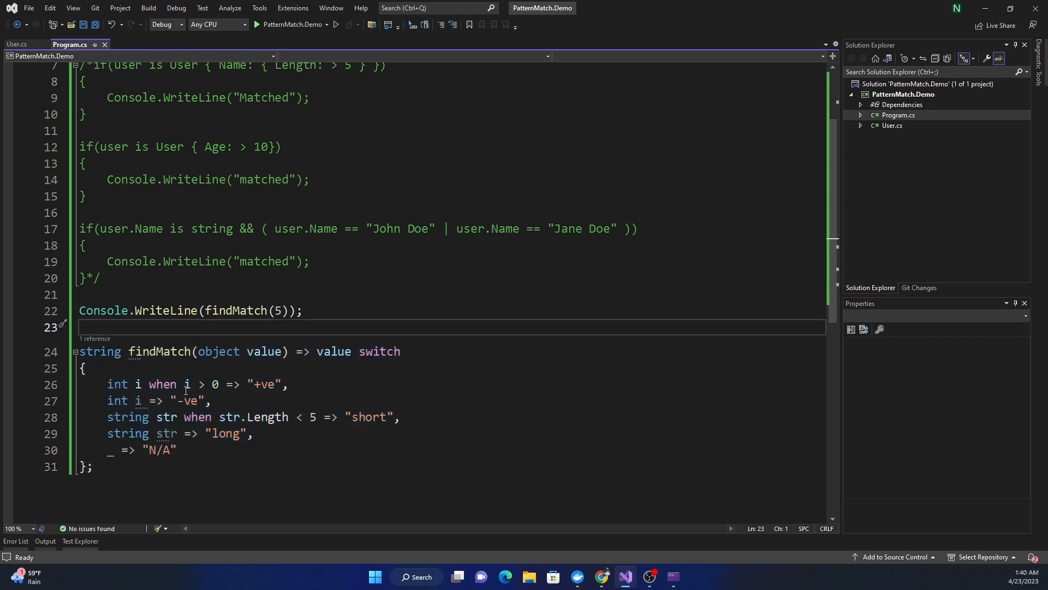
mouse_move(544, 342)
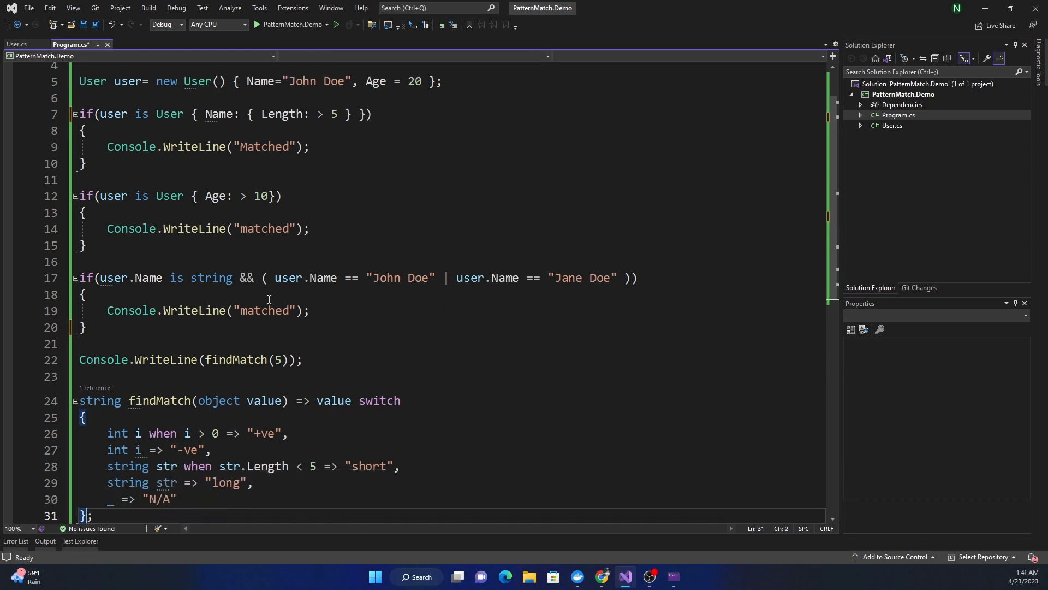
Select the lower findMatch cases, from -ve through N/A.
left_click_drag(105, 449, 90, 516)
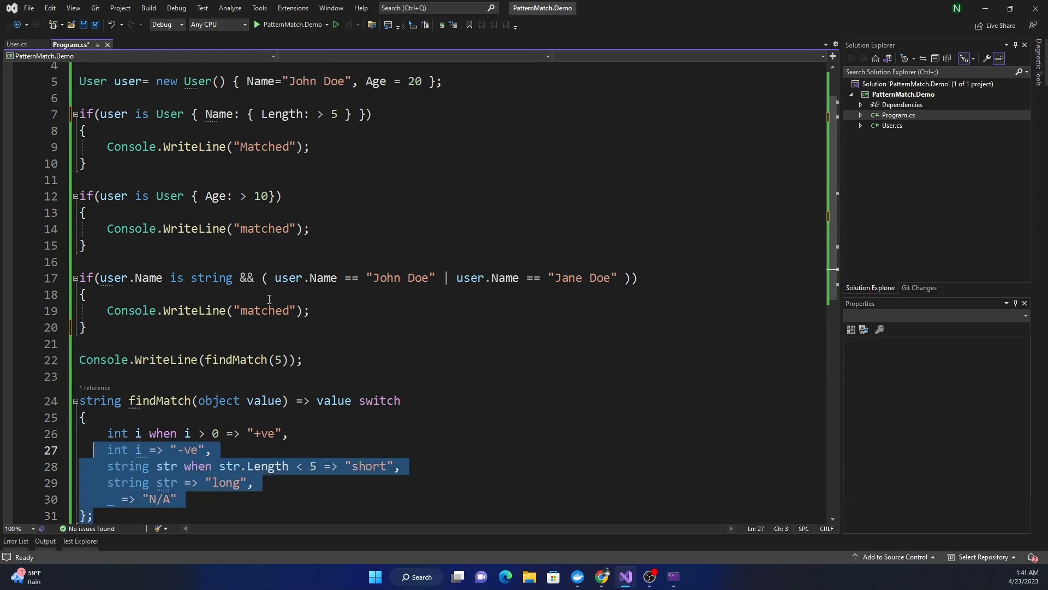